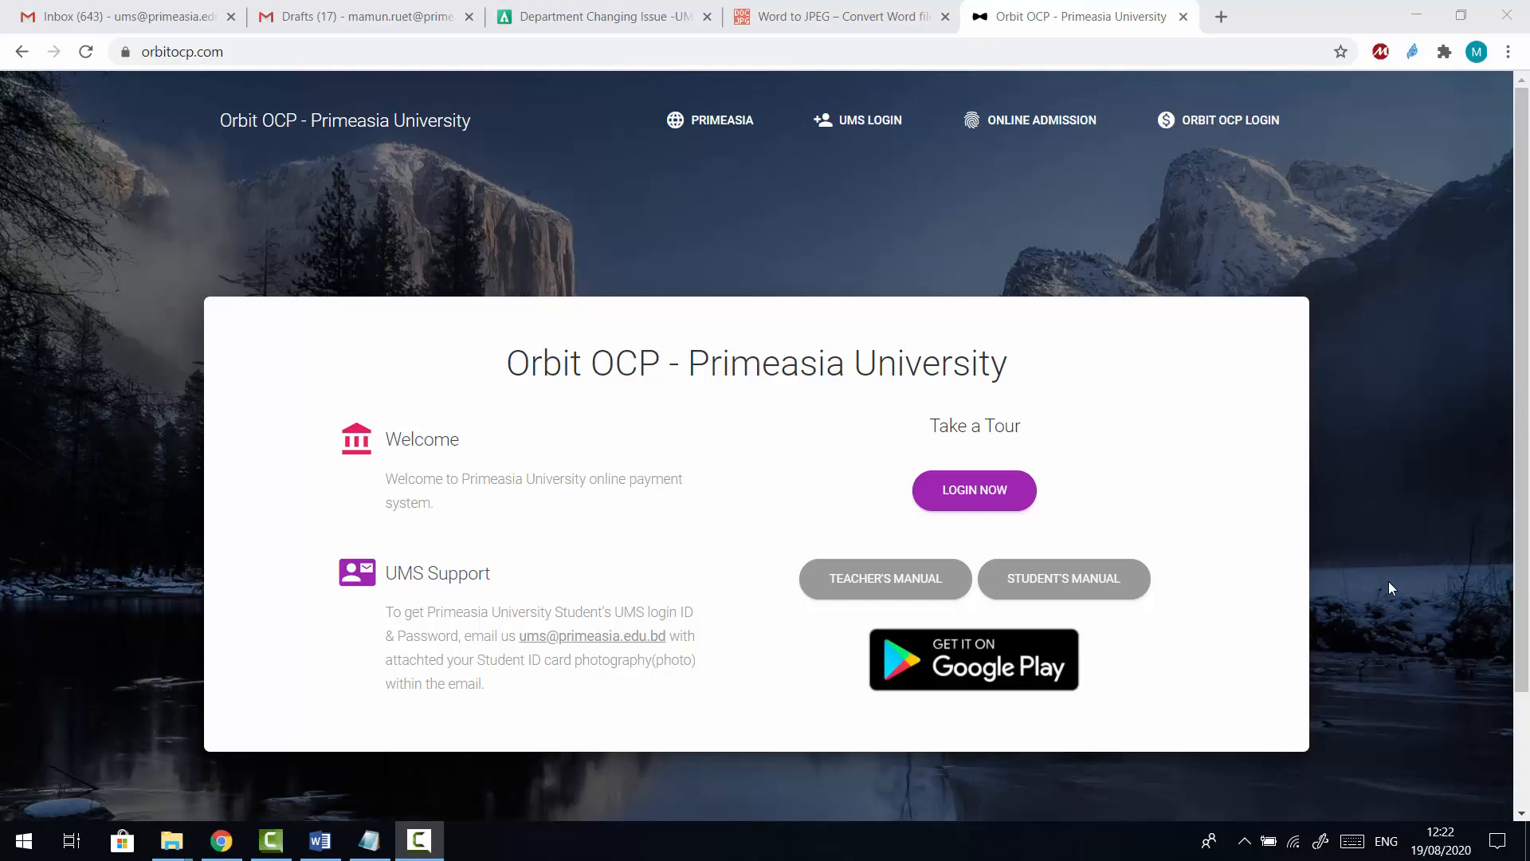
mouse_move(1375, 594)
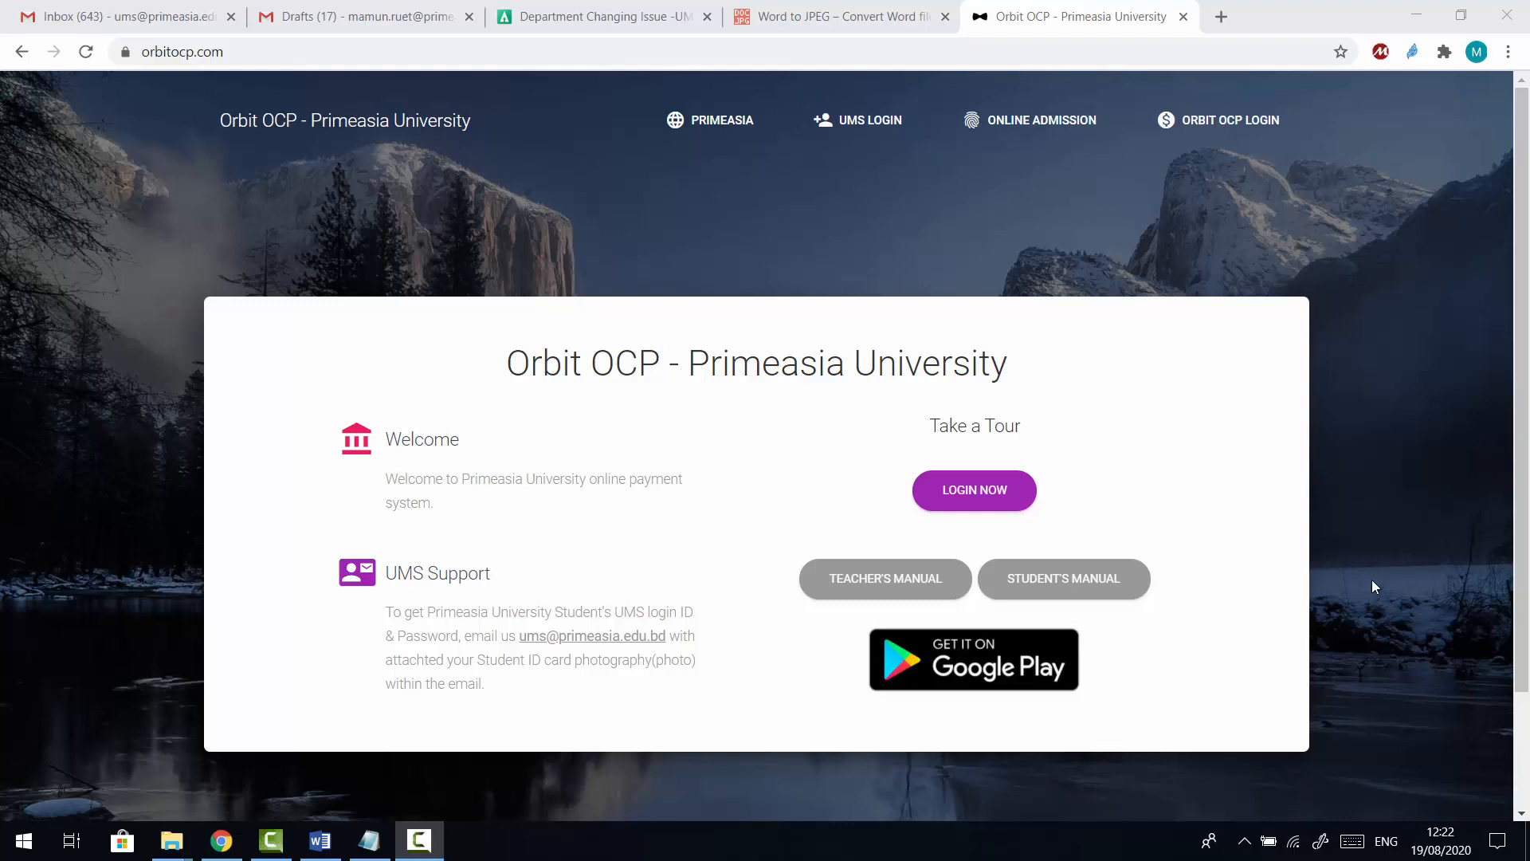
Step: Sign in with the saved teacher credentials and land on the dashboard
click(972, 489)
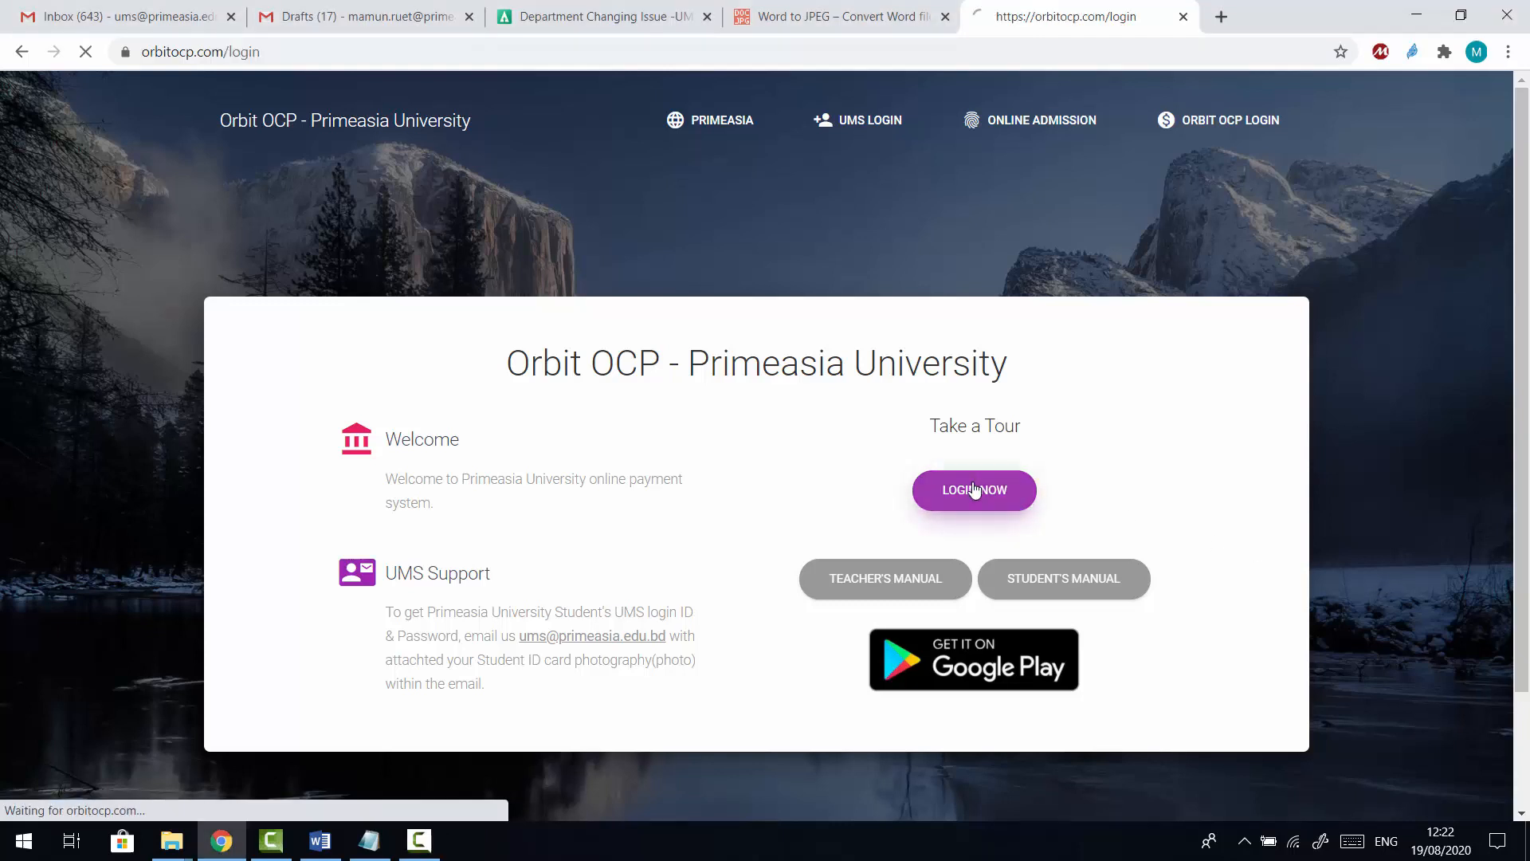
click(972, 489)
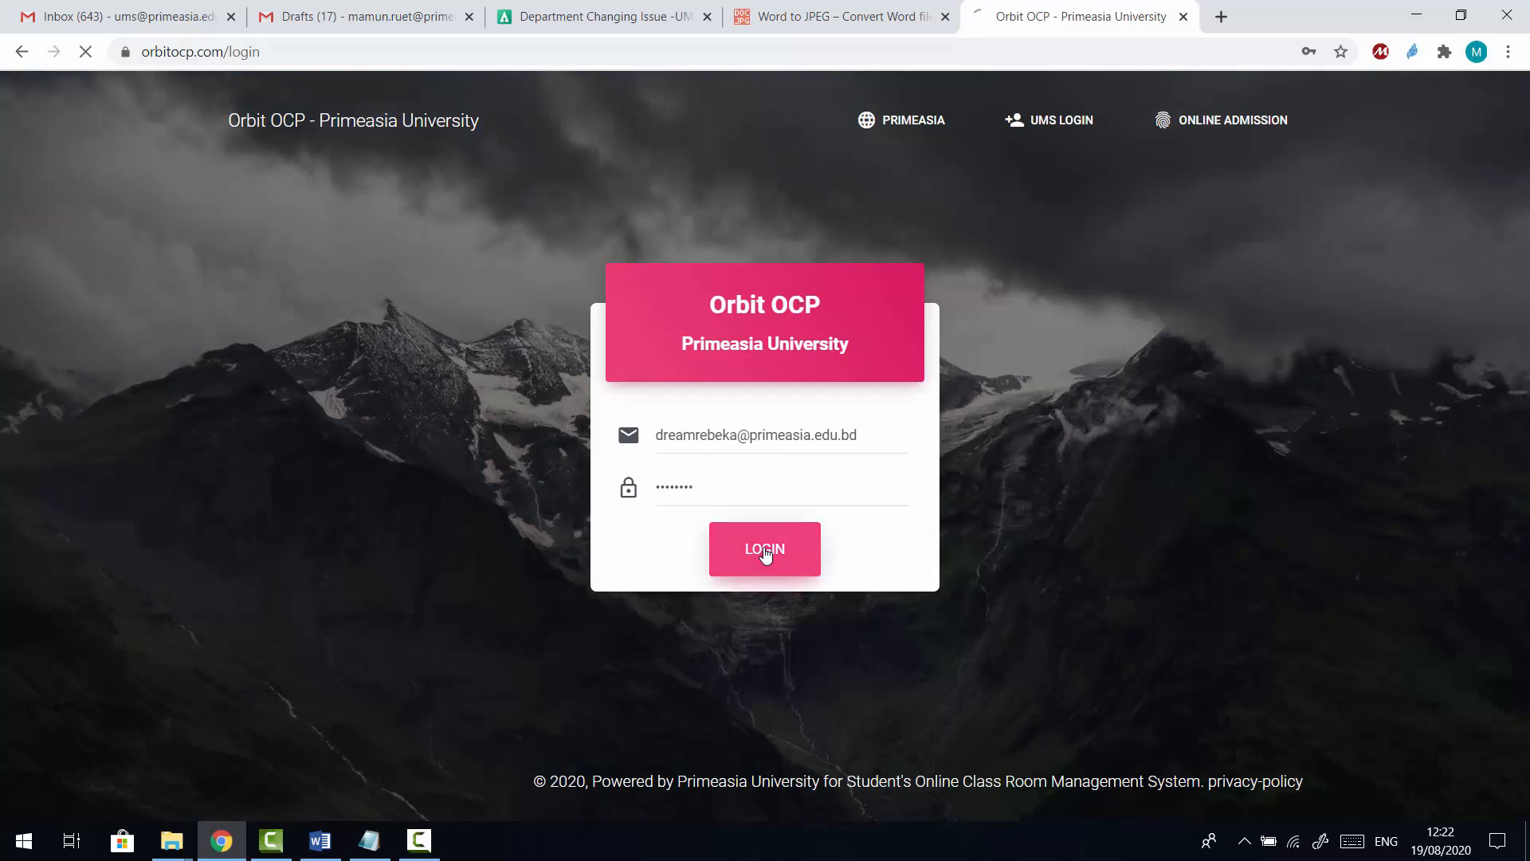
click(764, 548)
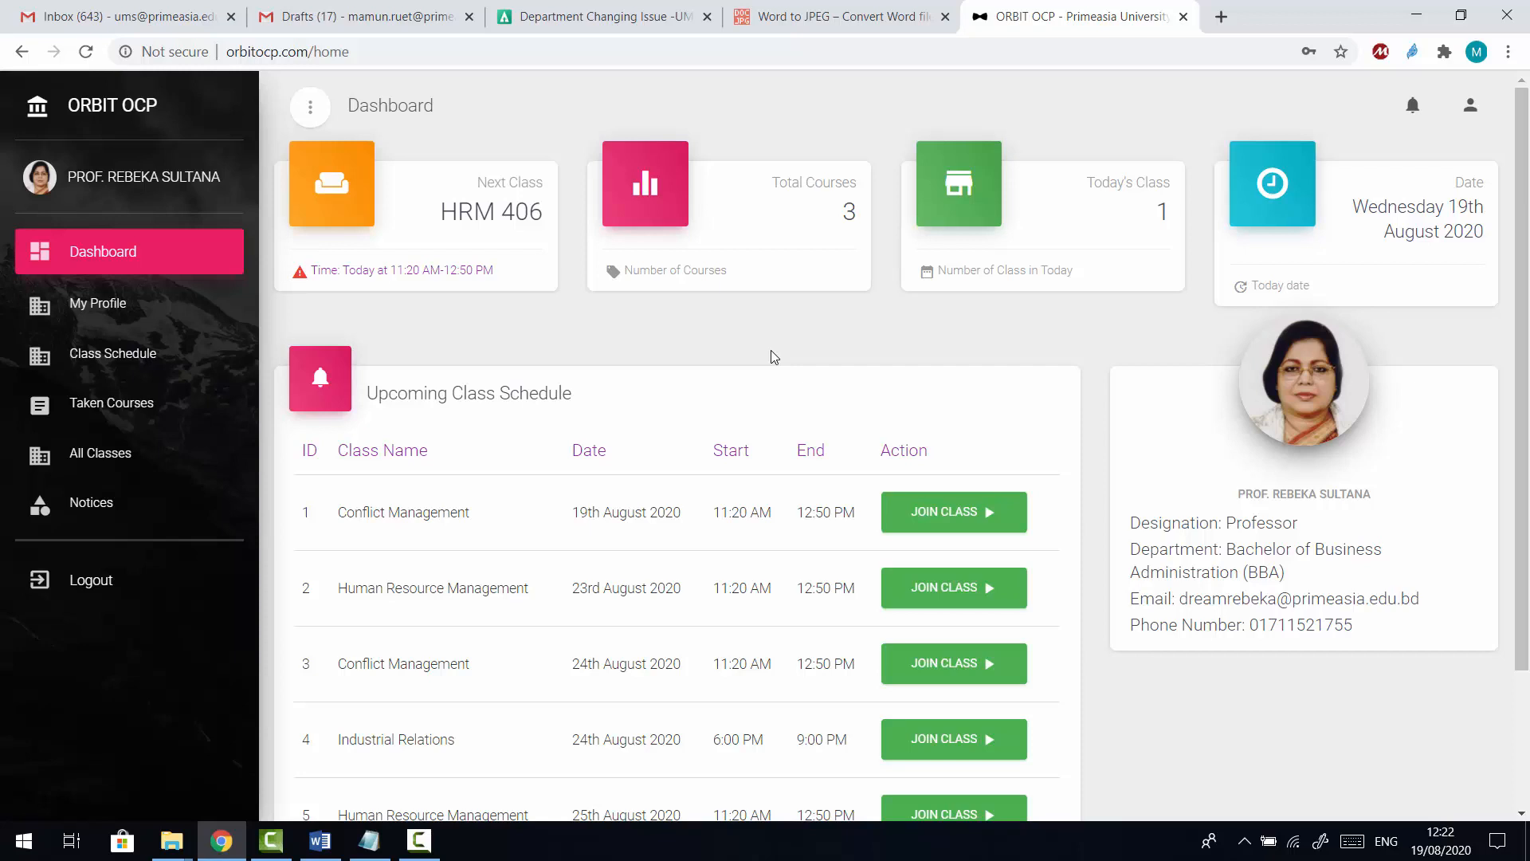
mouse_move(411, 284)
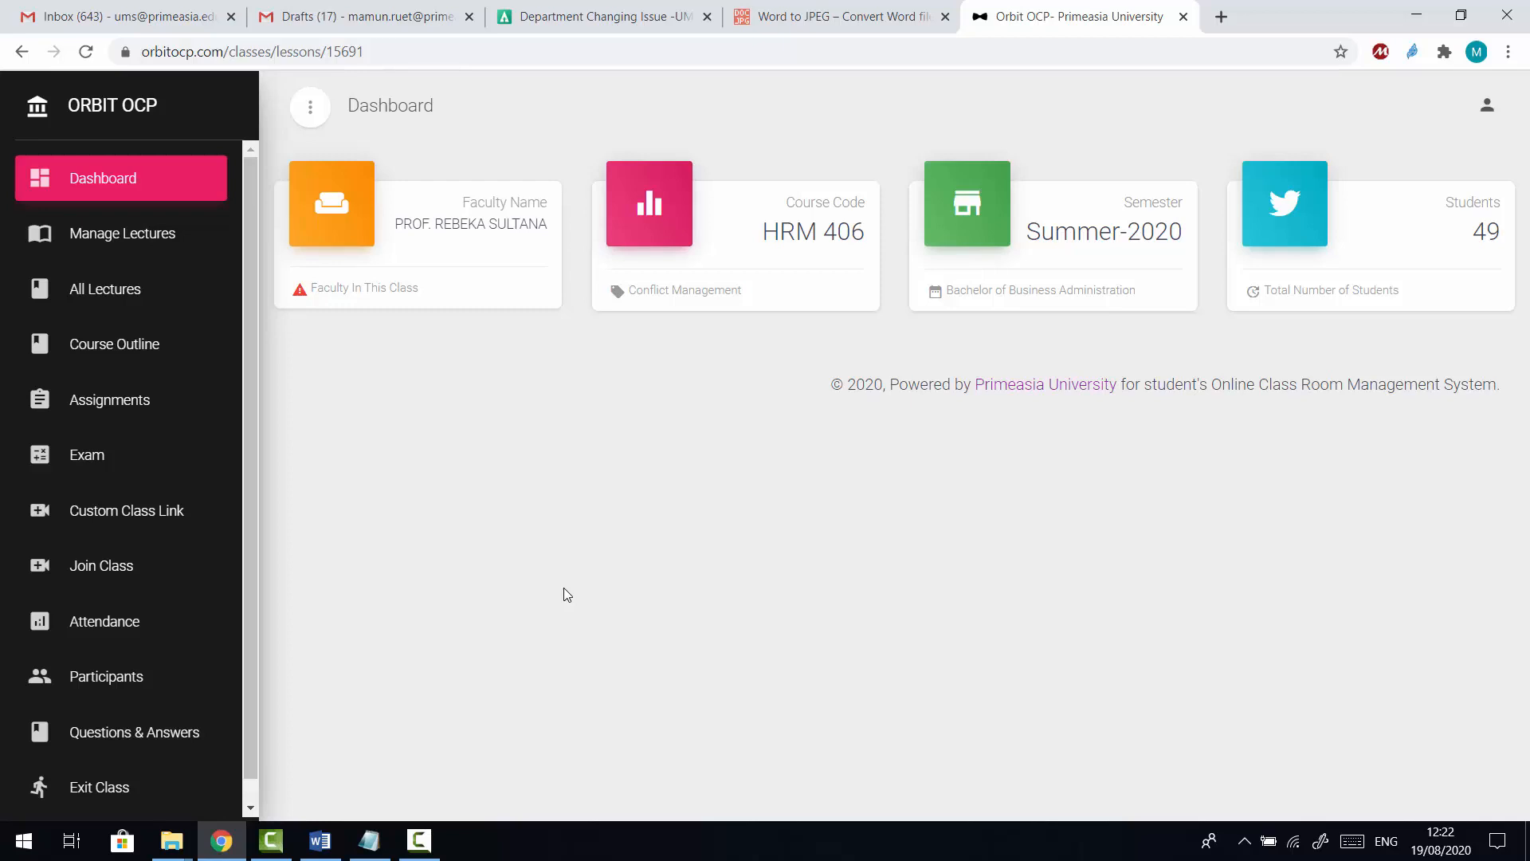
mouse_move(95, 454)
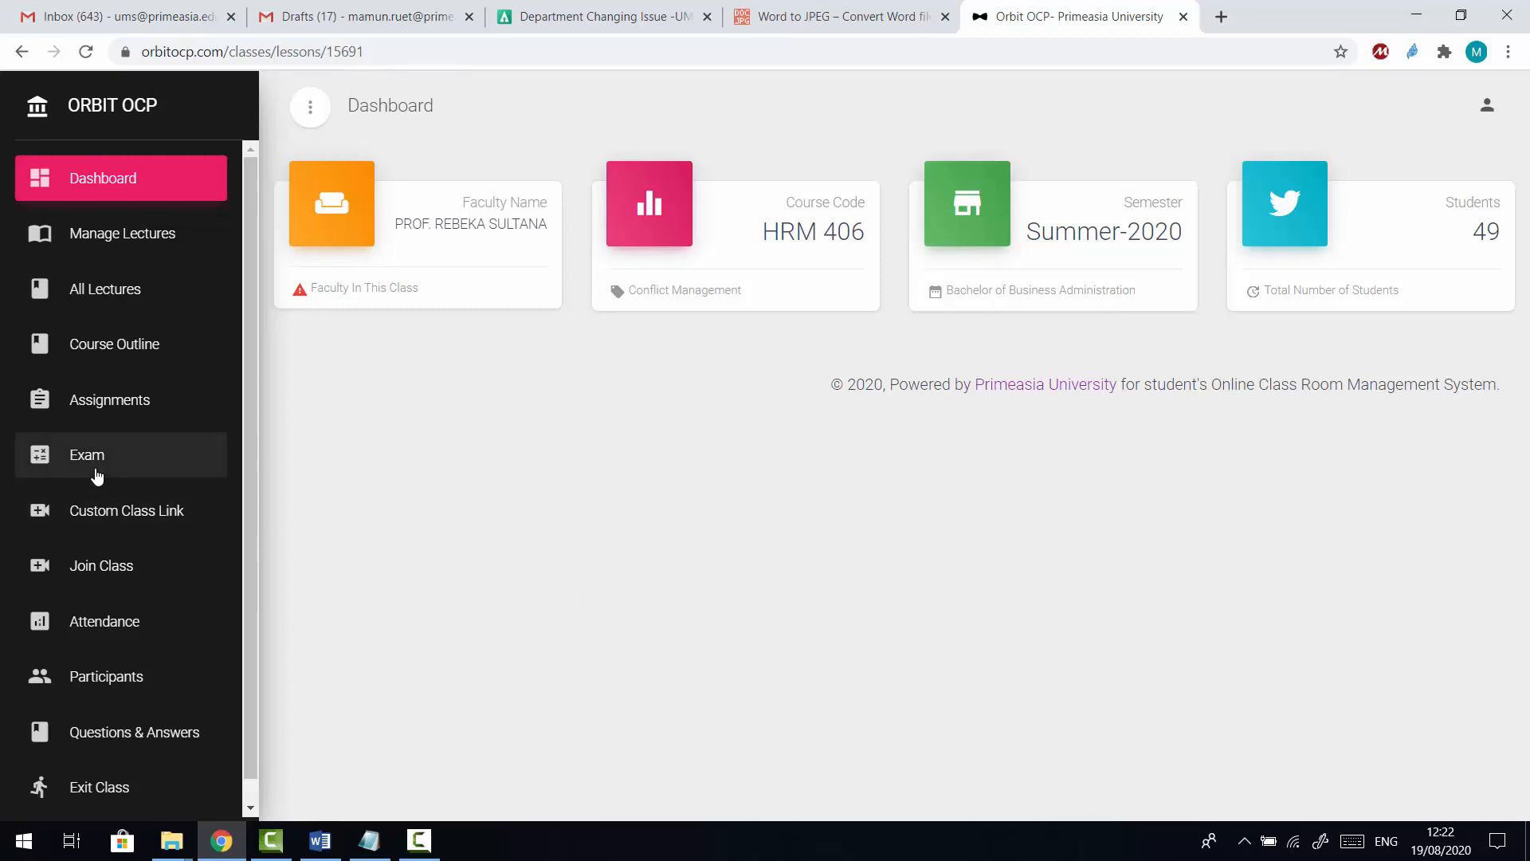
Step: From the class sidebar, reach Exam and start a new exam form
click(86, 454)
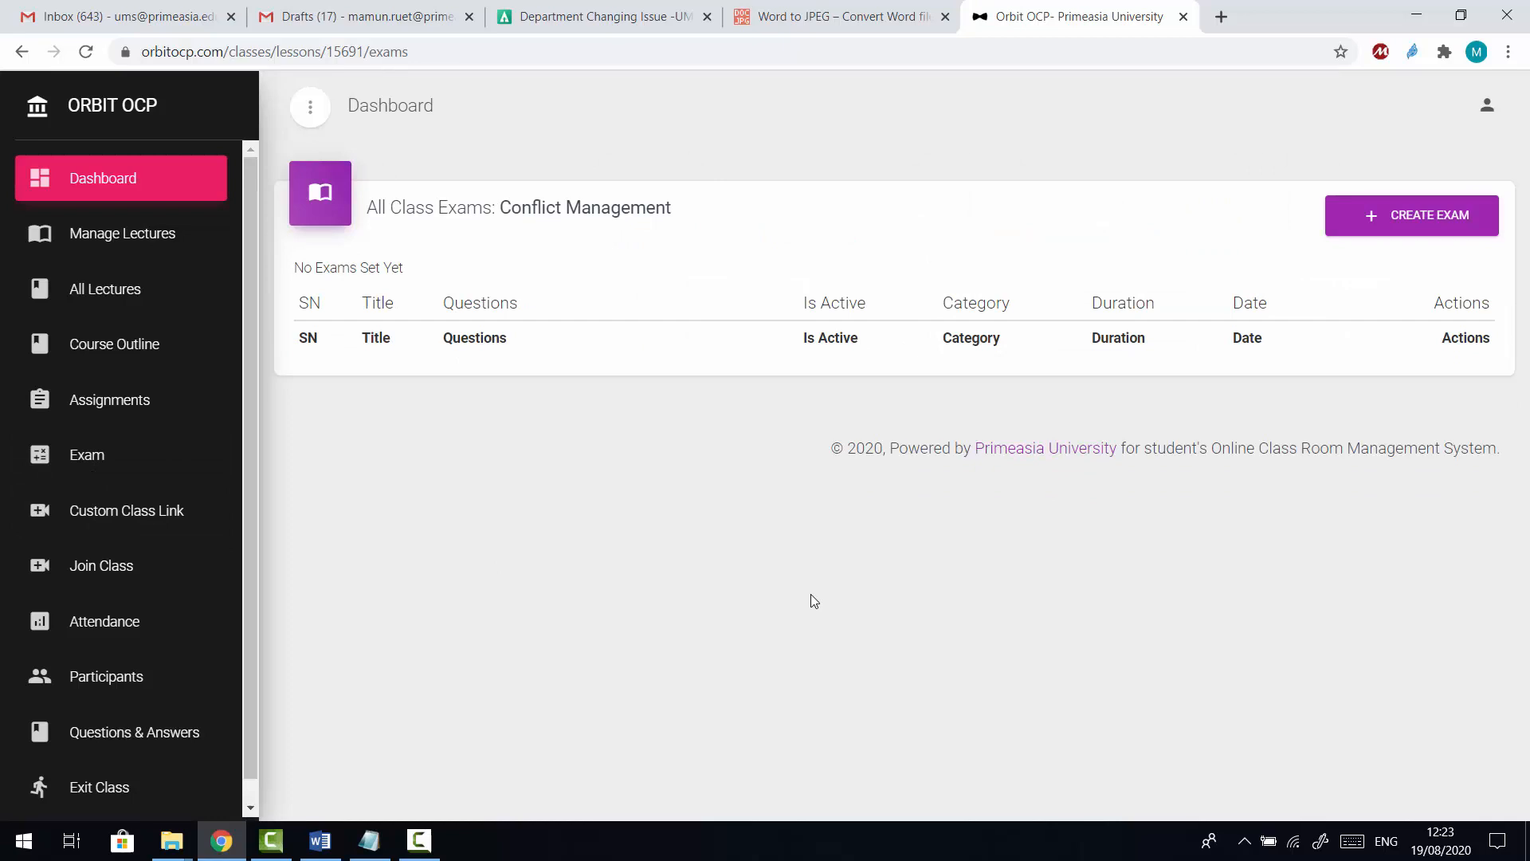
mouse_move(1219, 696)
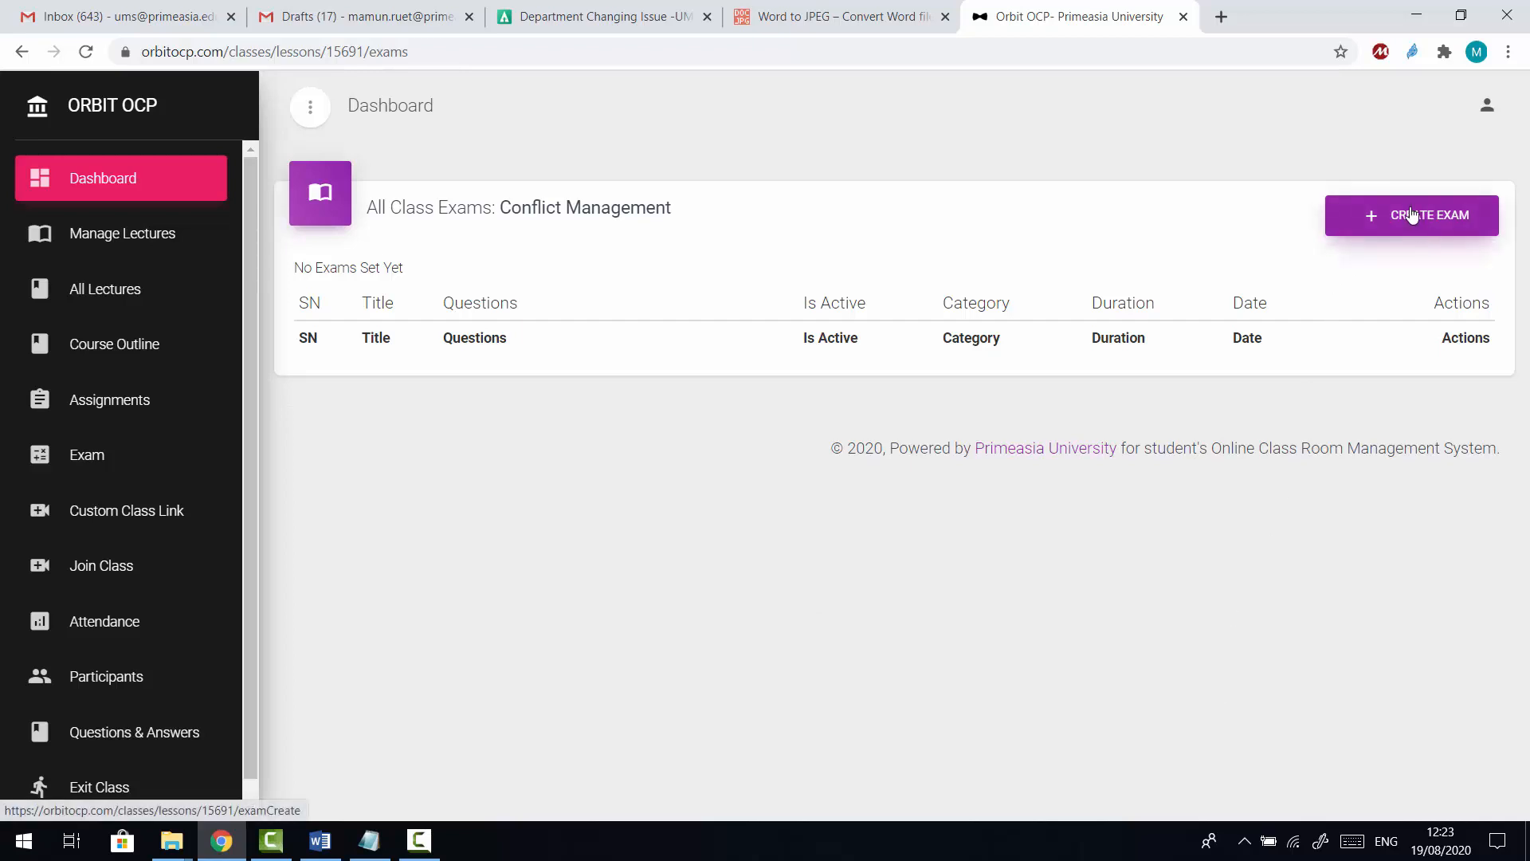
click(1411, 215)
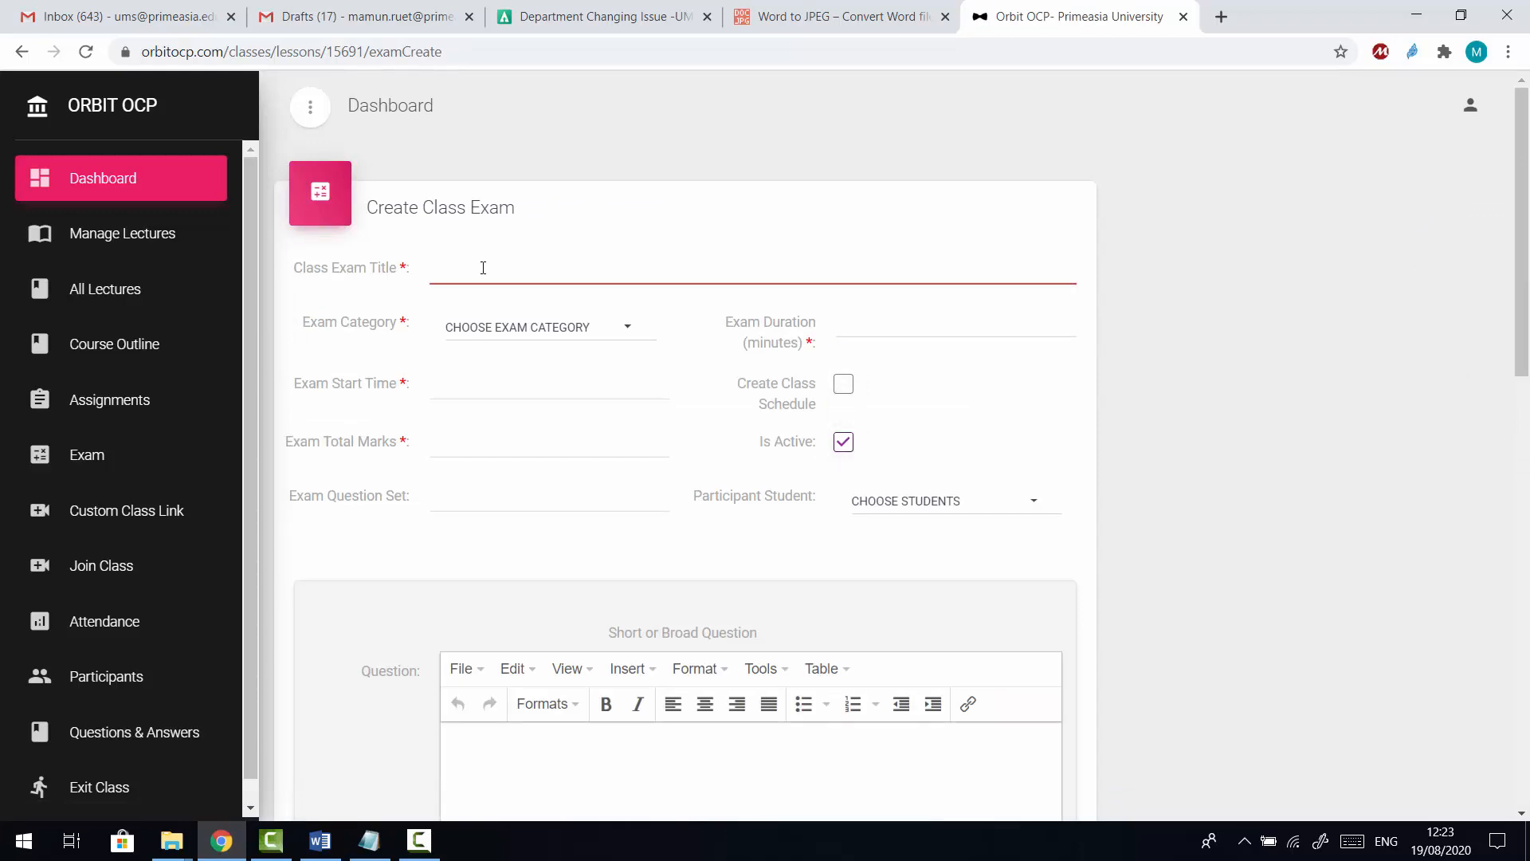
Step: Title the exam 'Computer Applications in Financial Markets - Mid Exam' with category MidTerm
text(Computer Applications in Financial Markets - Mid Exam)
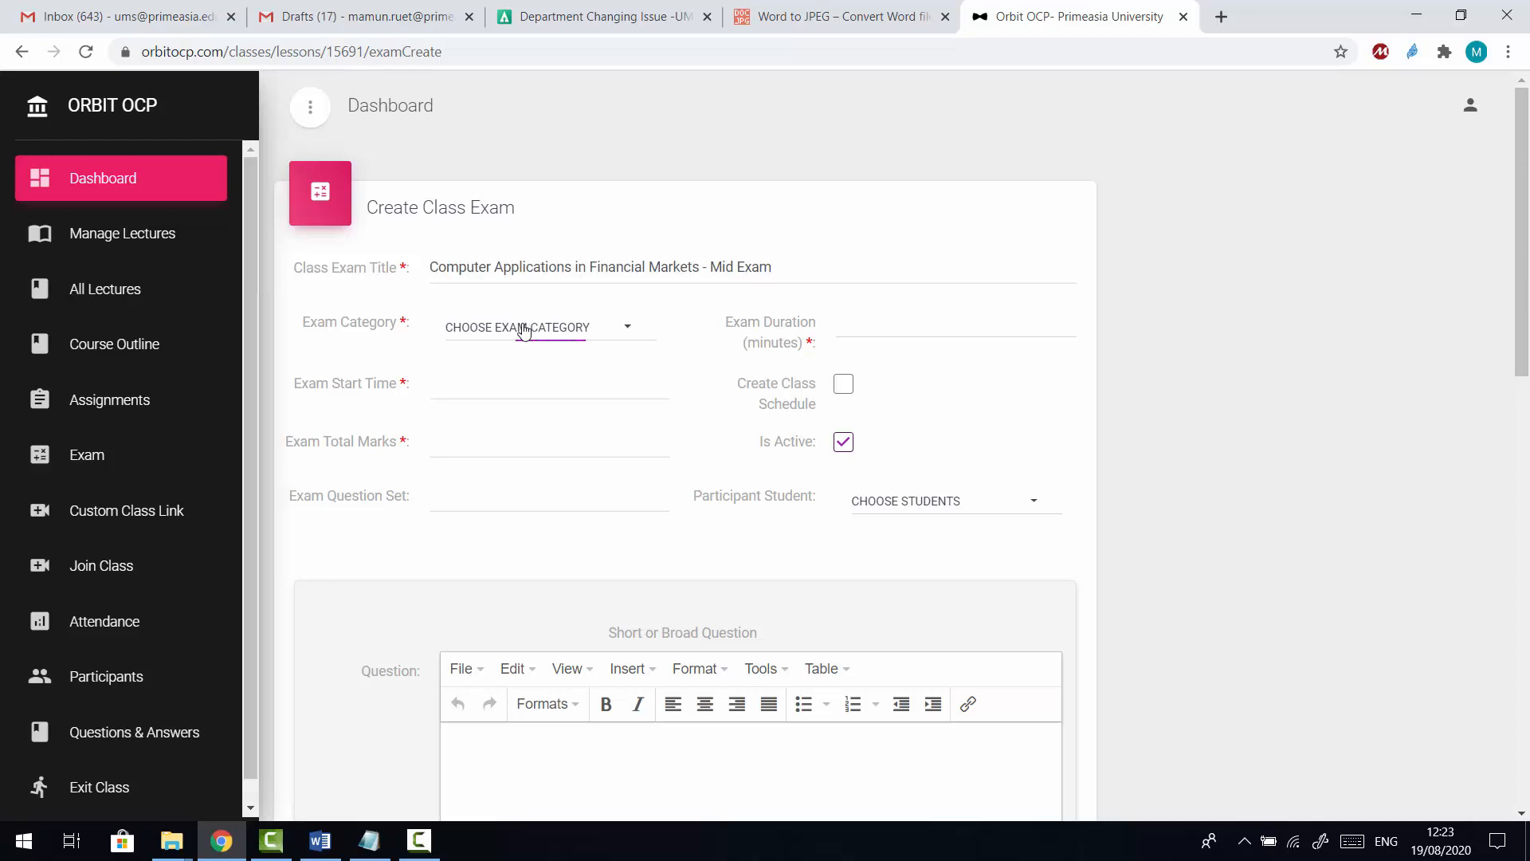
click(537, 327)
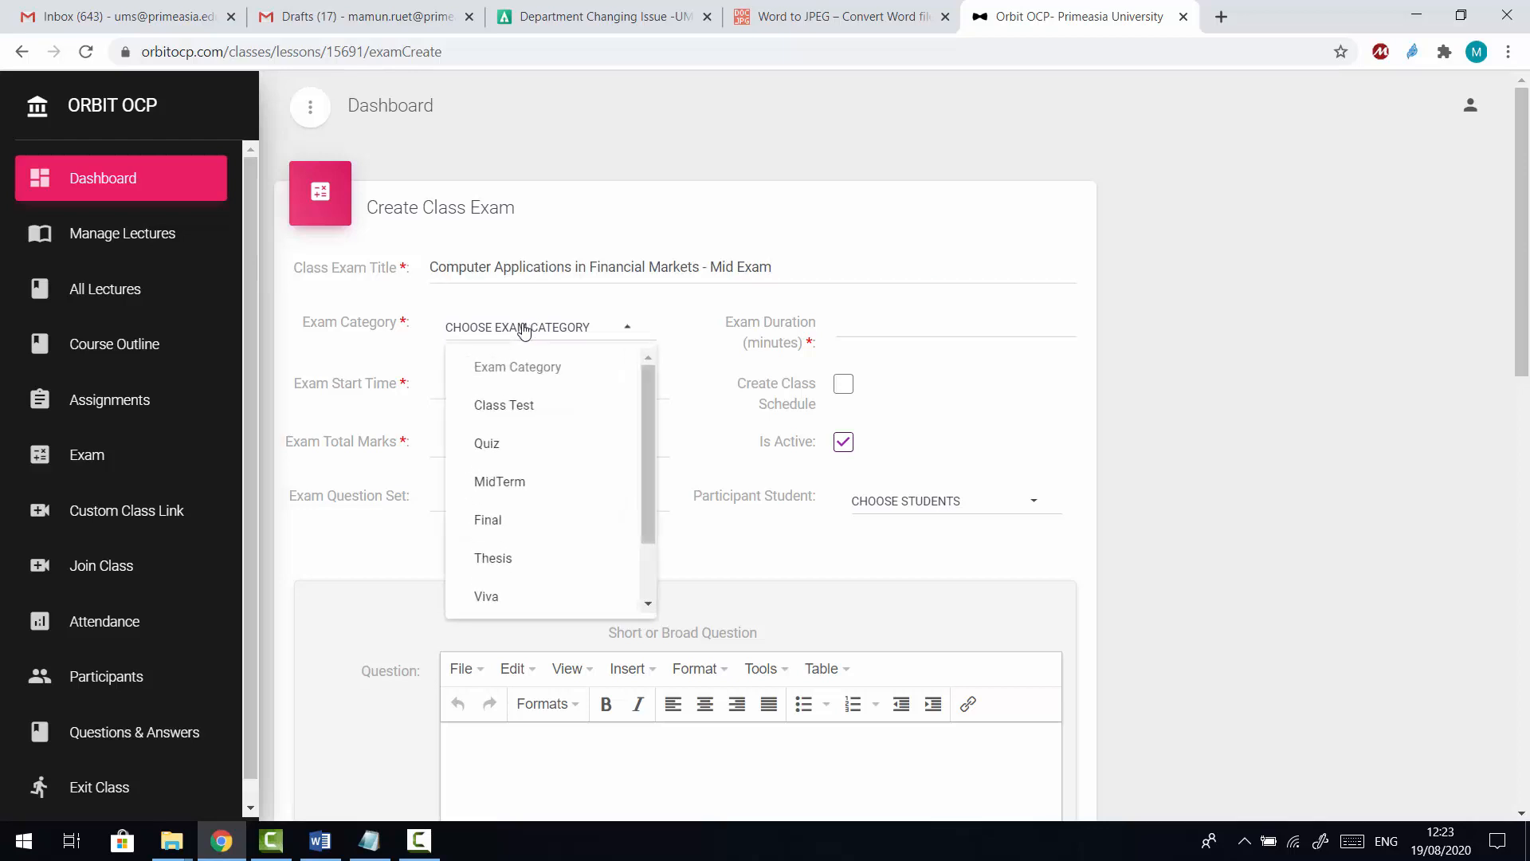
mouse_move(542, 403)
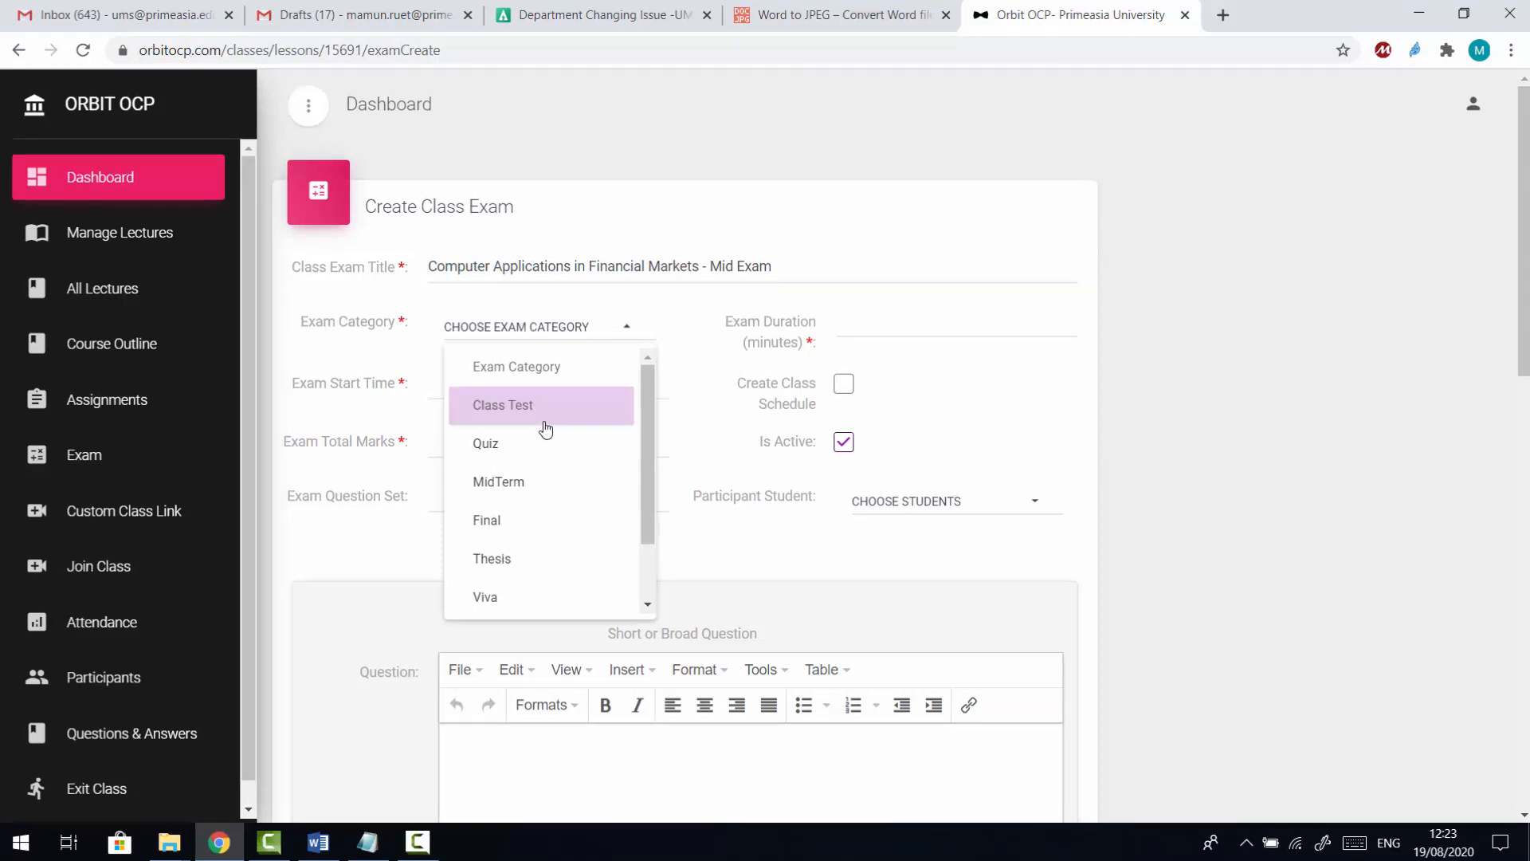
click(497, 482)
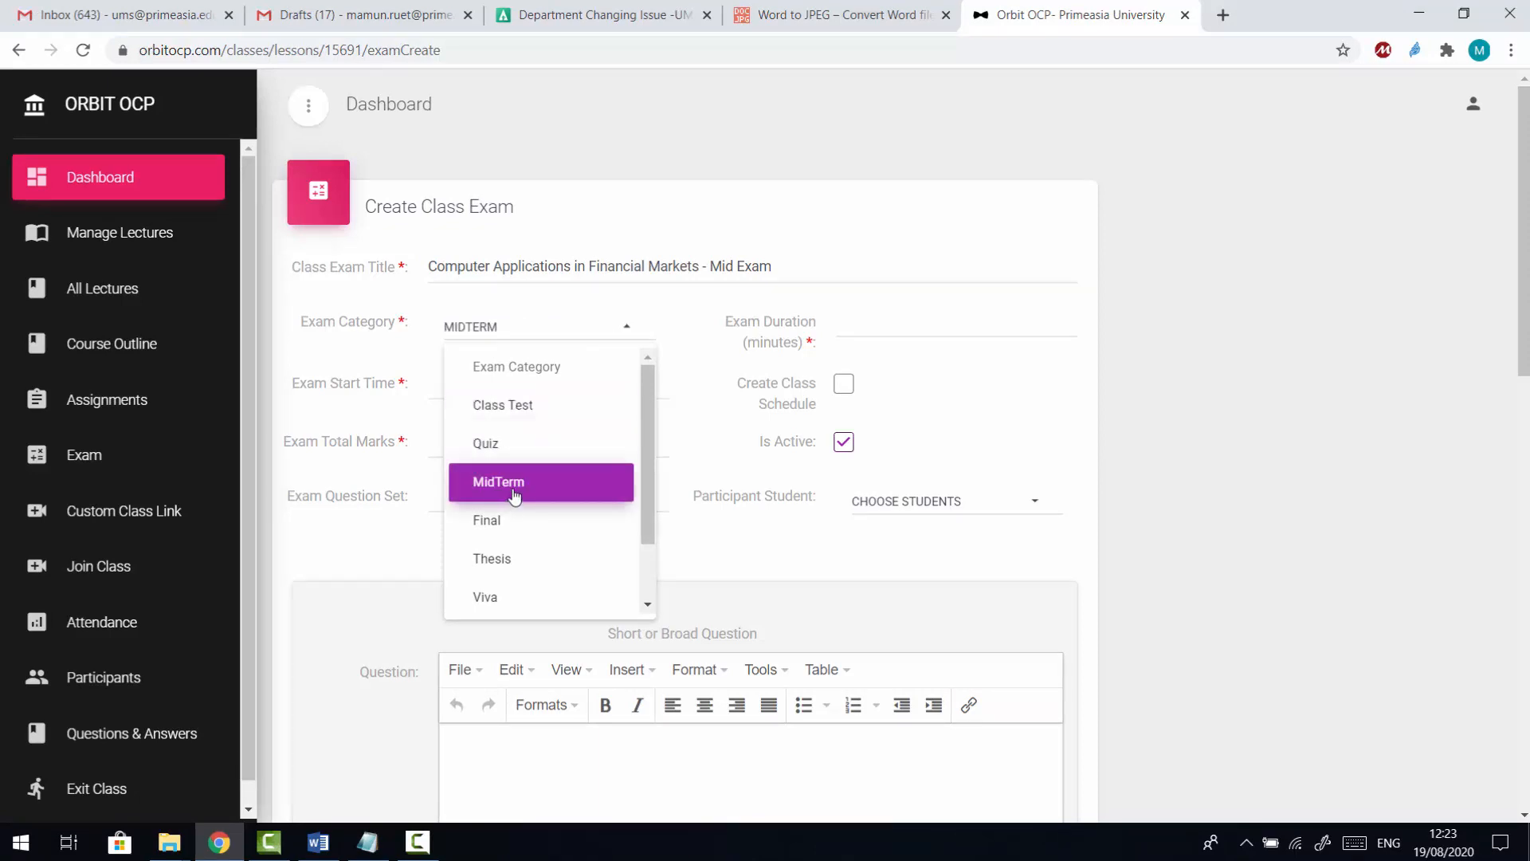
click(498, 481)
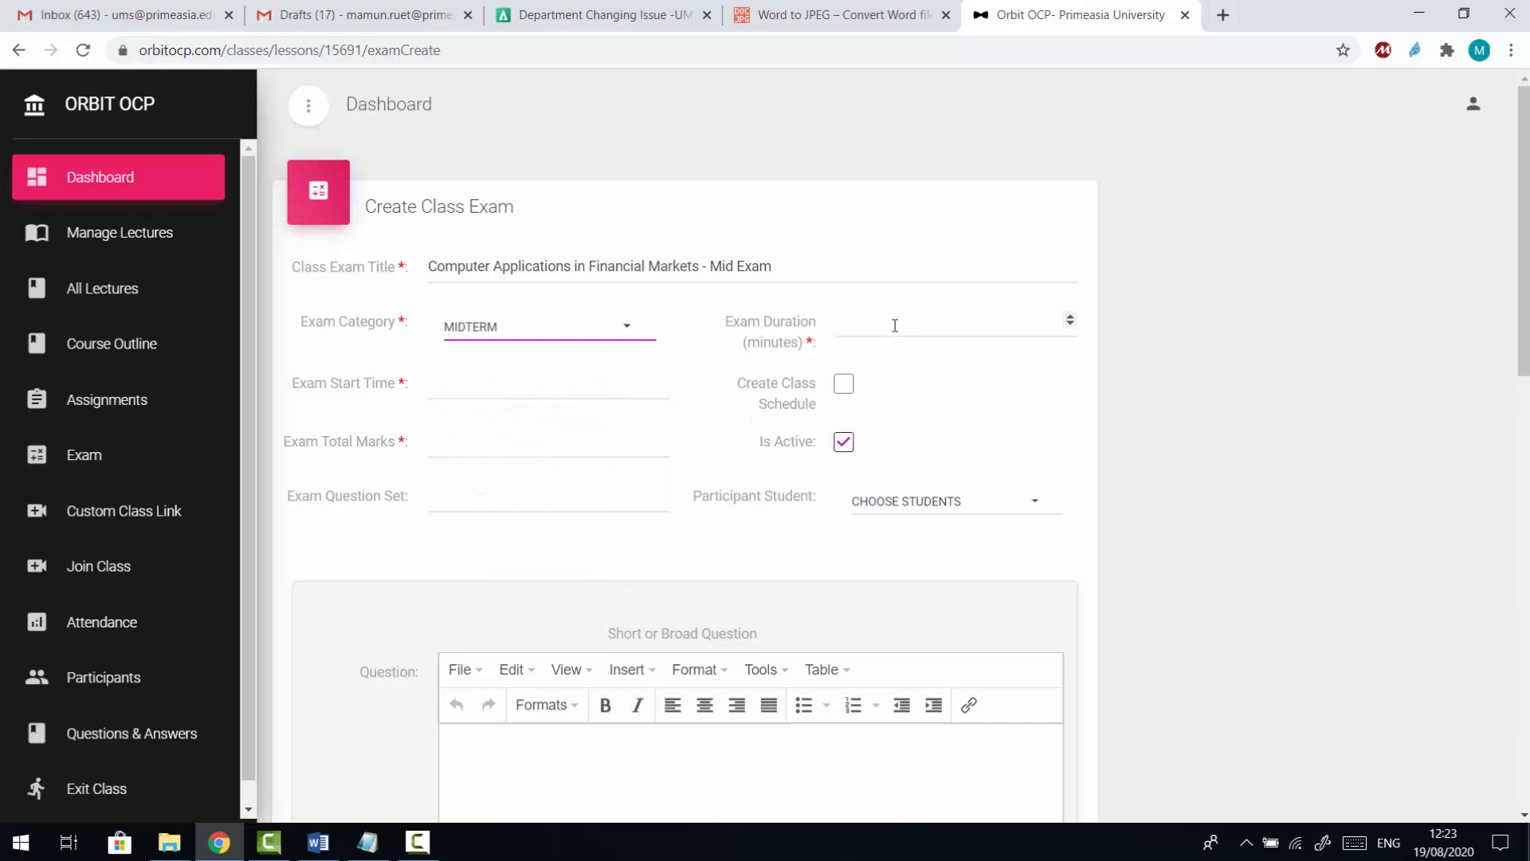
Step: Set the exam duration to 120 minutes
click(956, 326)
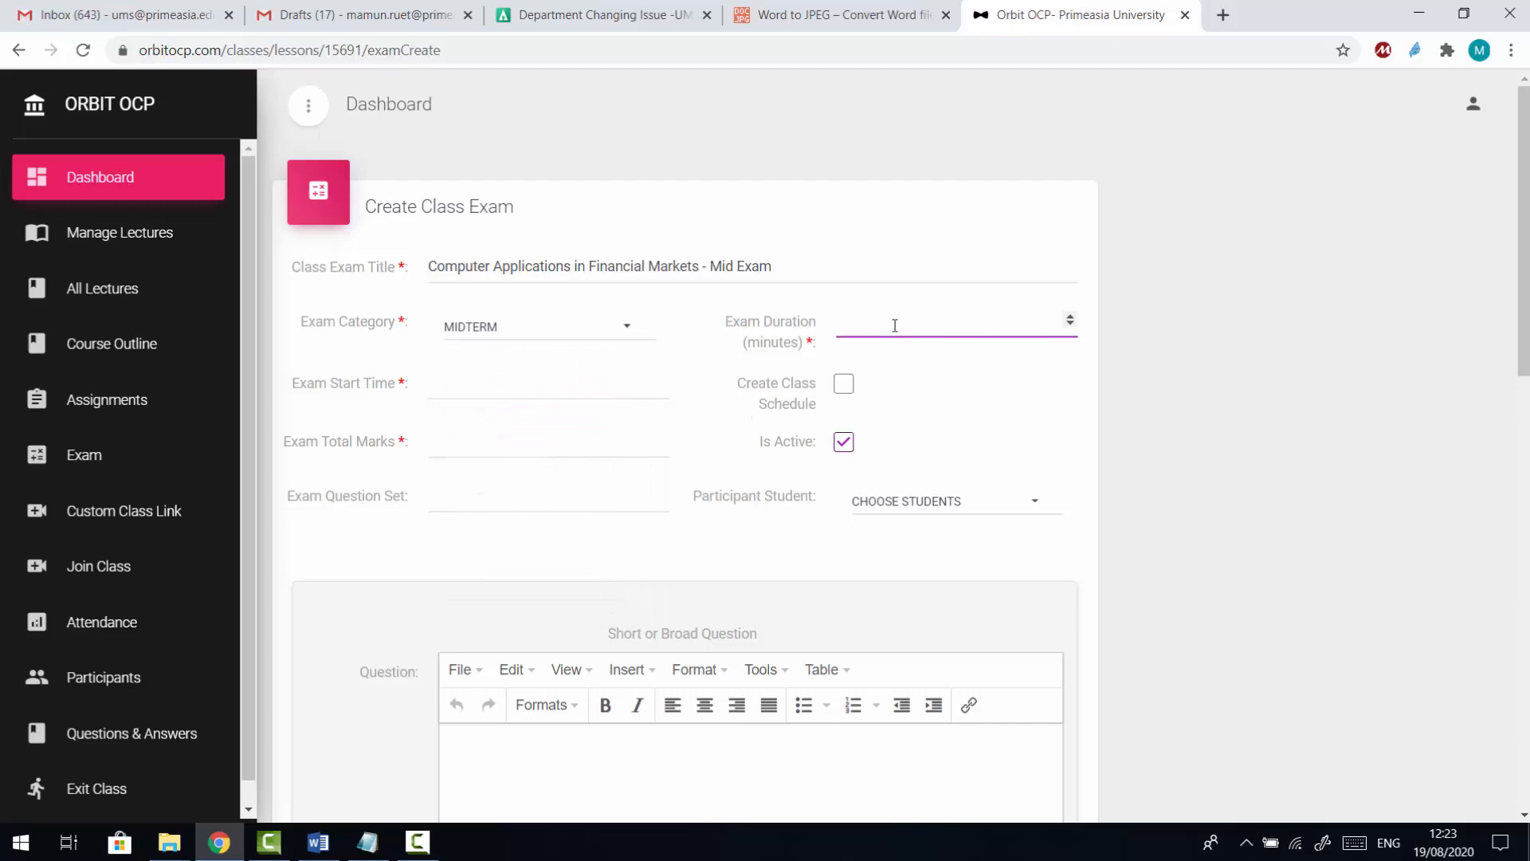
click(893, 320)
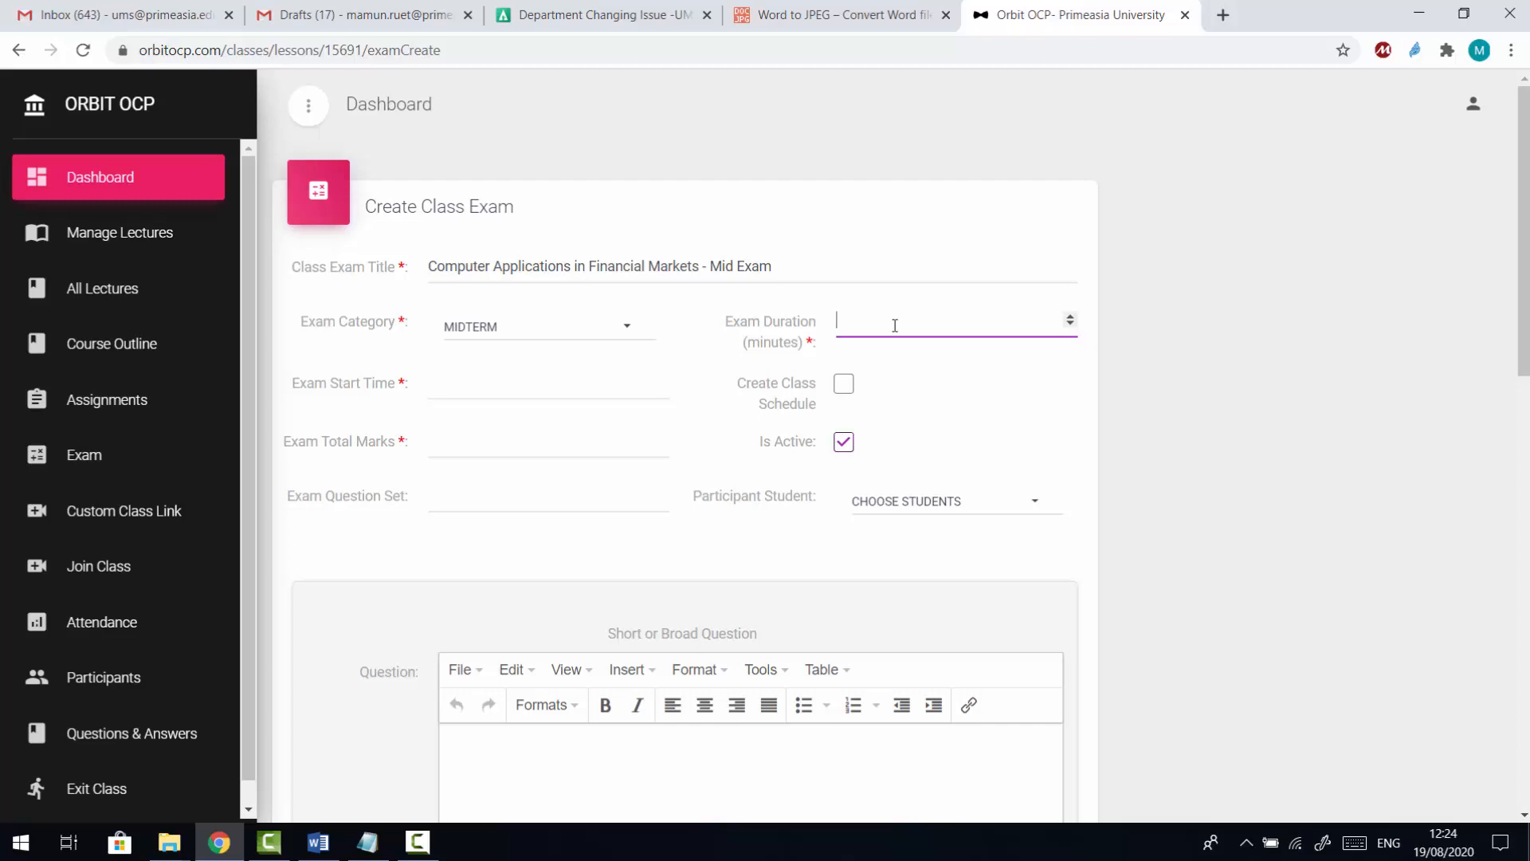
text(120)
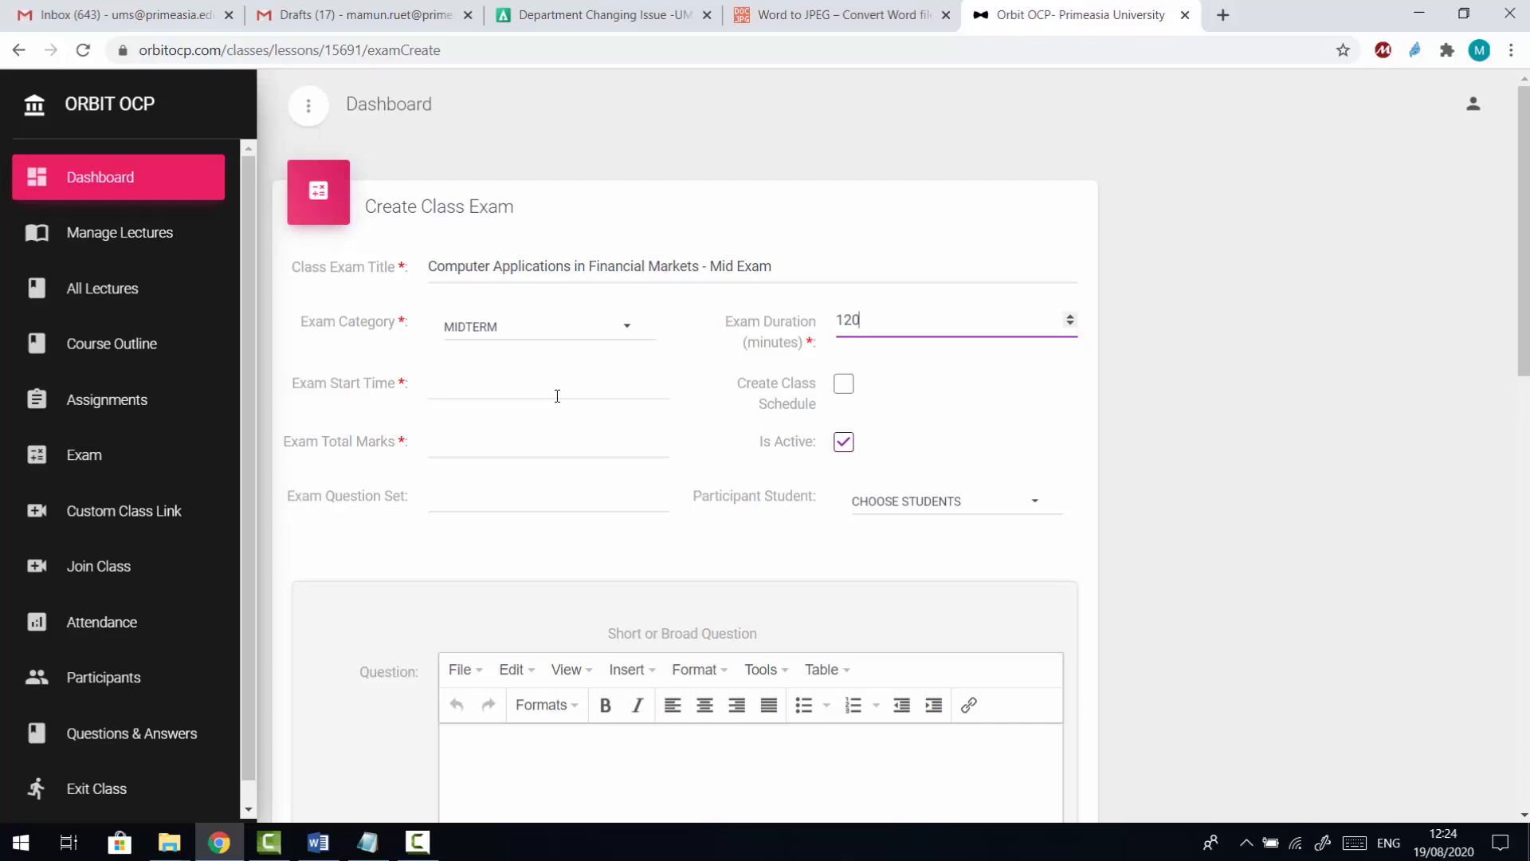
Step: Set the exam start to 22 August 2020 at 1:00 PM in the date-time picker
click(547, 380)
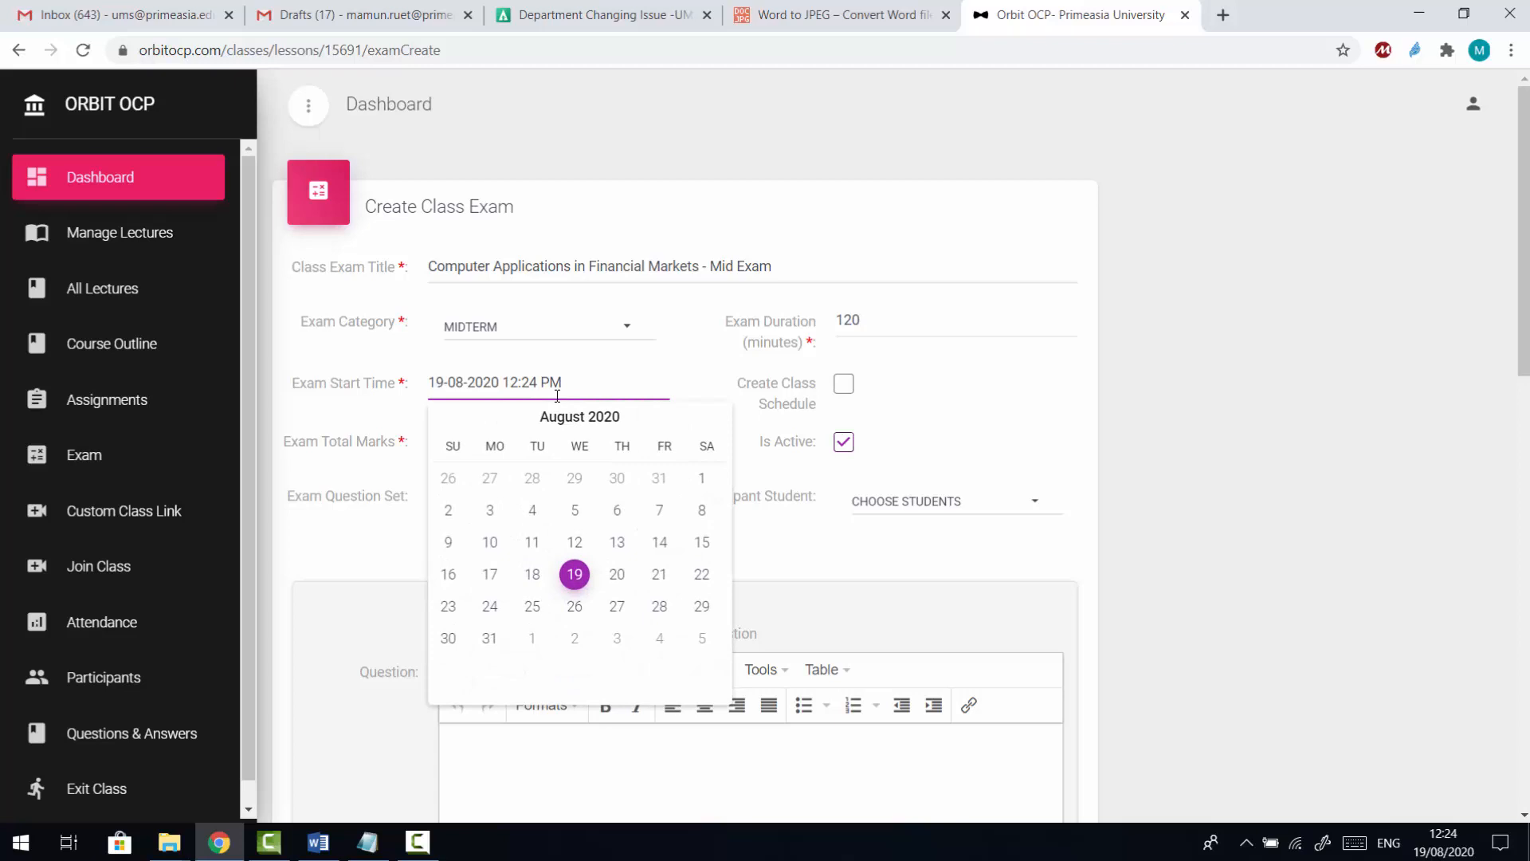
mouse_move(639, 603)
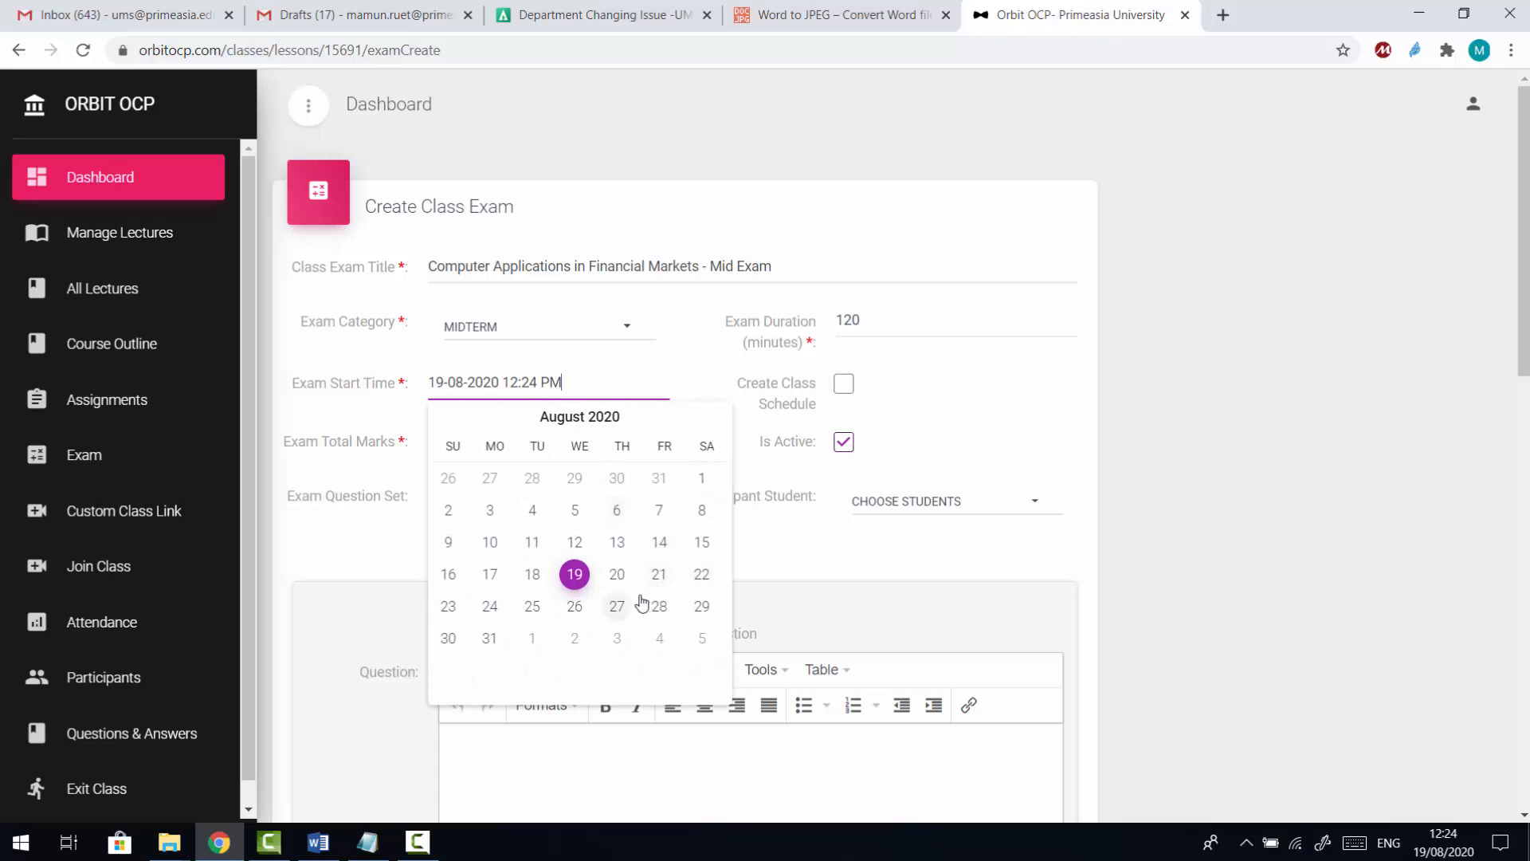
click(702, 574)
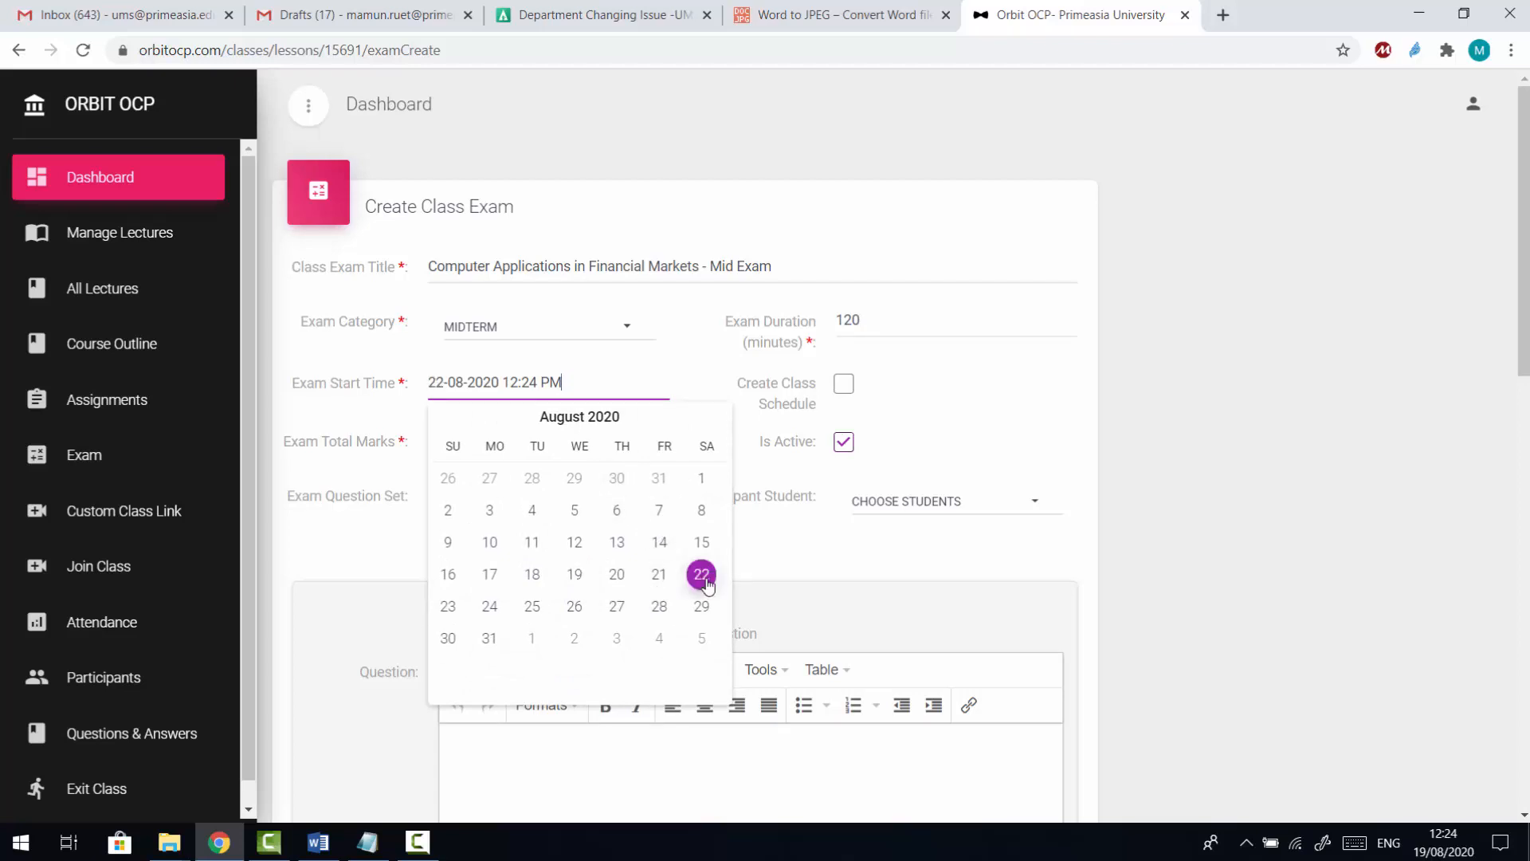
click(574, 574)
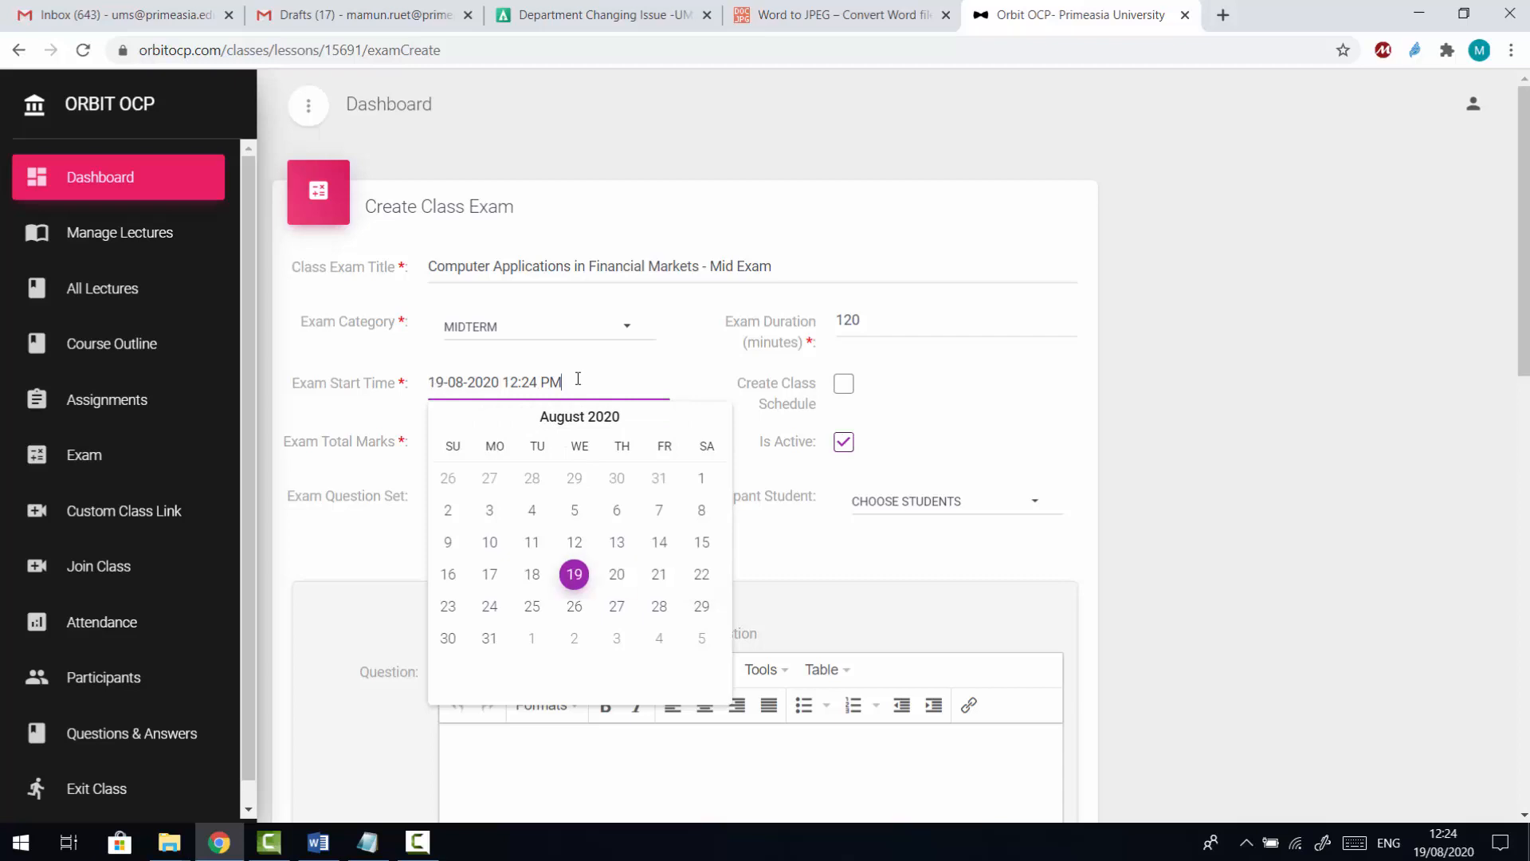
click(489, 574)
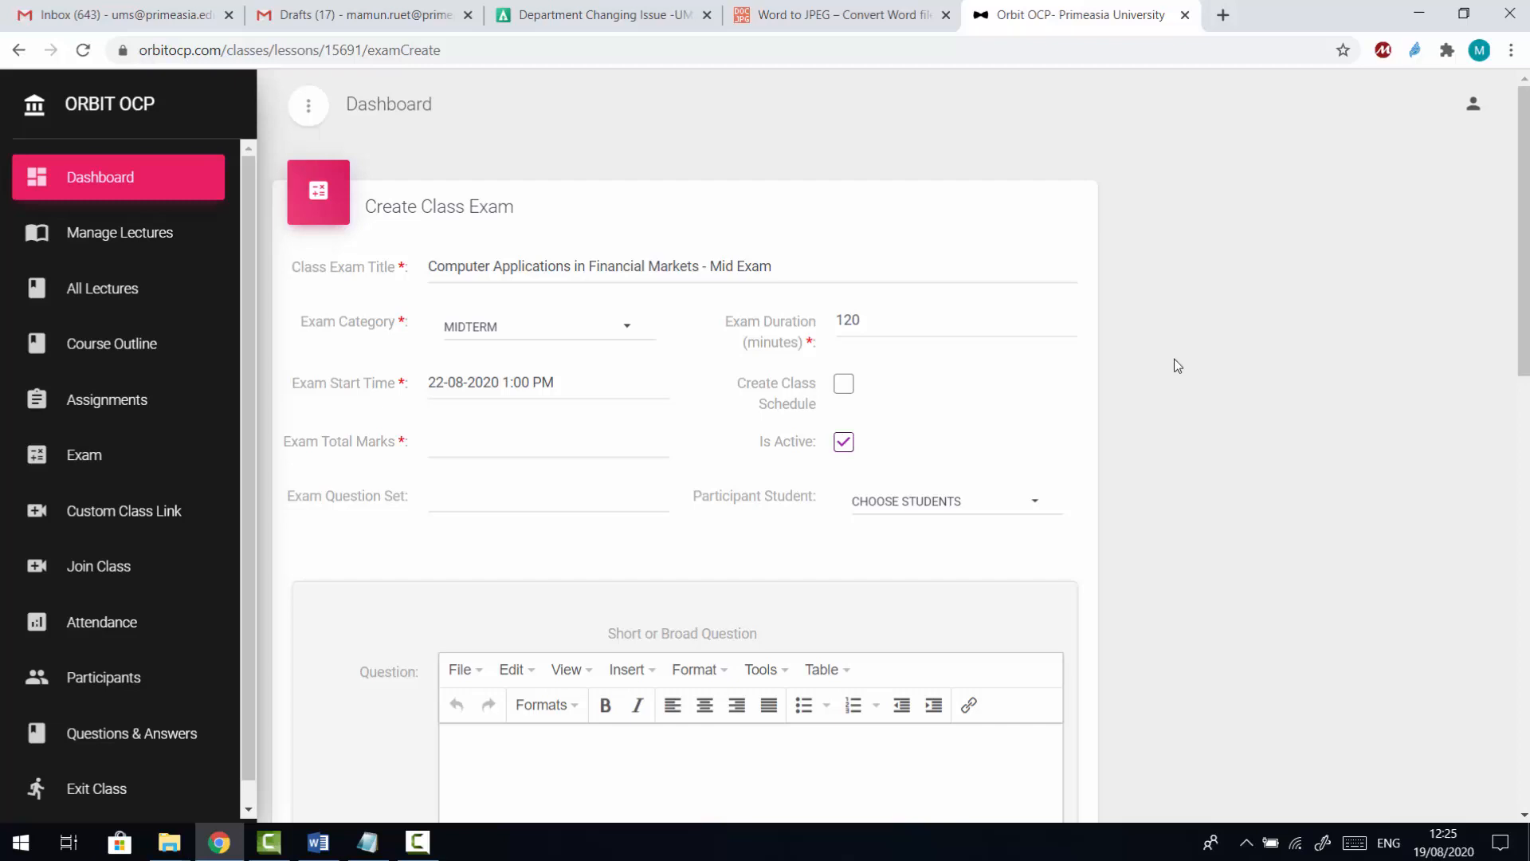
mouse_move(843, 389)
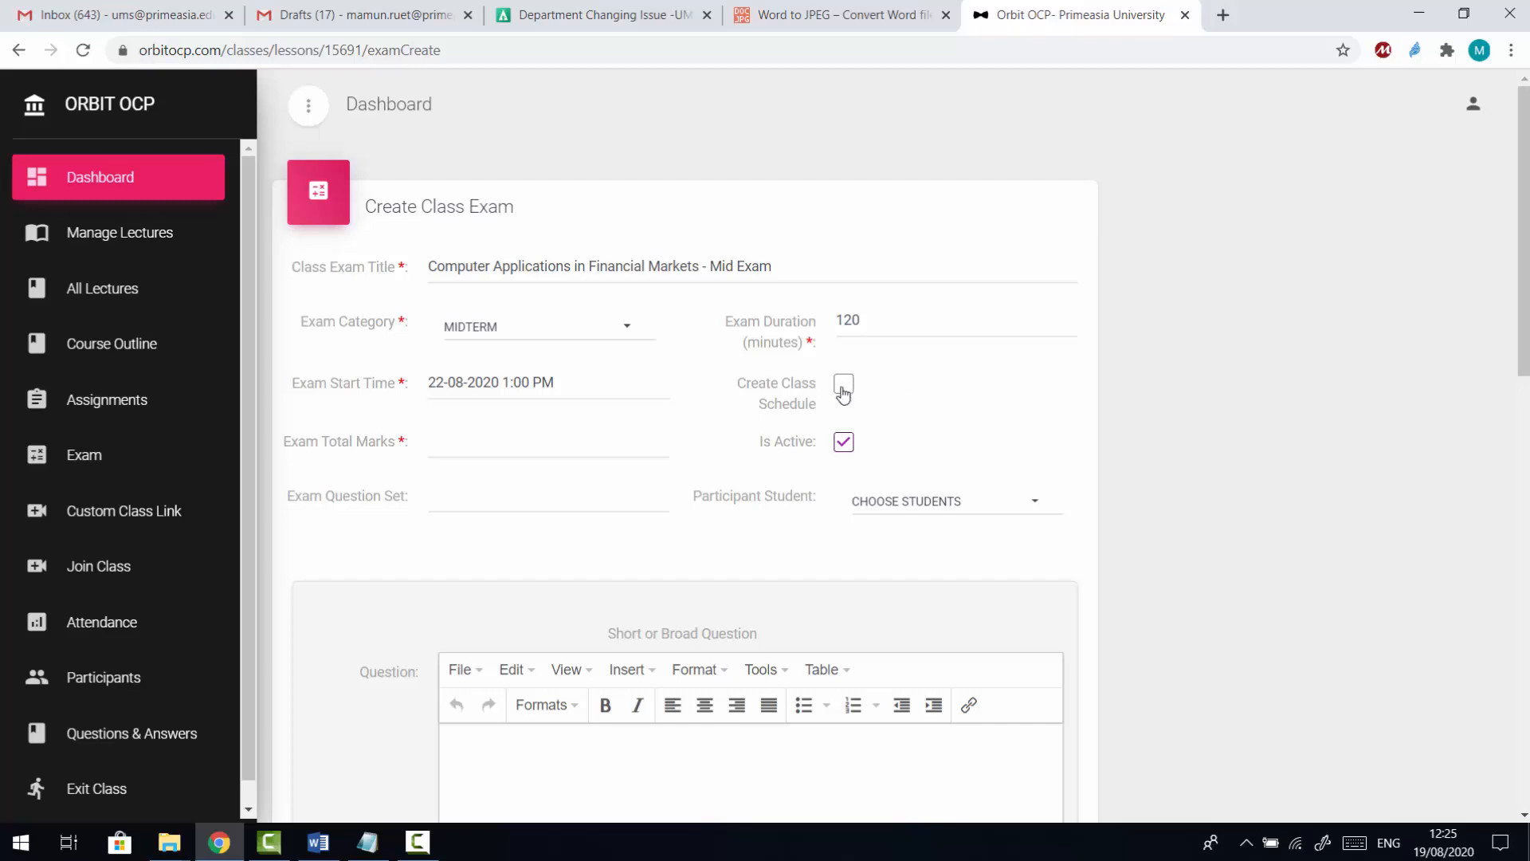
Step: Enter 50 total marks and question set A
click(843, 385)
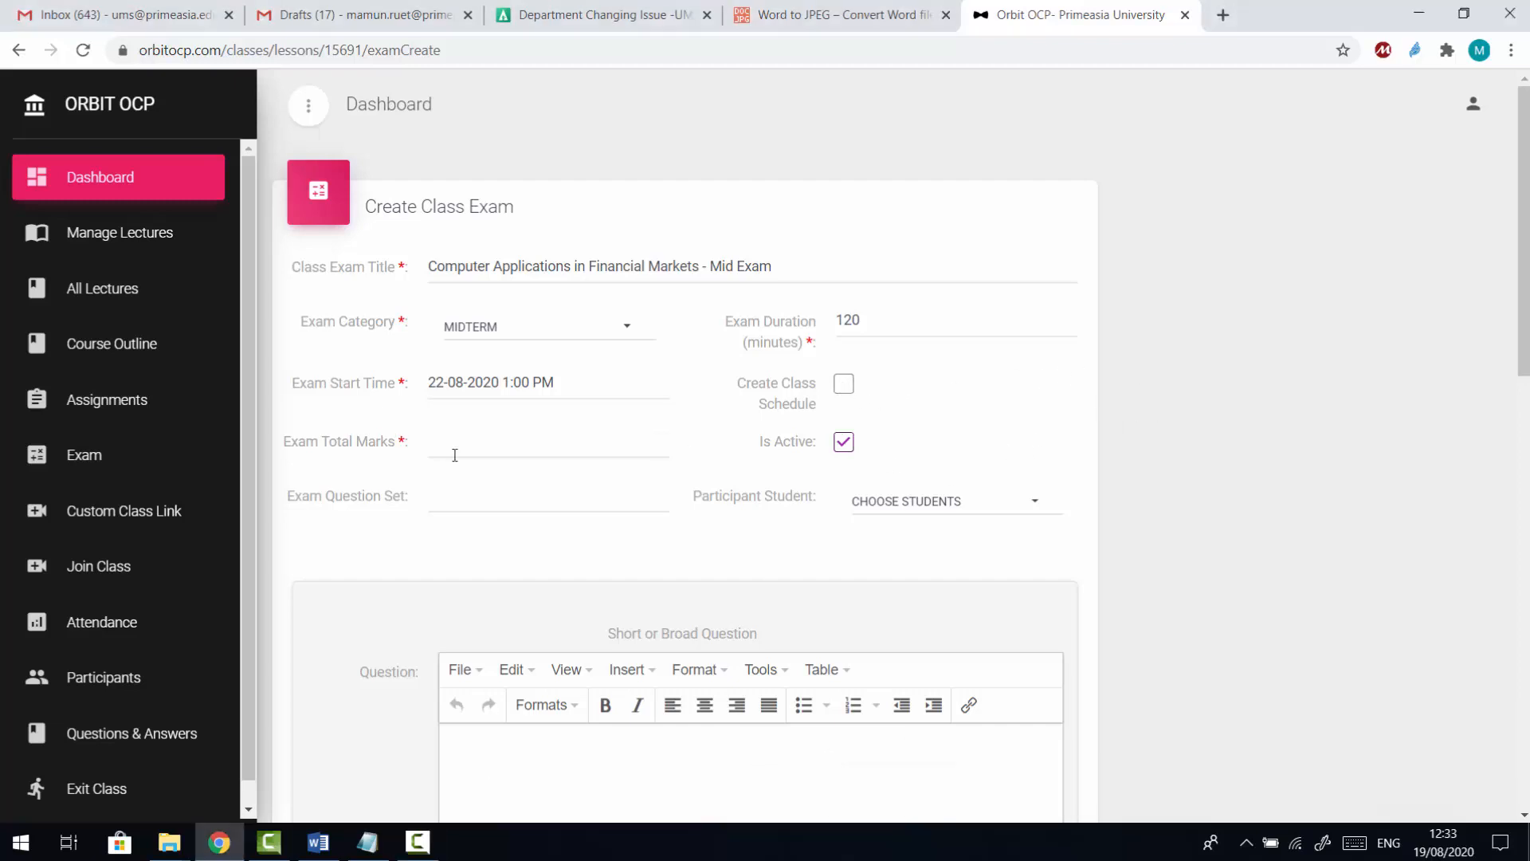
click(547, 442)
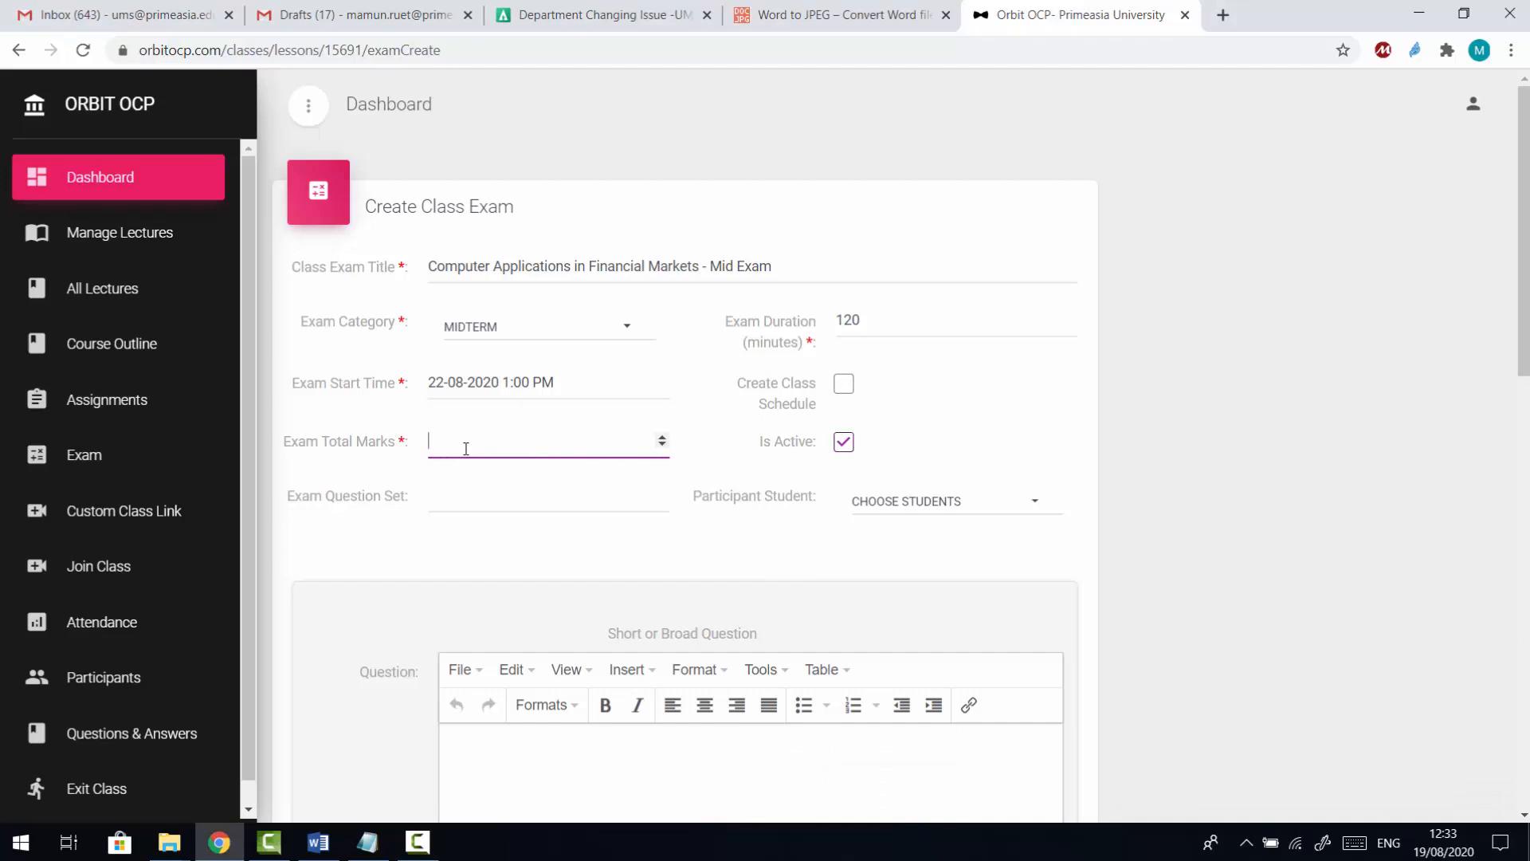
text(50)
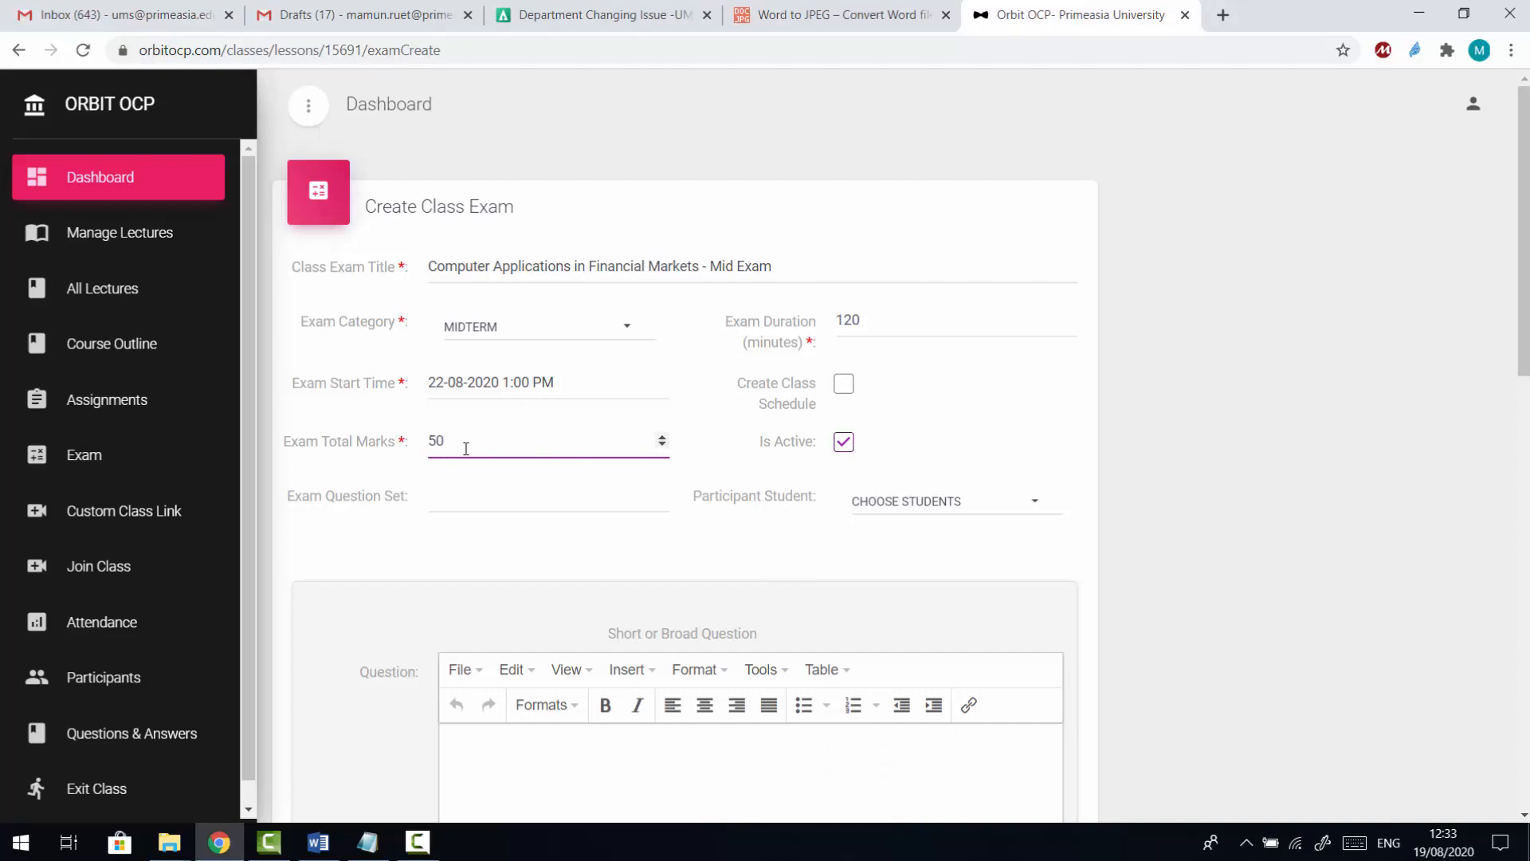
click(547, 495)
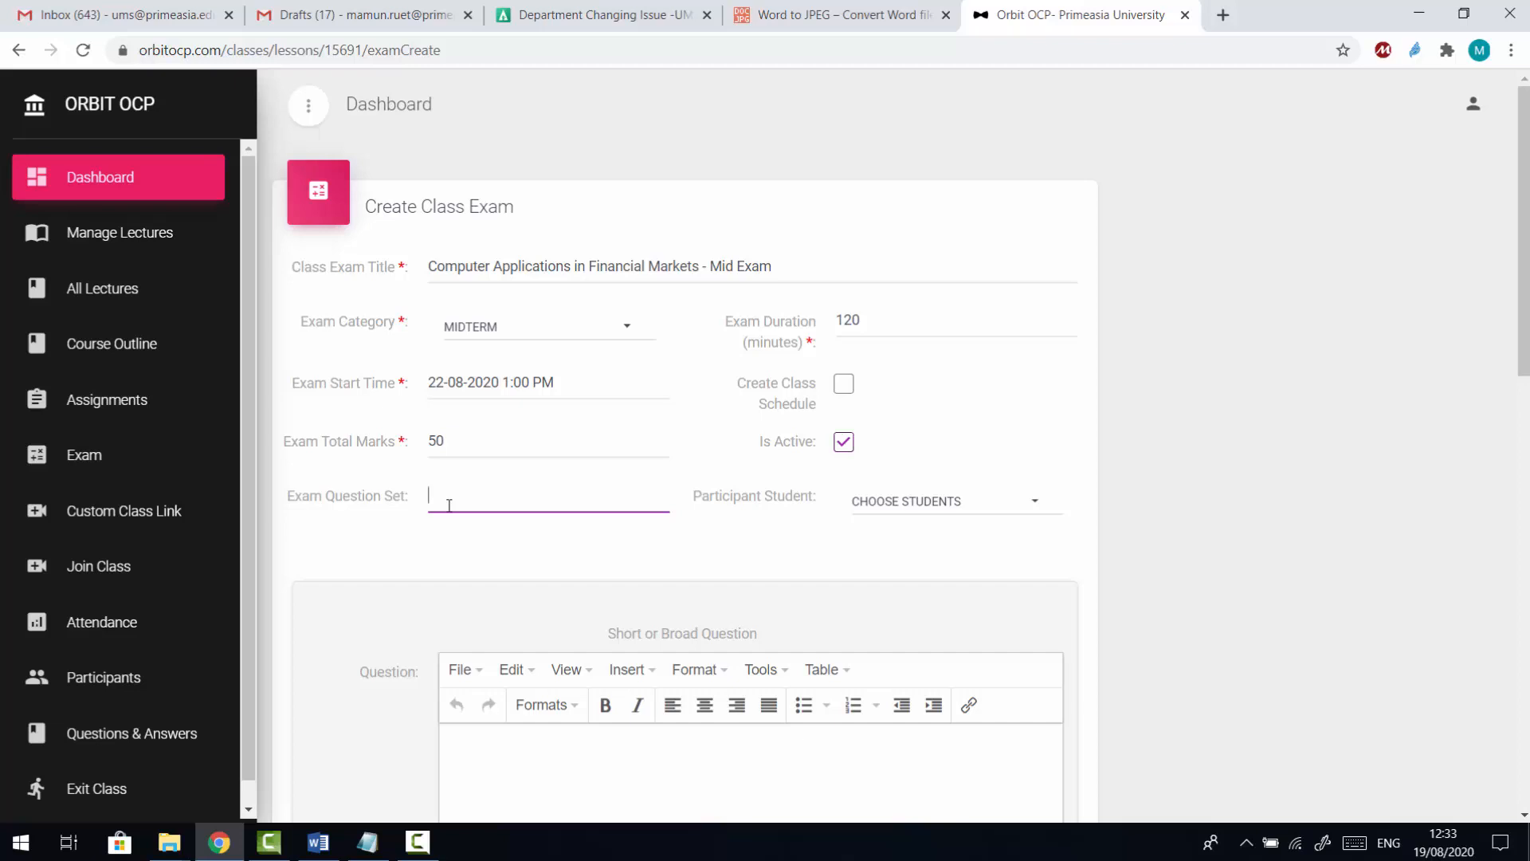
text(A)
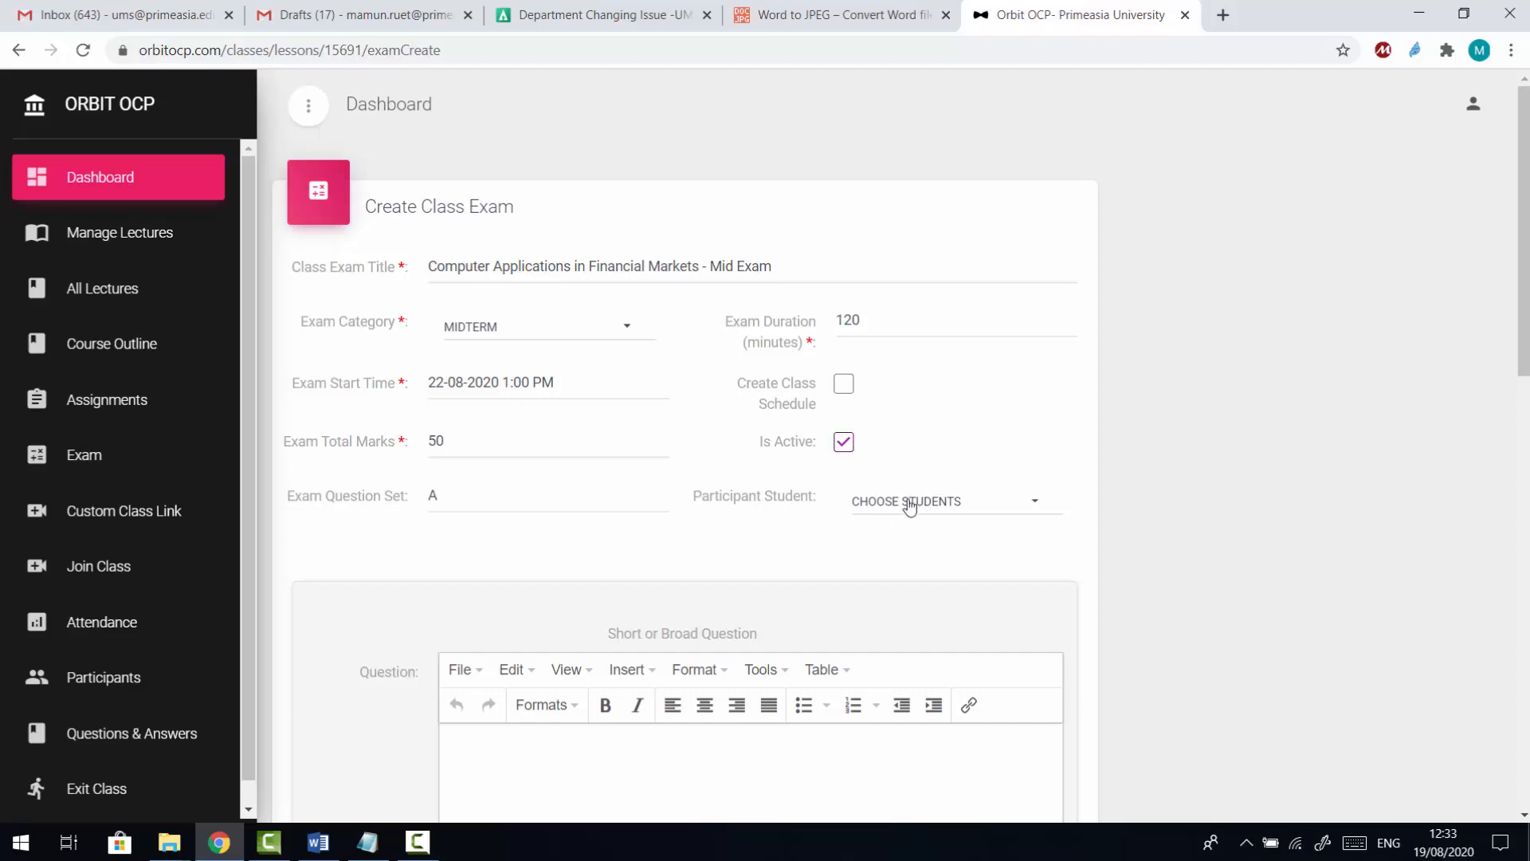
Step: Select all listed students as exam participants
click(941, 500)
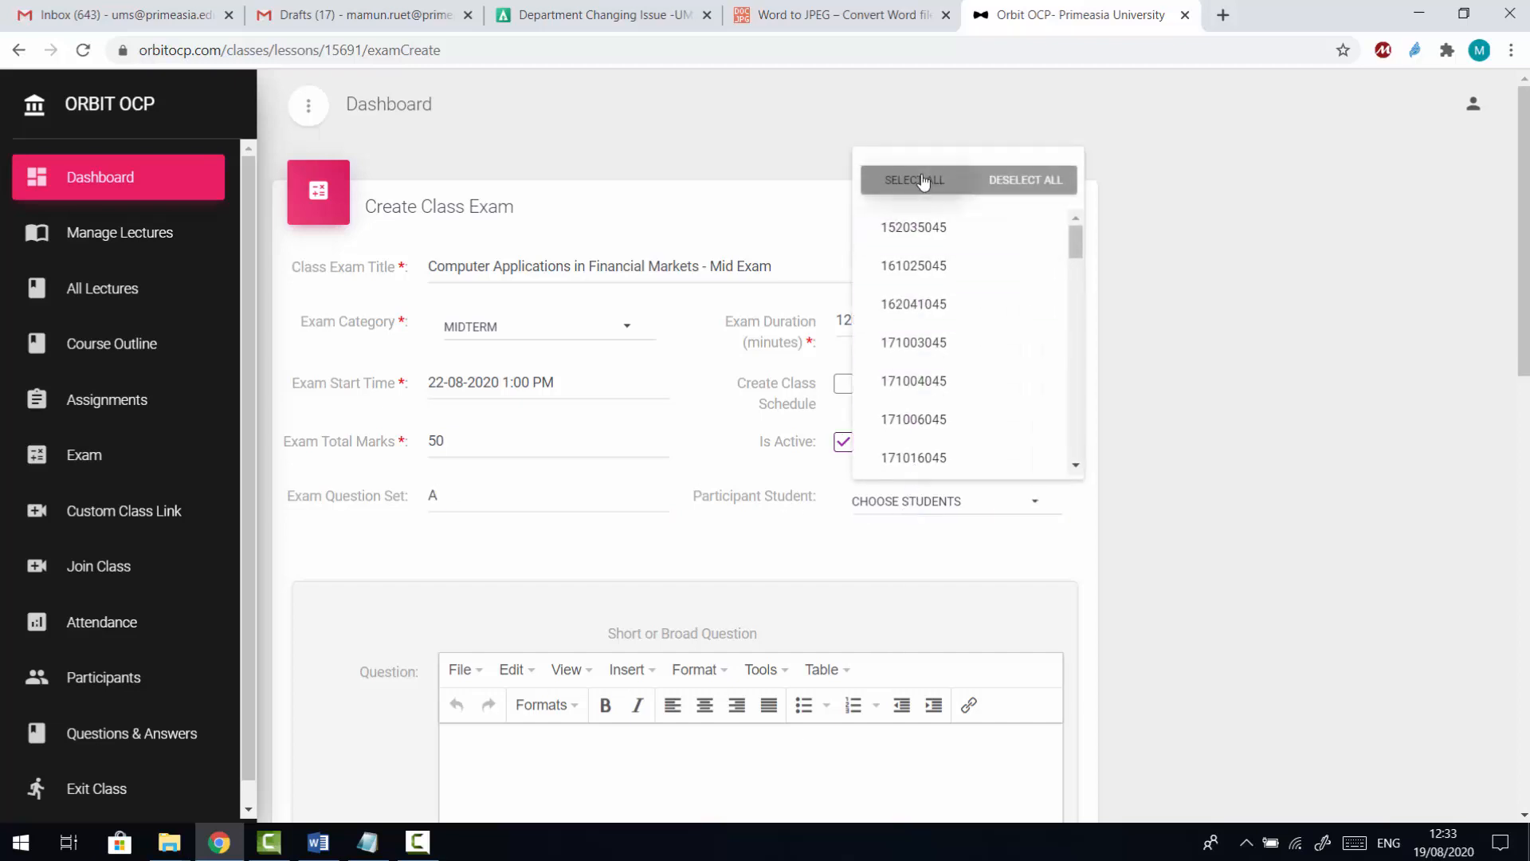
click(915, 180)
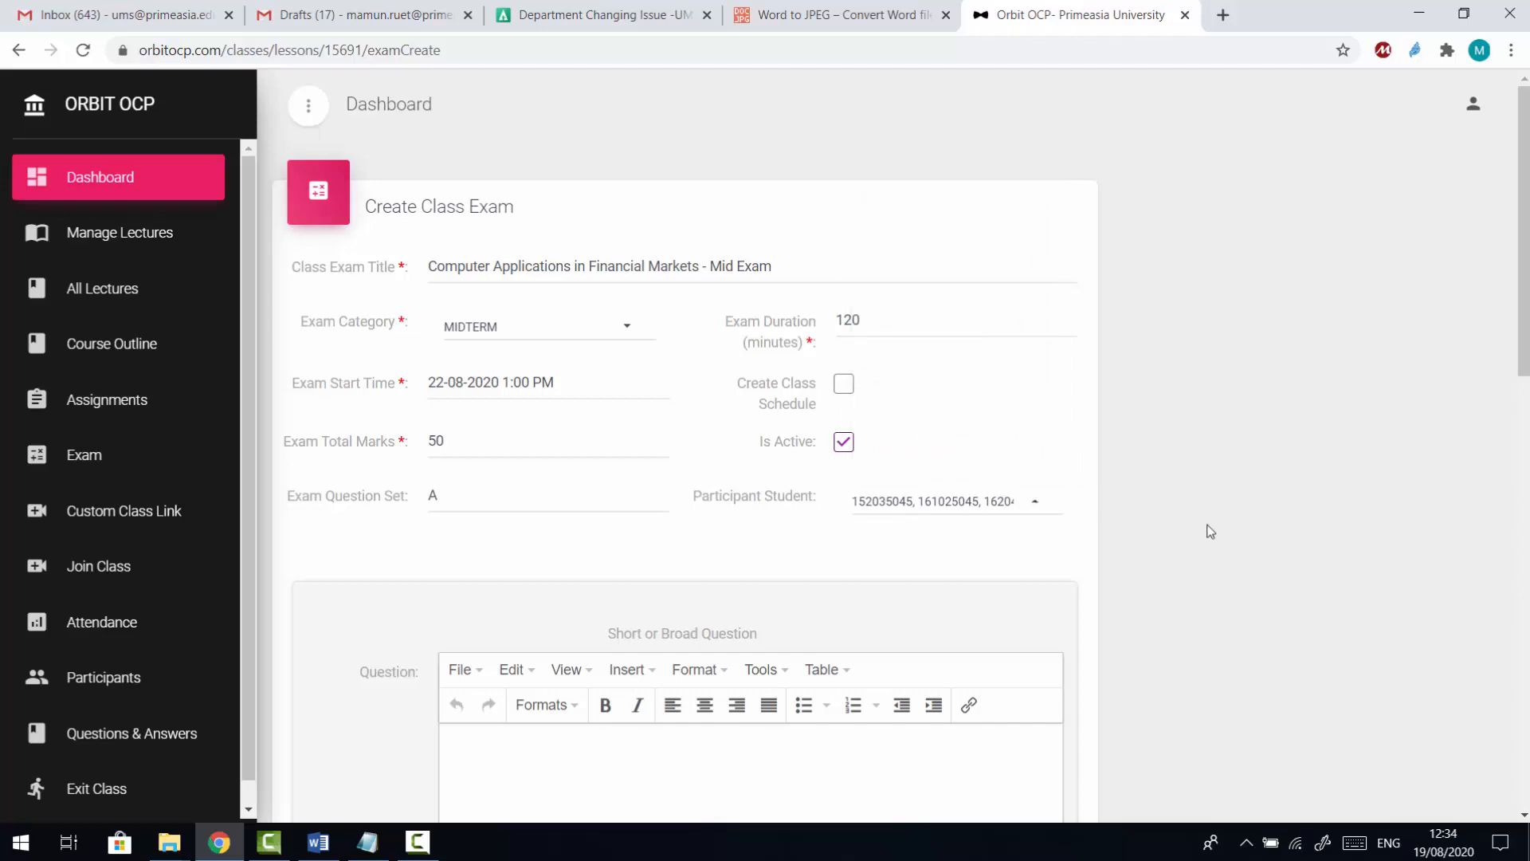
mouse_move(915, 401)
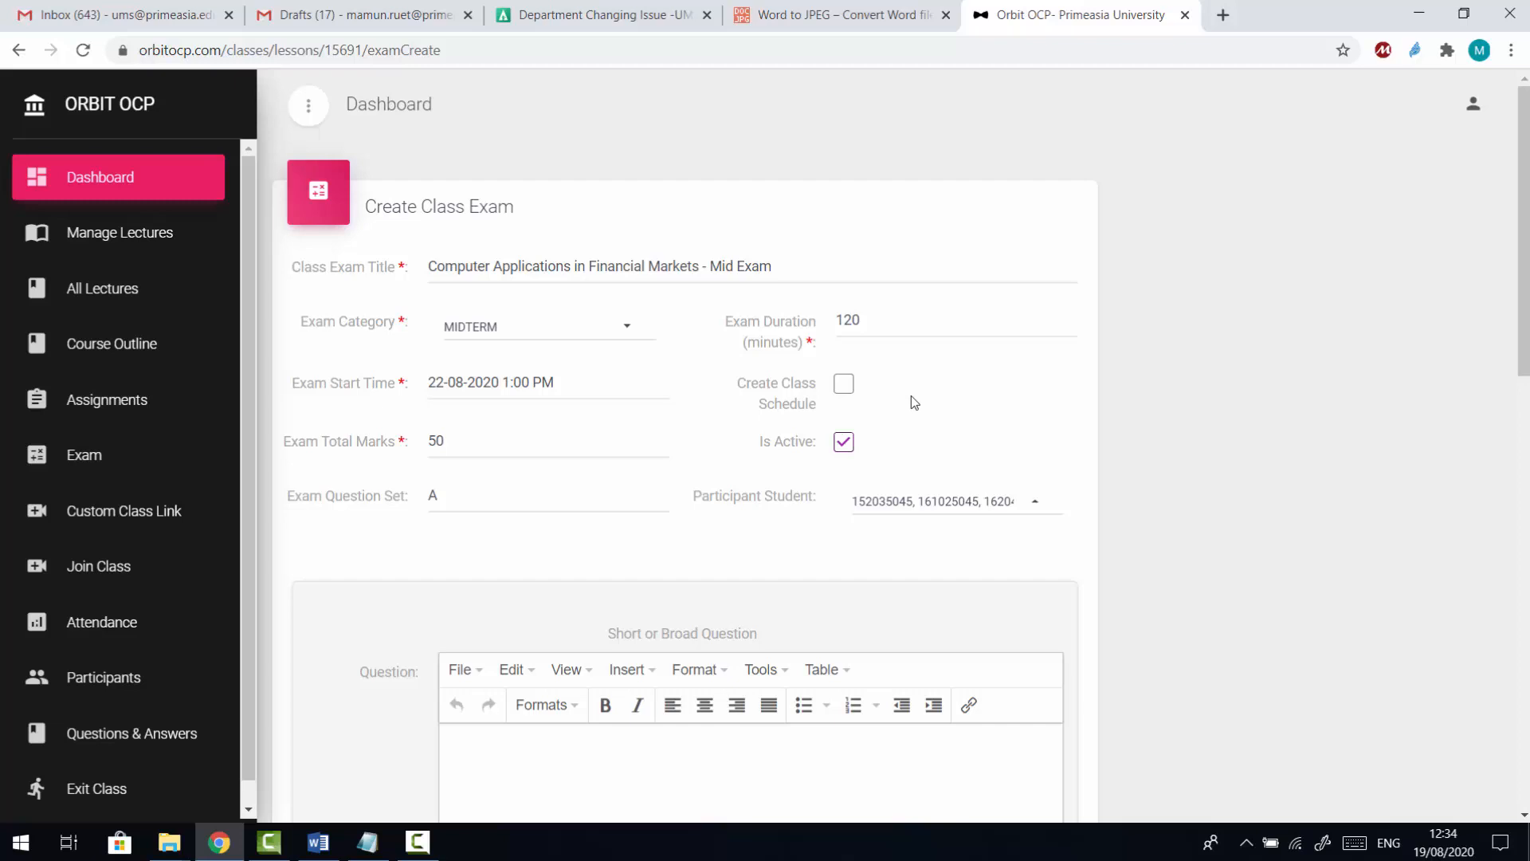
mouse_move(841, 382)
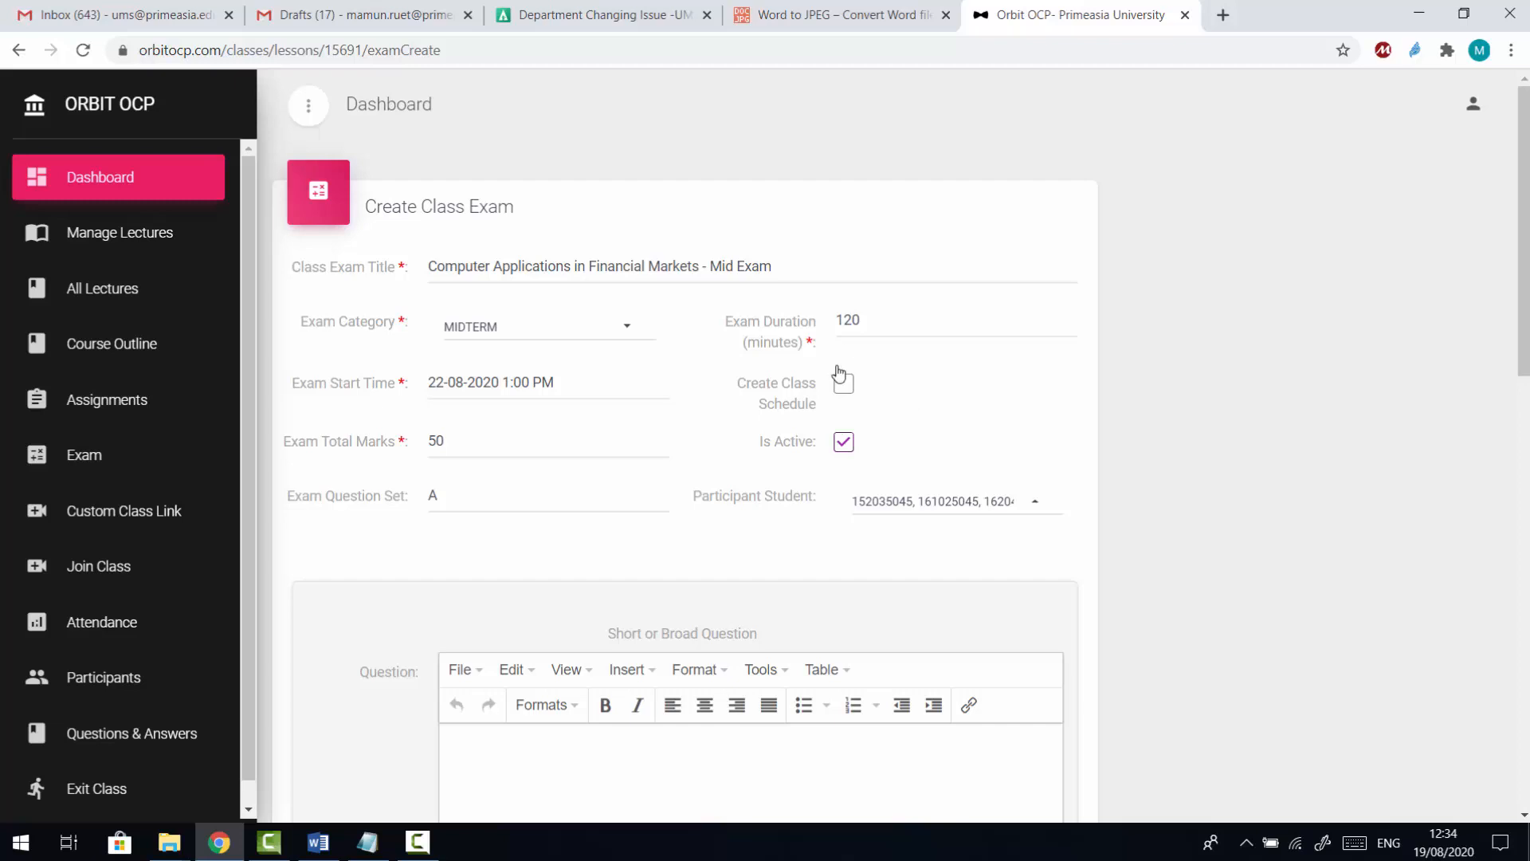
Step: Place the cursor in the empty Question editor lower on the form
scroll(down, 3)
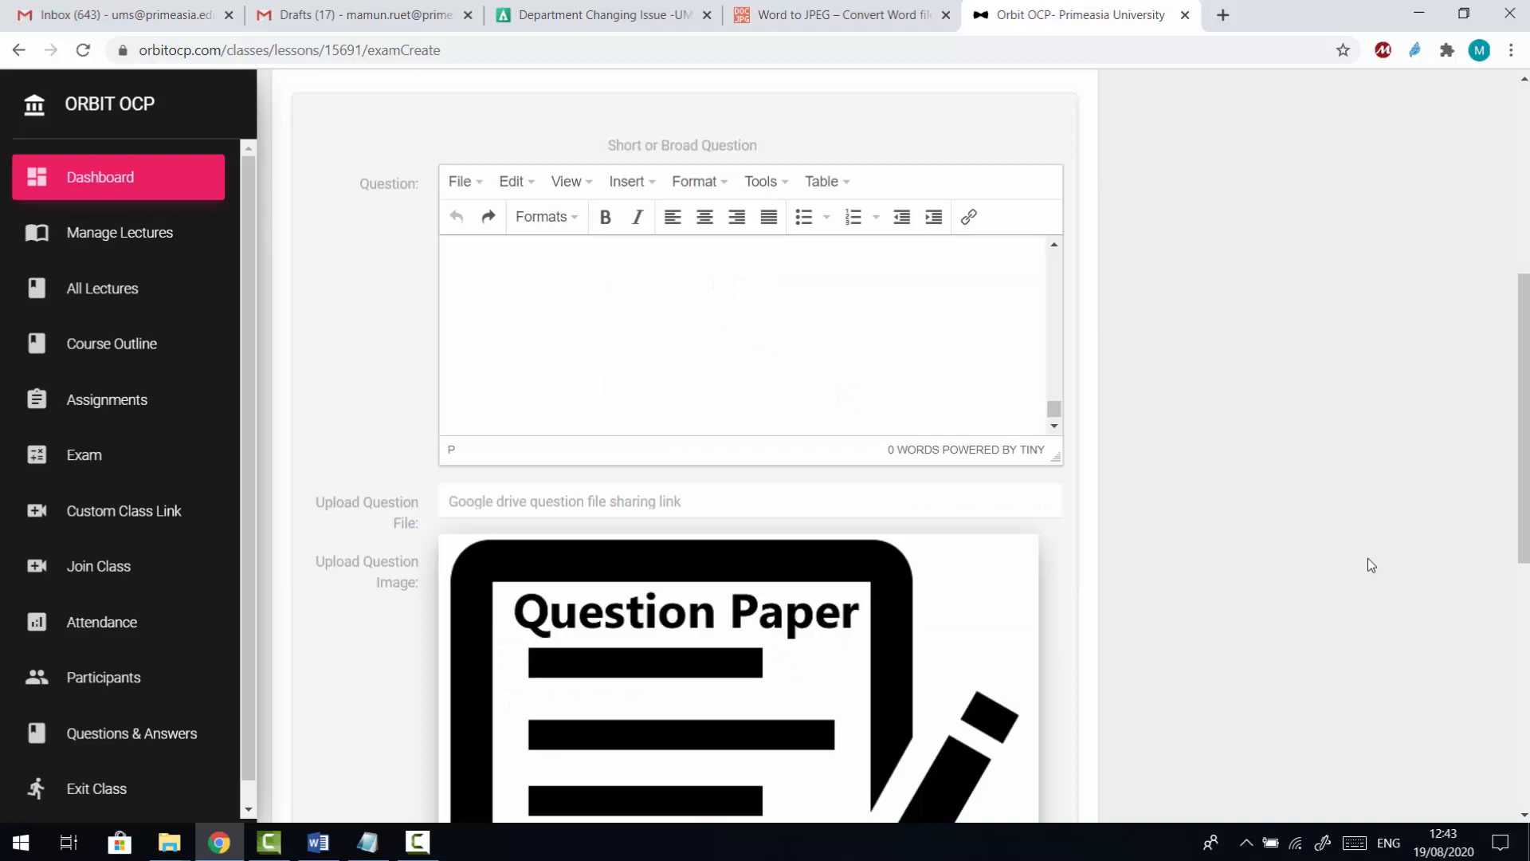
click(316, 841)
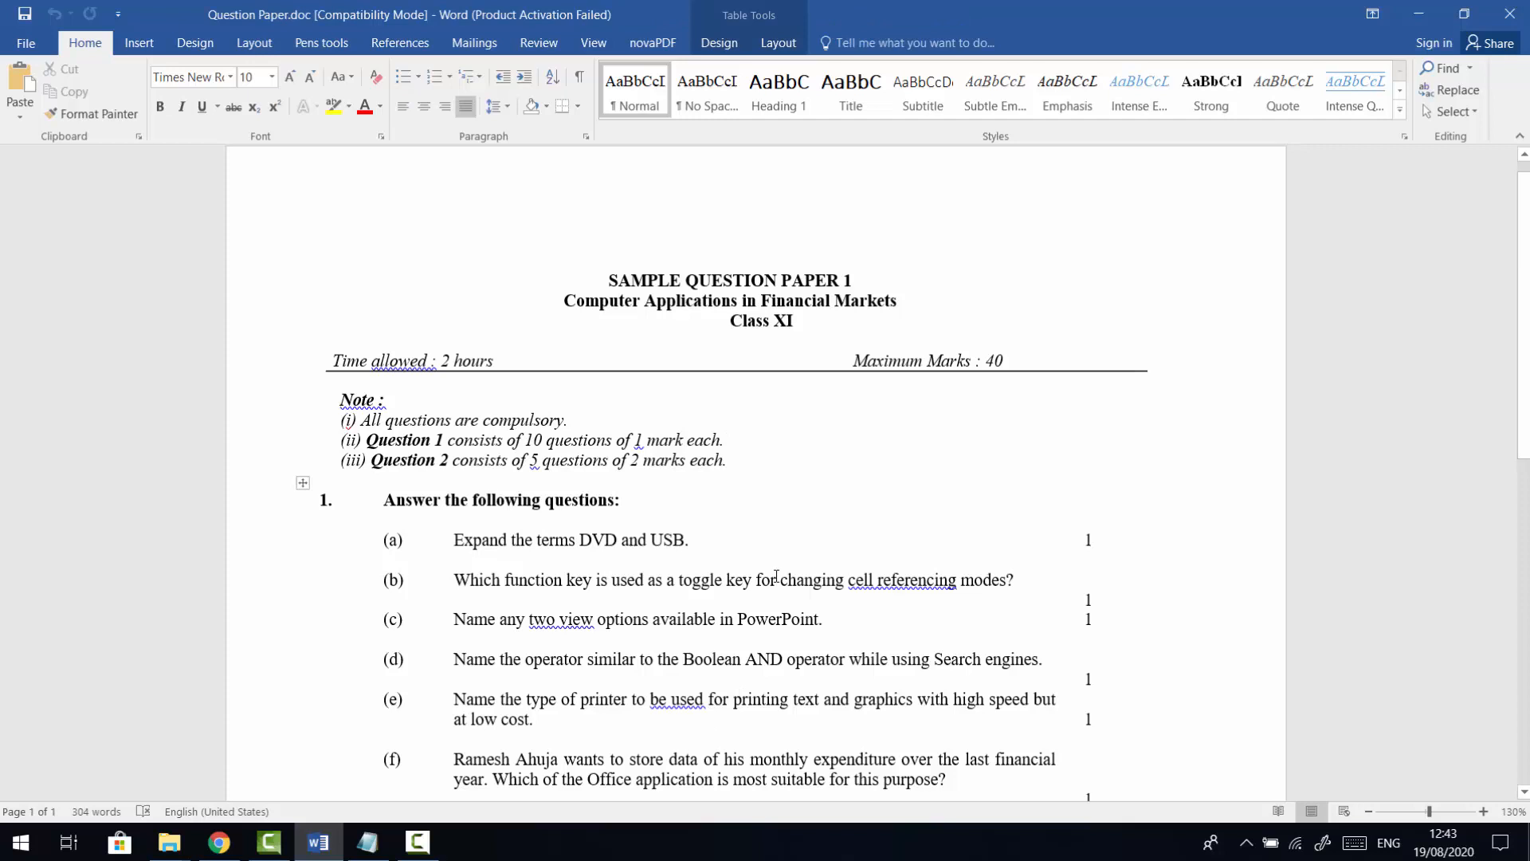
Step: Select the whole Word question paper and copy it for the Question box
key(ctrl+a)
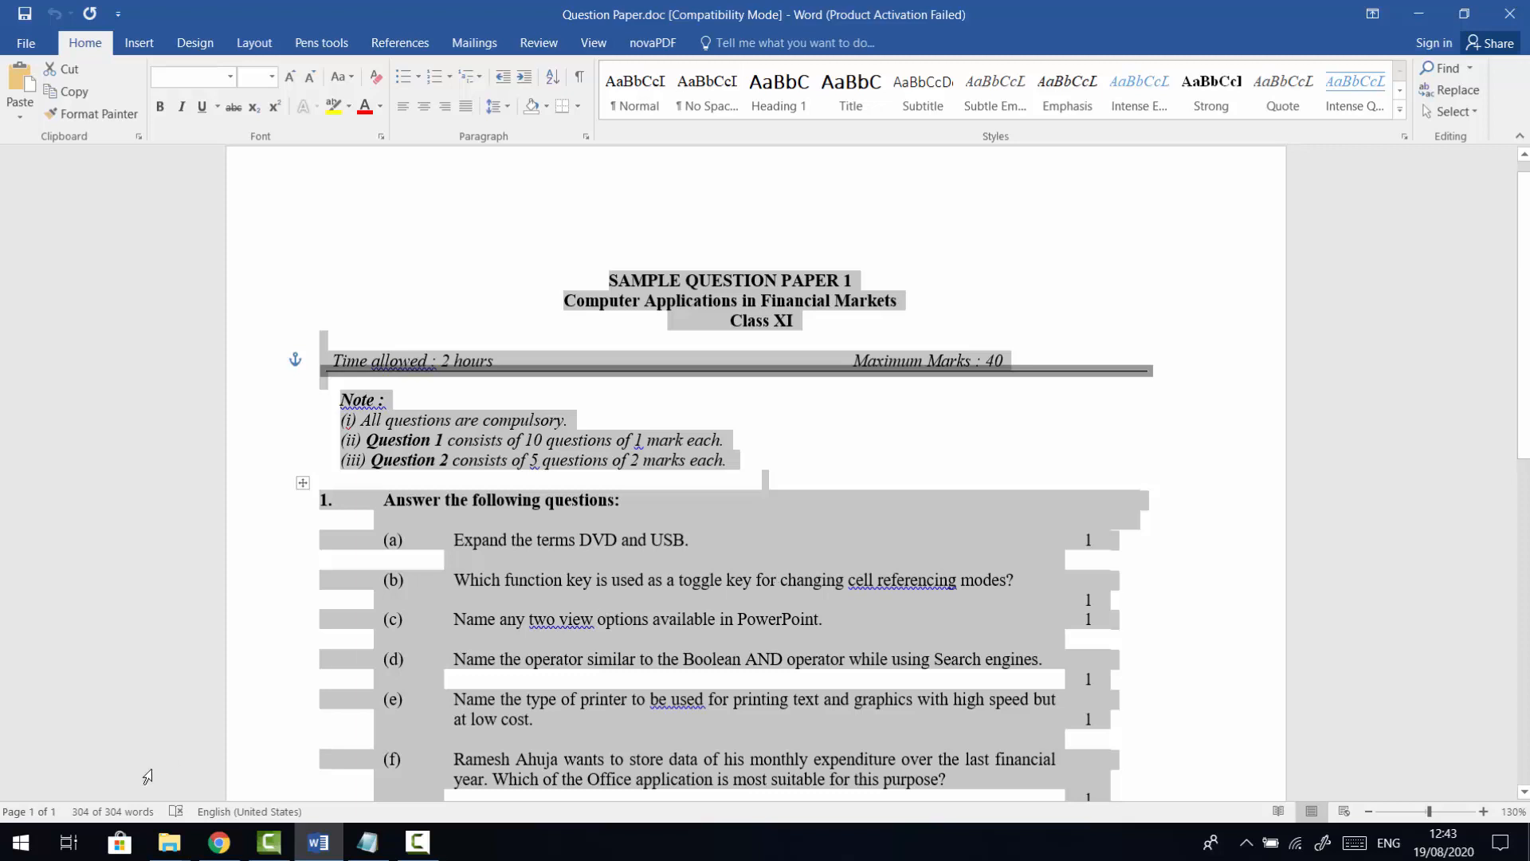
click(218, 842)
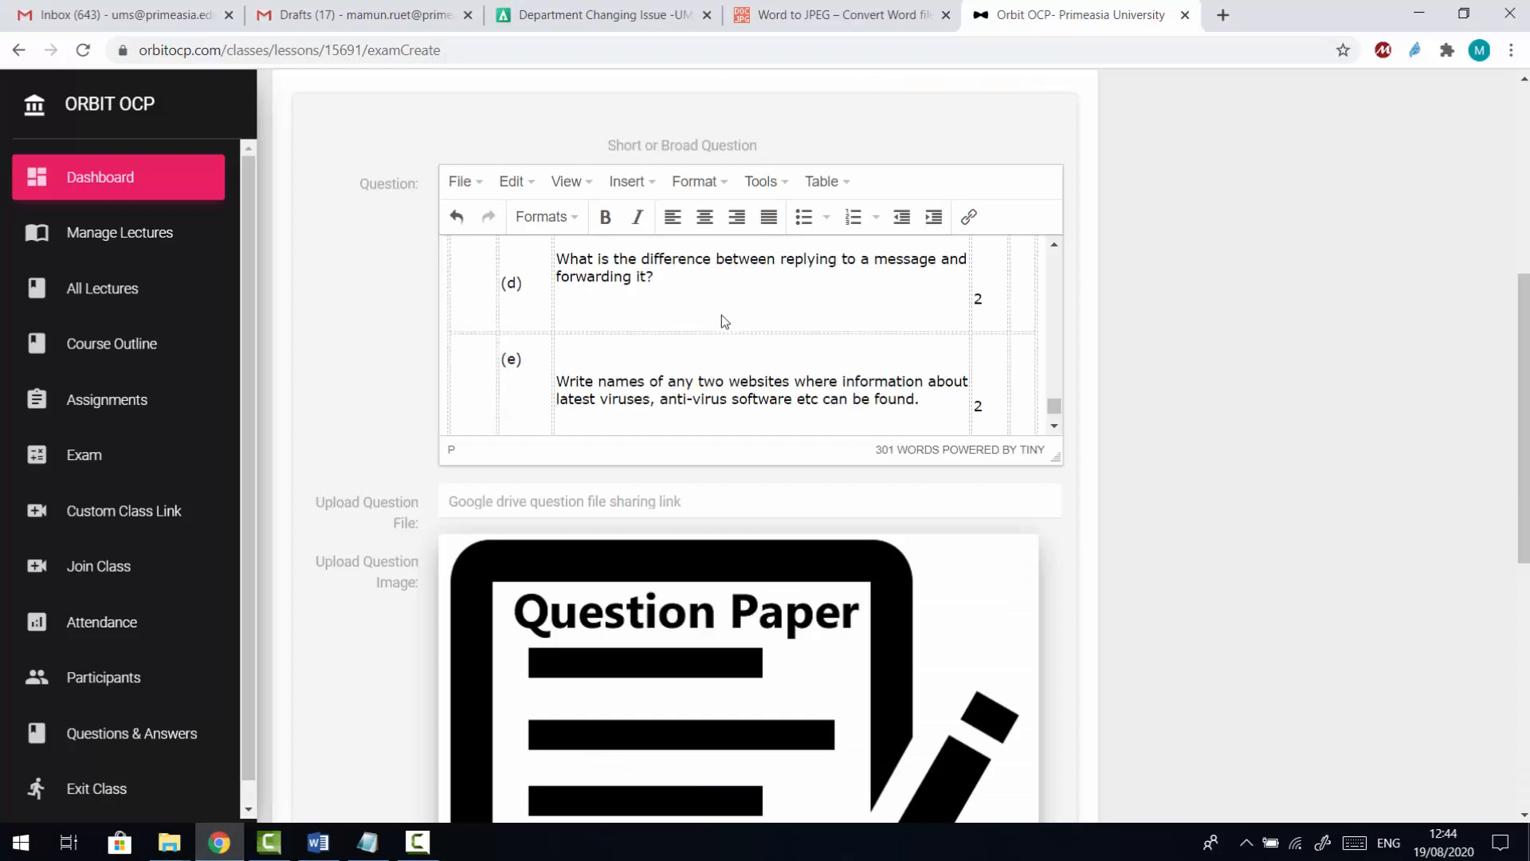
mouse_move(1058, 464)
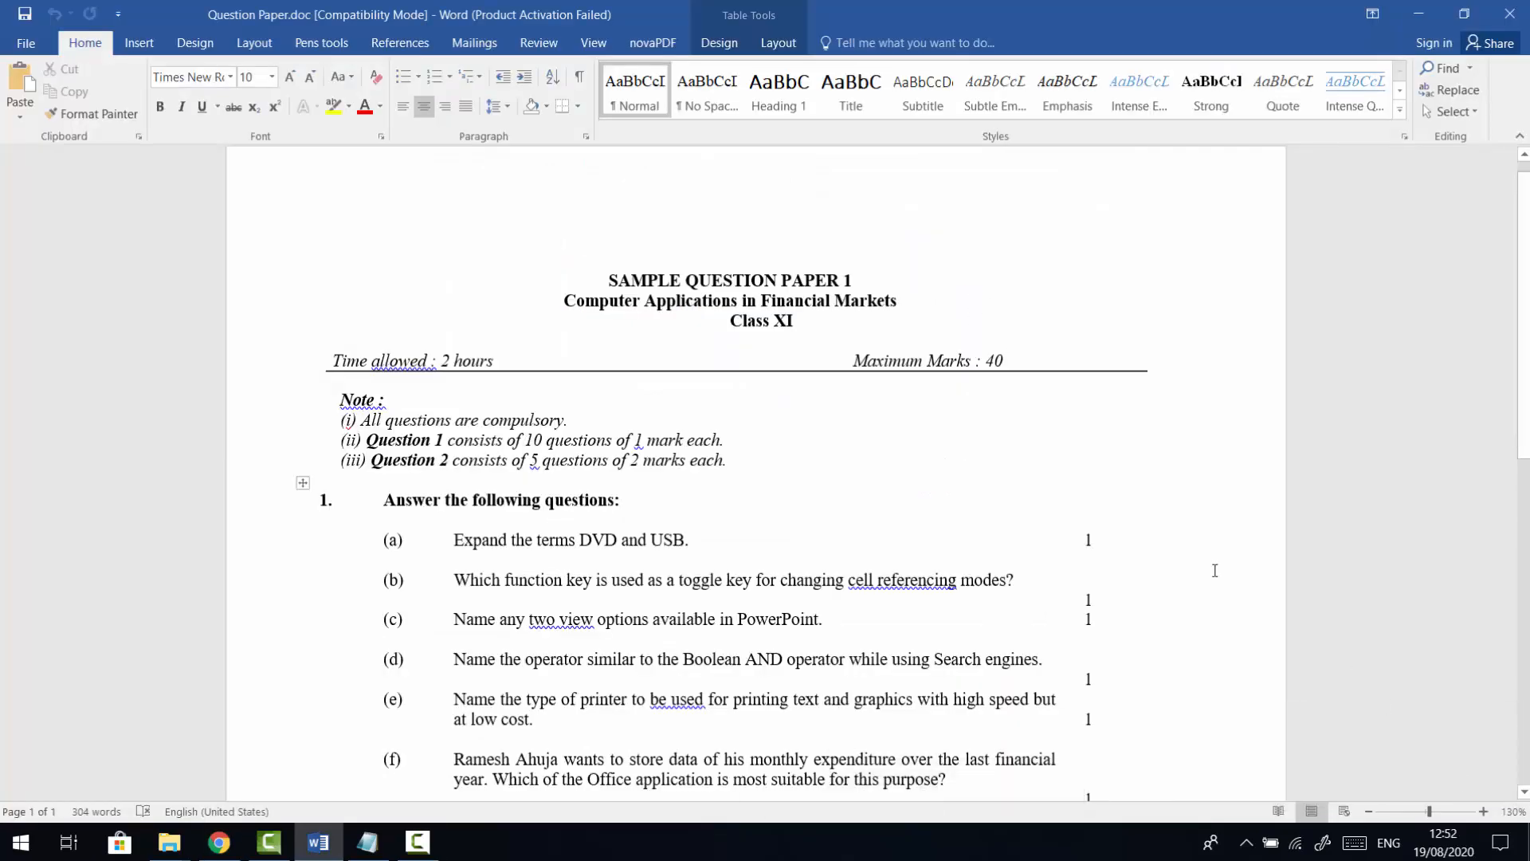
Step: Save the Word question paper as Question Paper.pdf via Save As with PDF file type
click(755, 520)
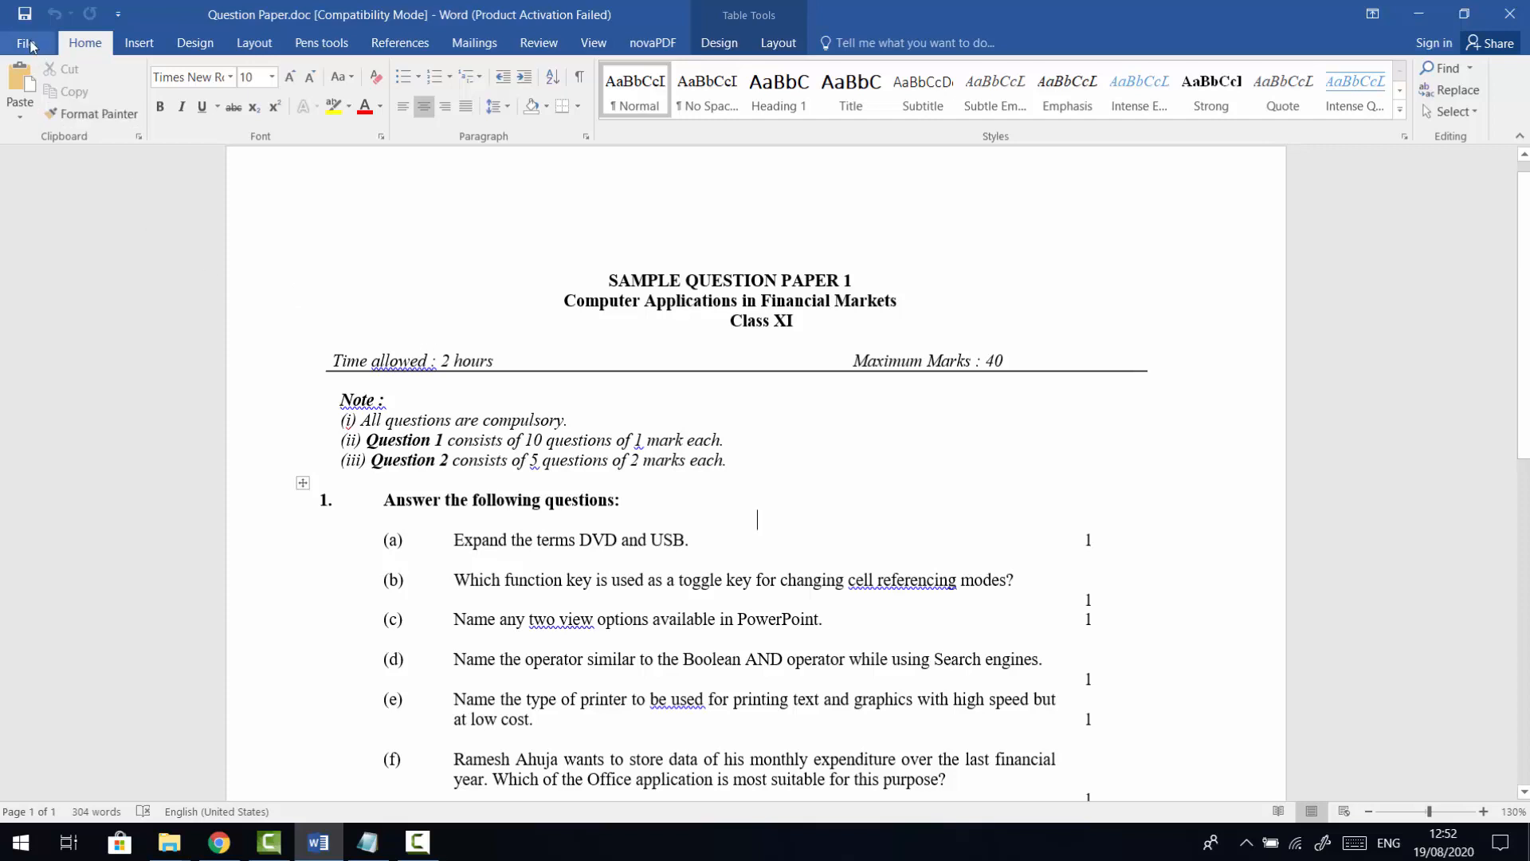
click(26, 42)
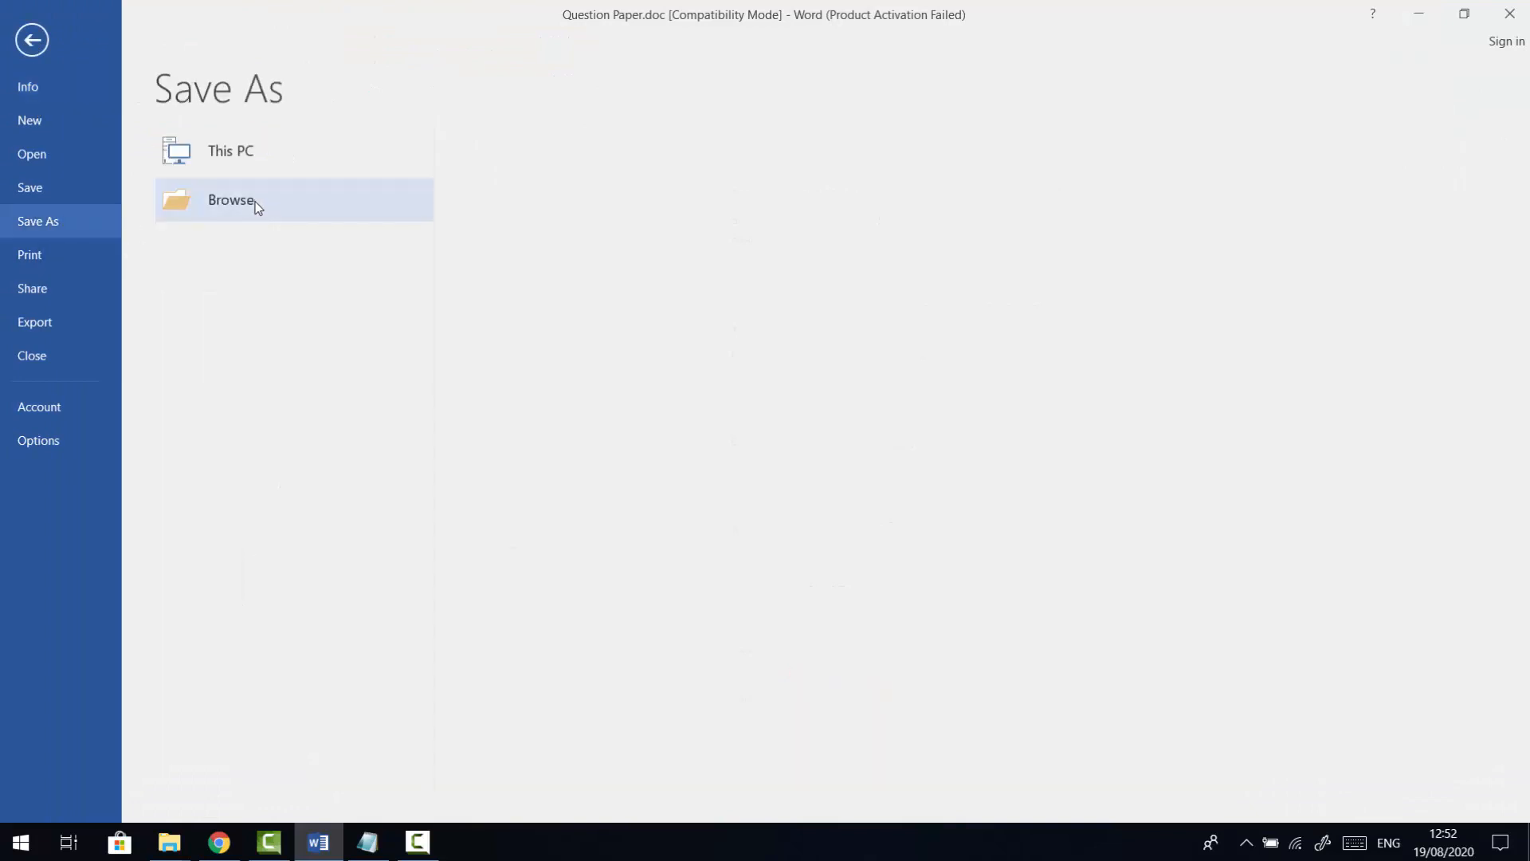
click(231, 201)
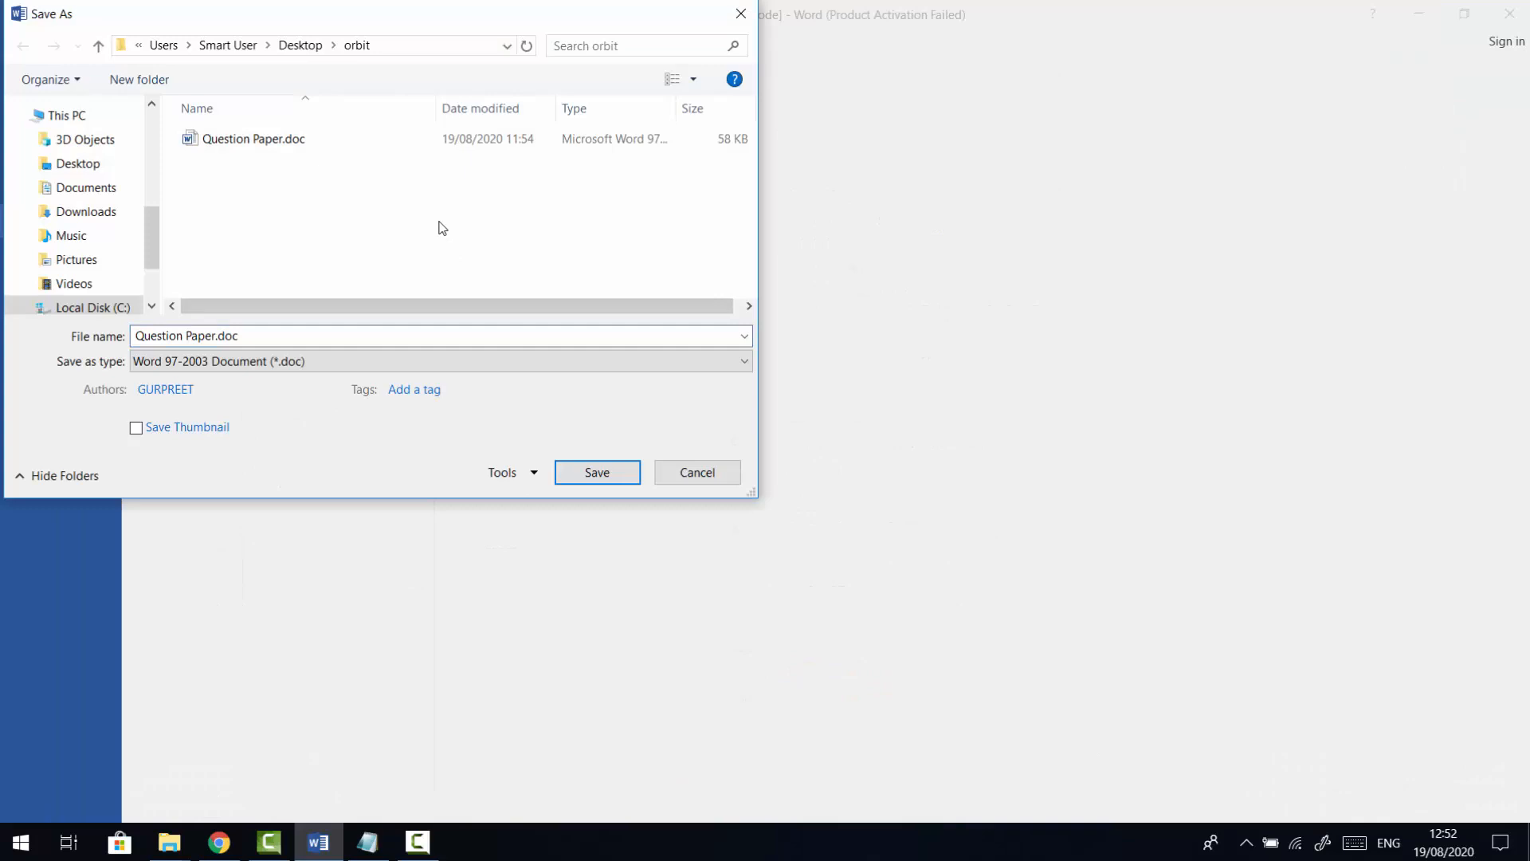
mouse_move(432, 321)
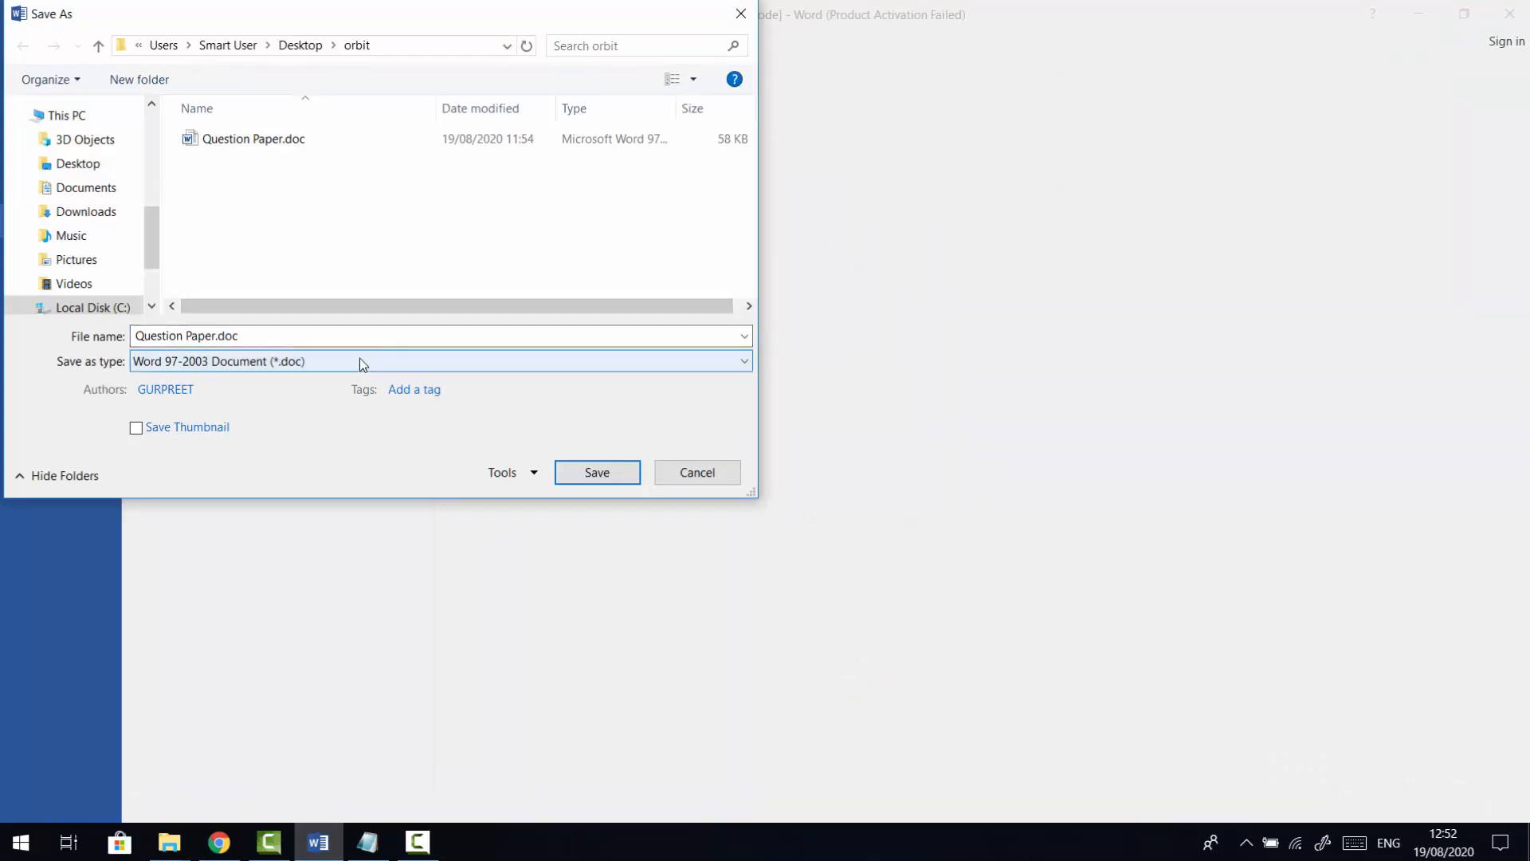
click(440, 362)
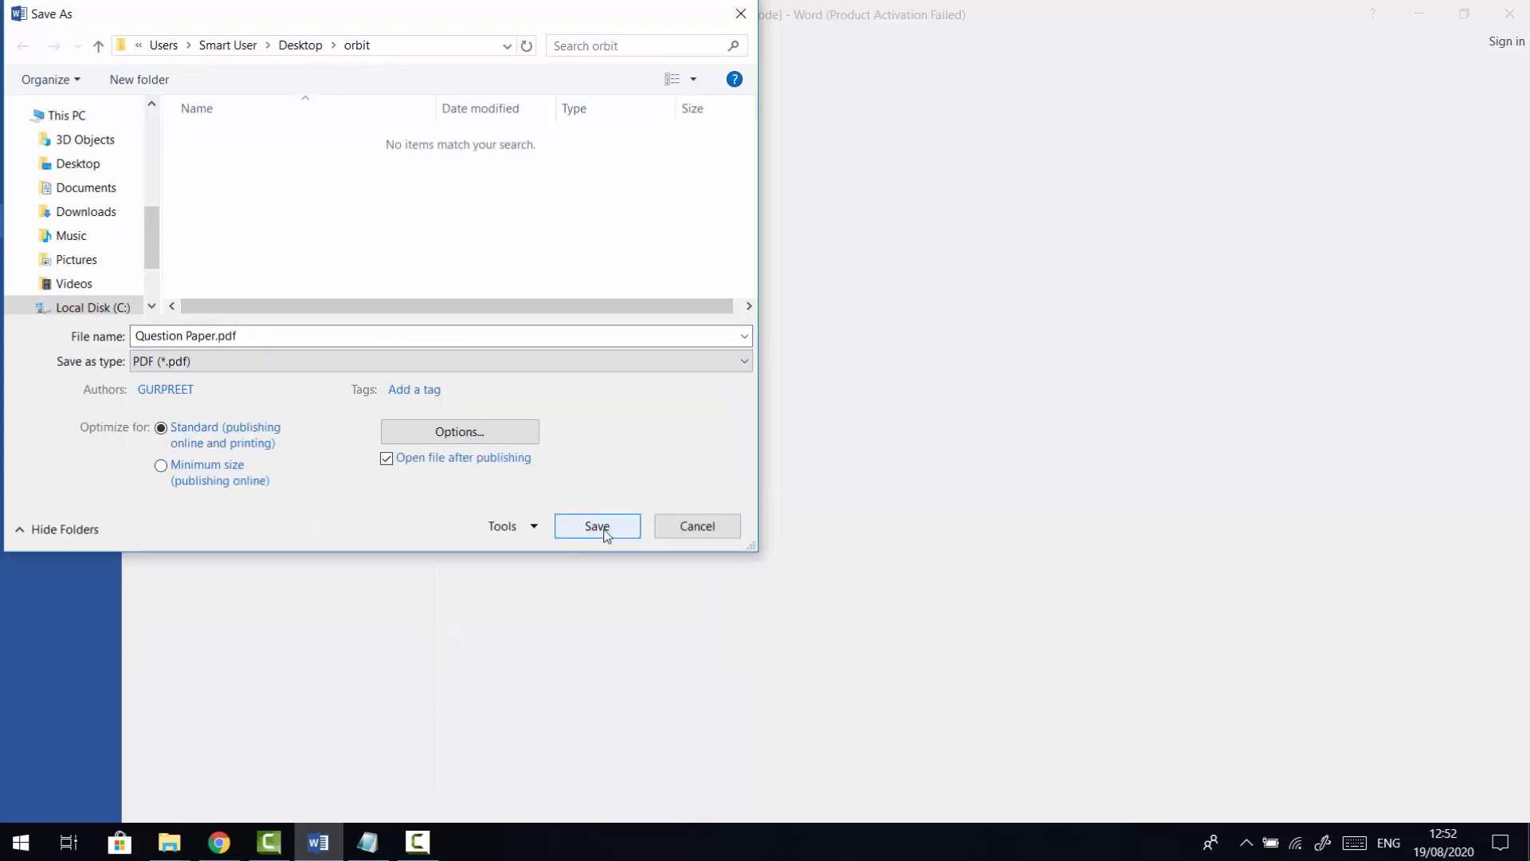
click(596, 526)
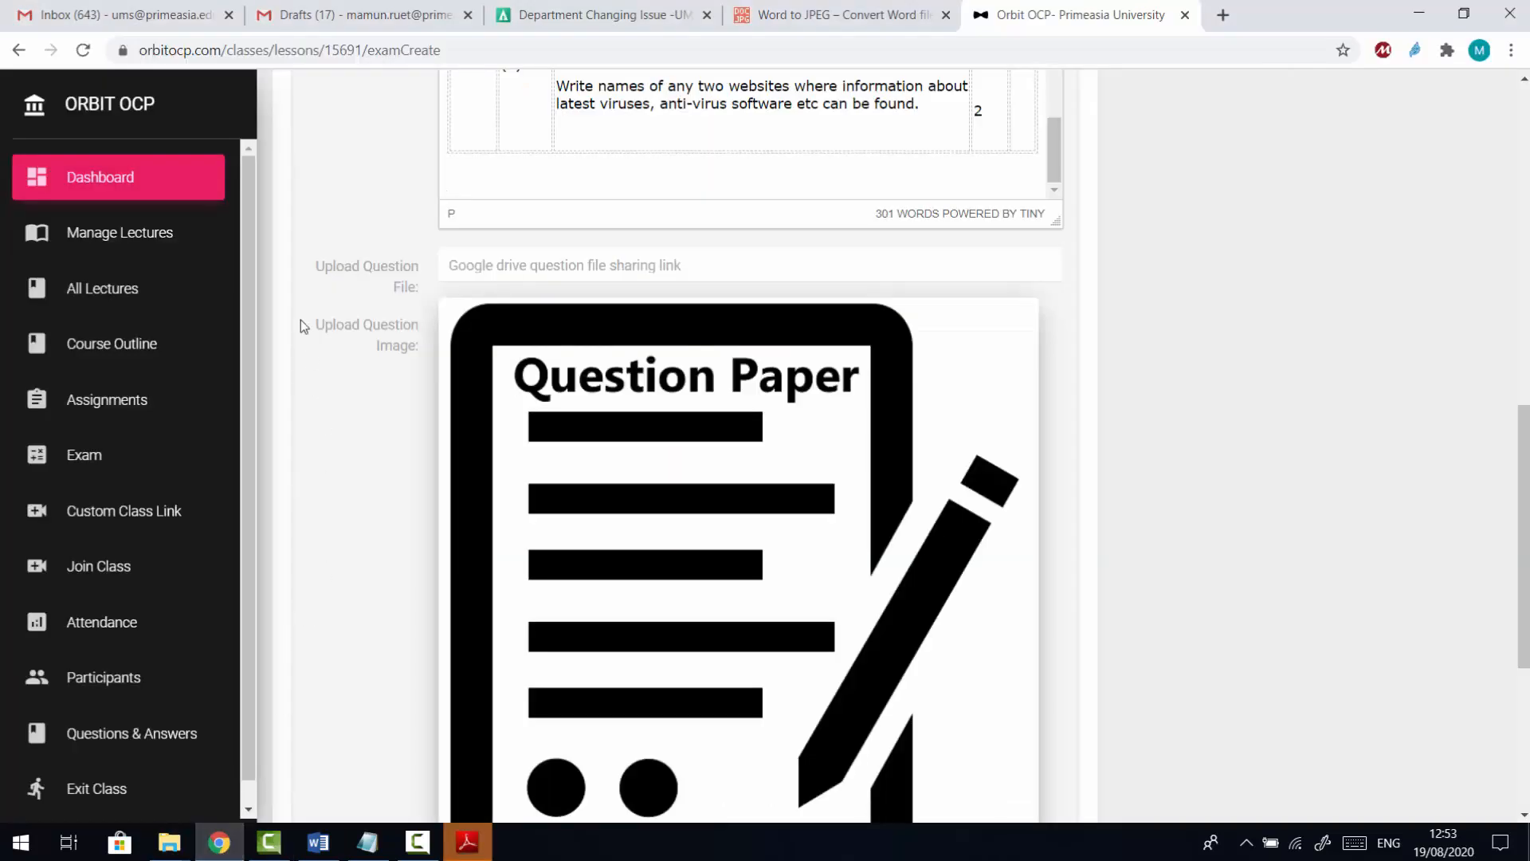
mouse_move(116, 14)
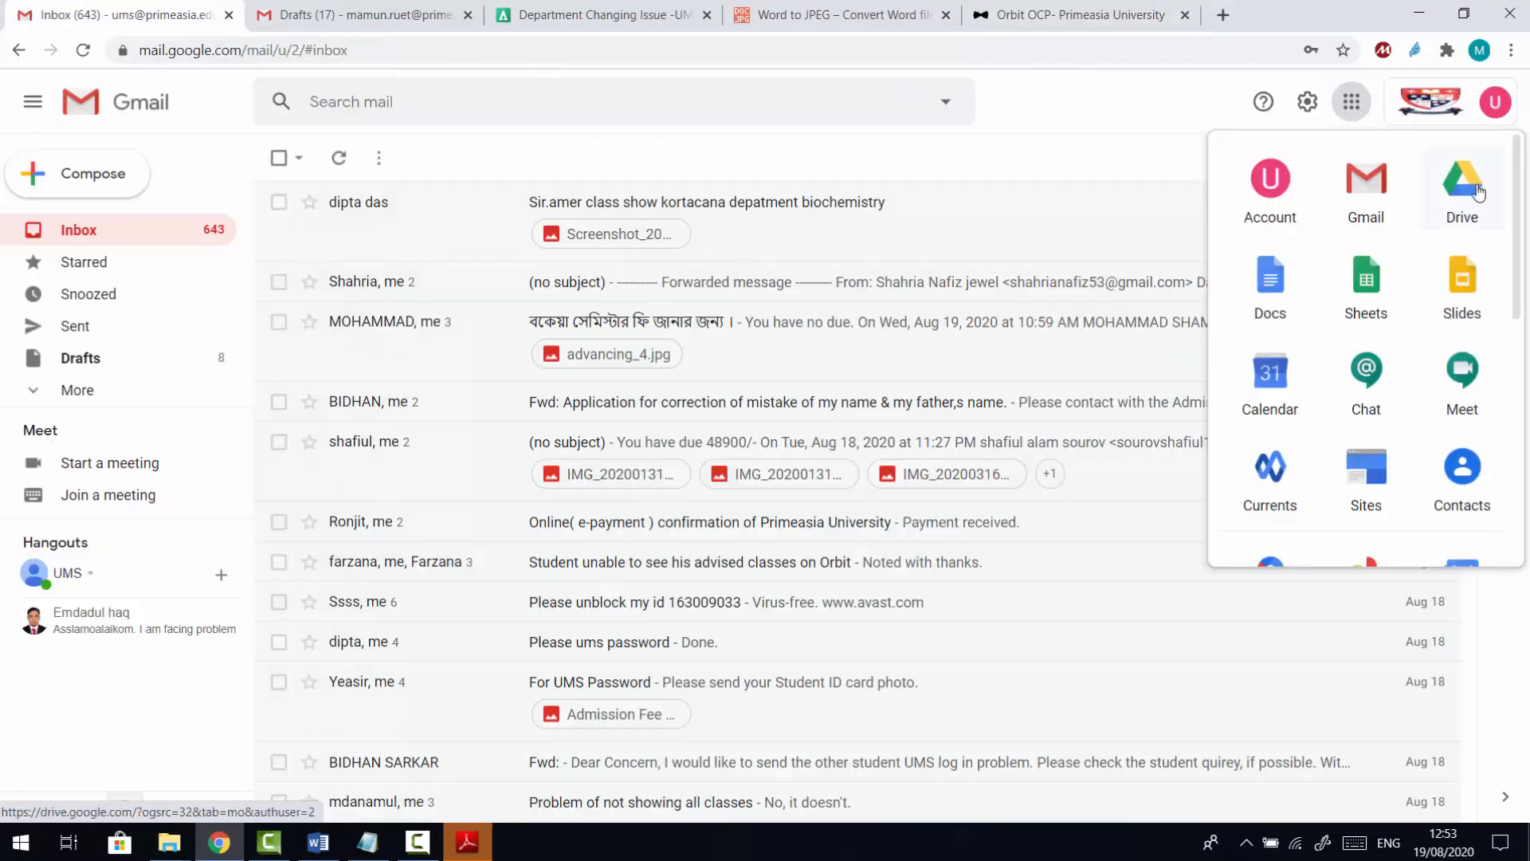
Step: Launch Google Drive and drop Question Paper.pdf into My Drive
click(1461, 185)
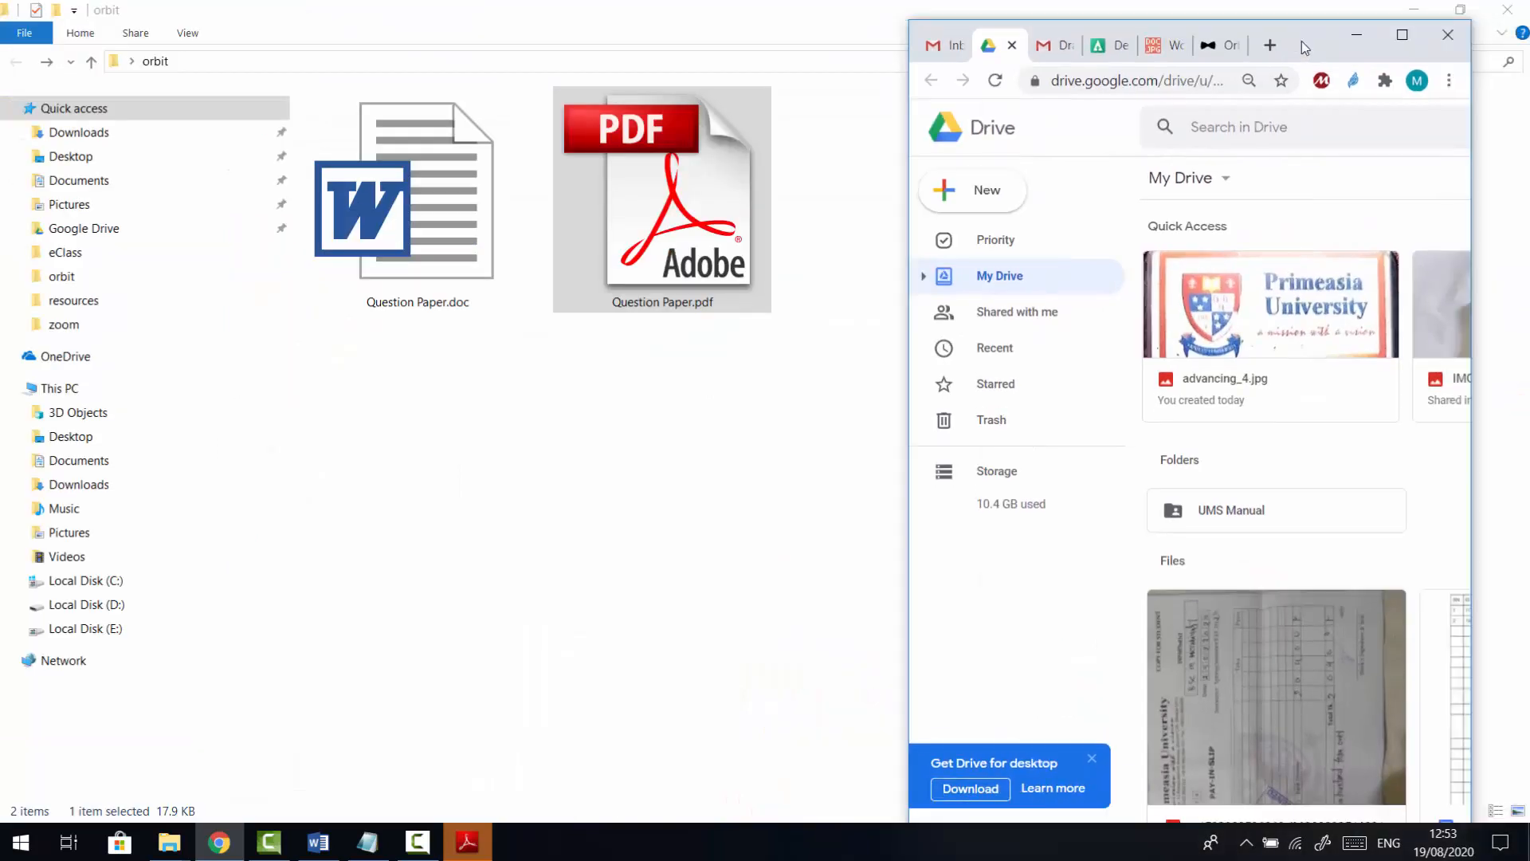
click(660, 201)
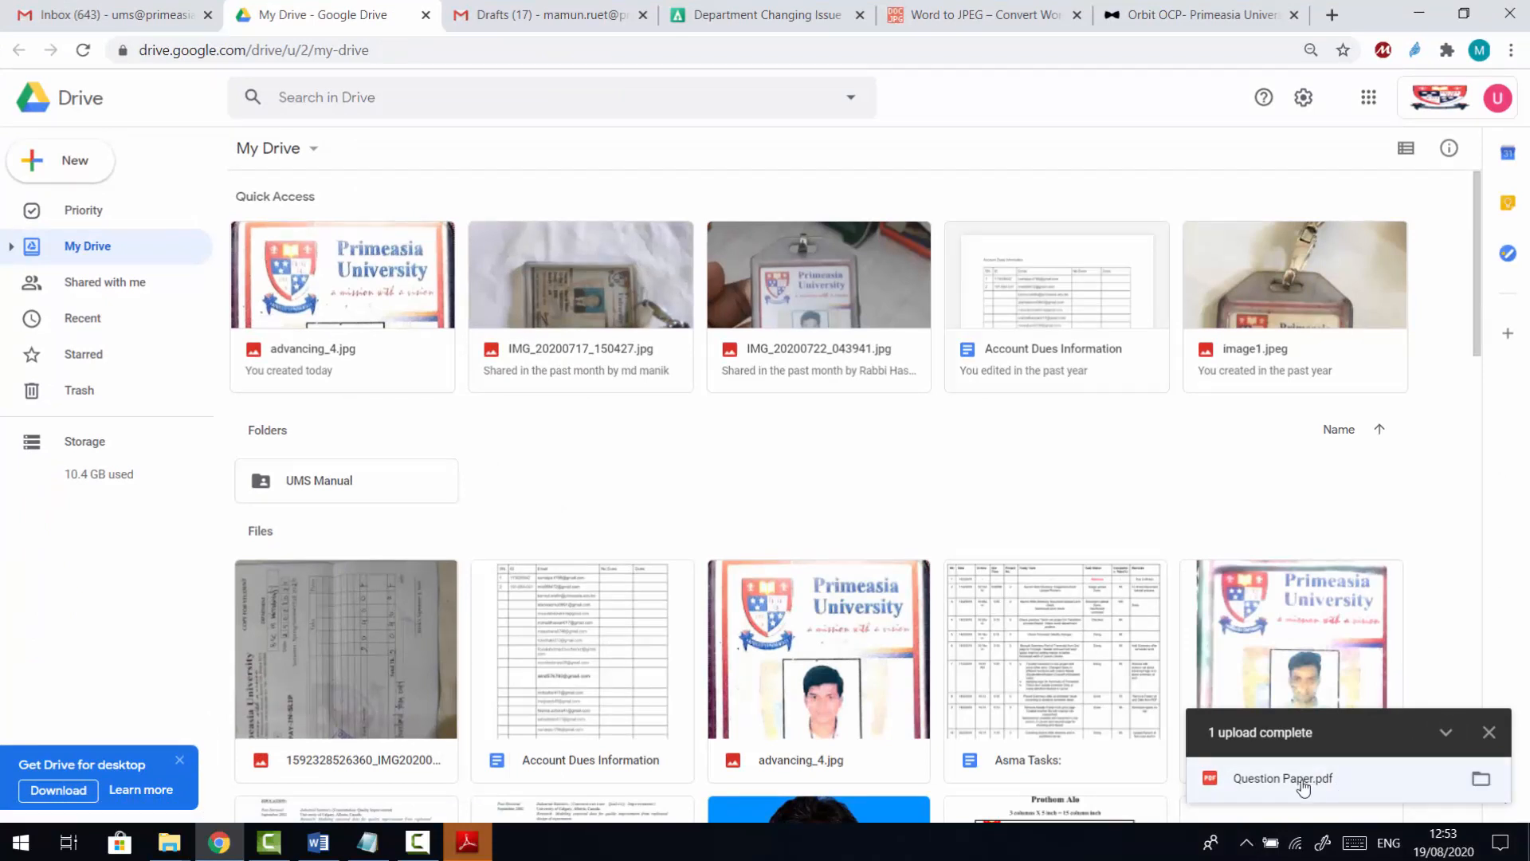
Step: Preview the uploaded Question Paper.pdf and bring up its More actions list
click(1281, 777)
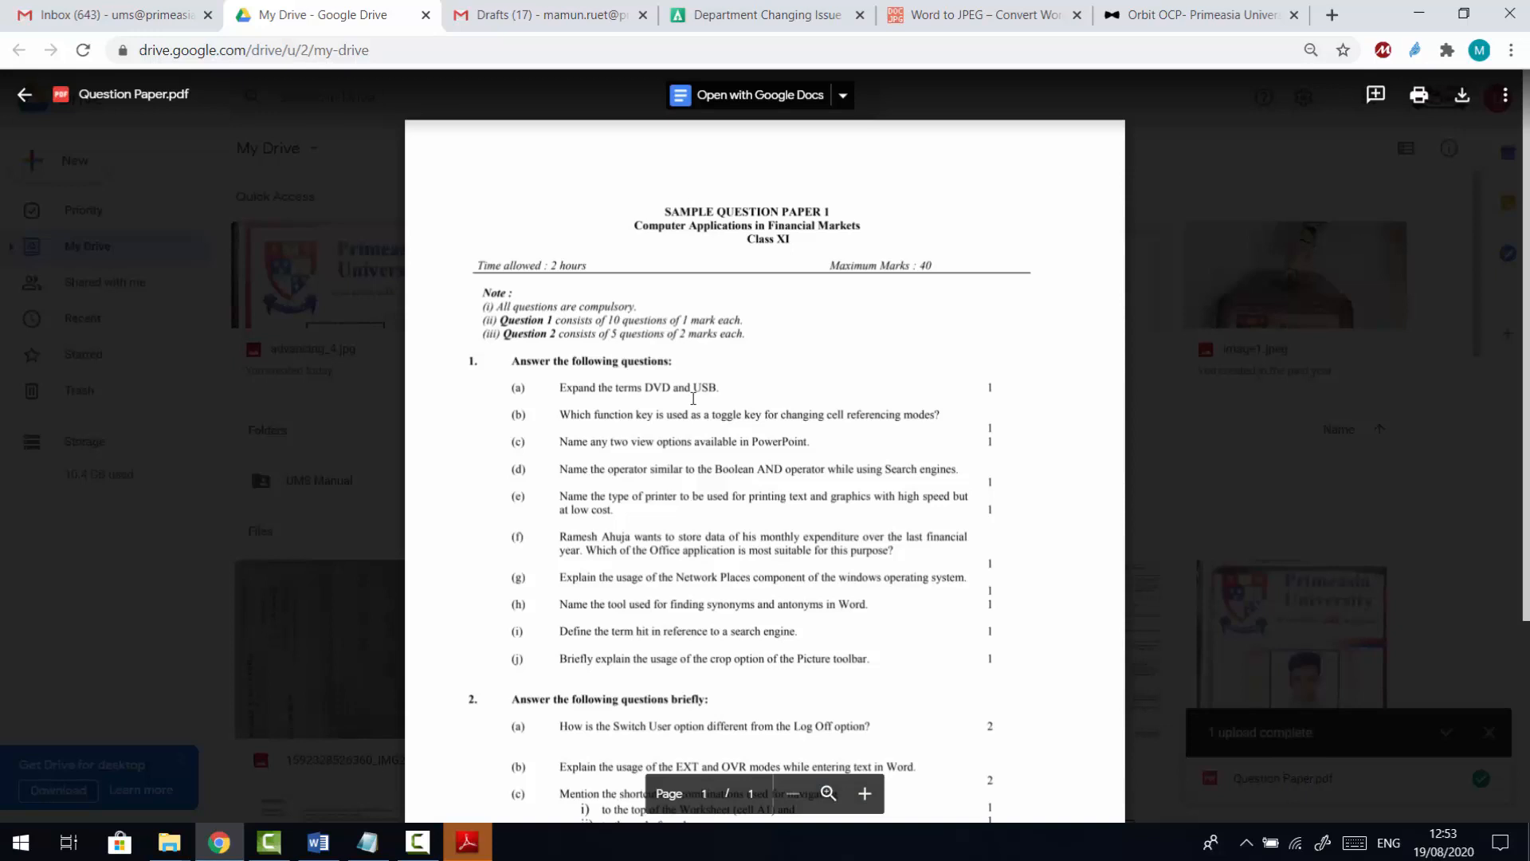
mouse_move(1423, 169)
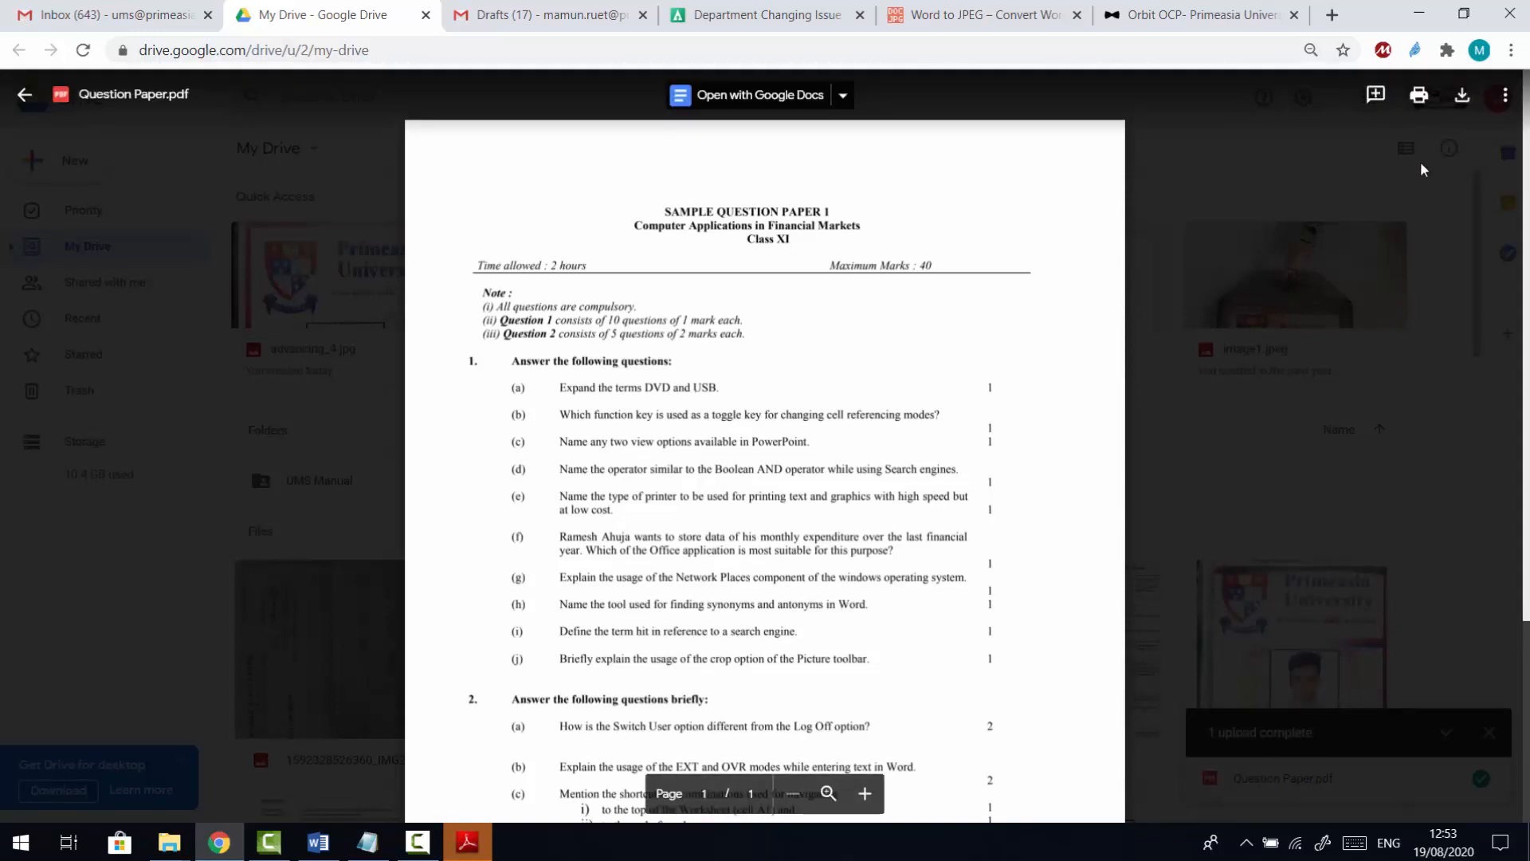
mouse_move(1505, 94)
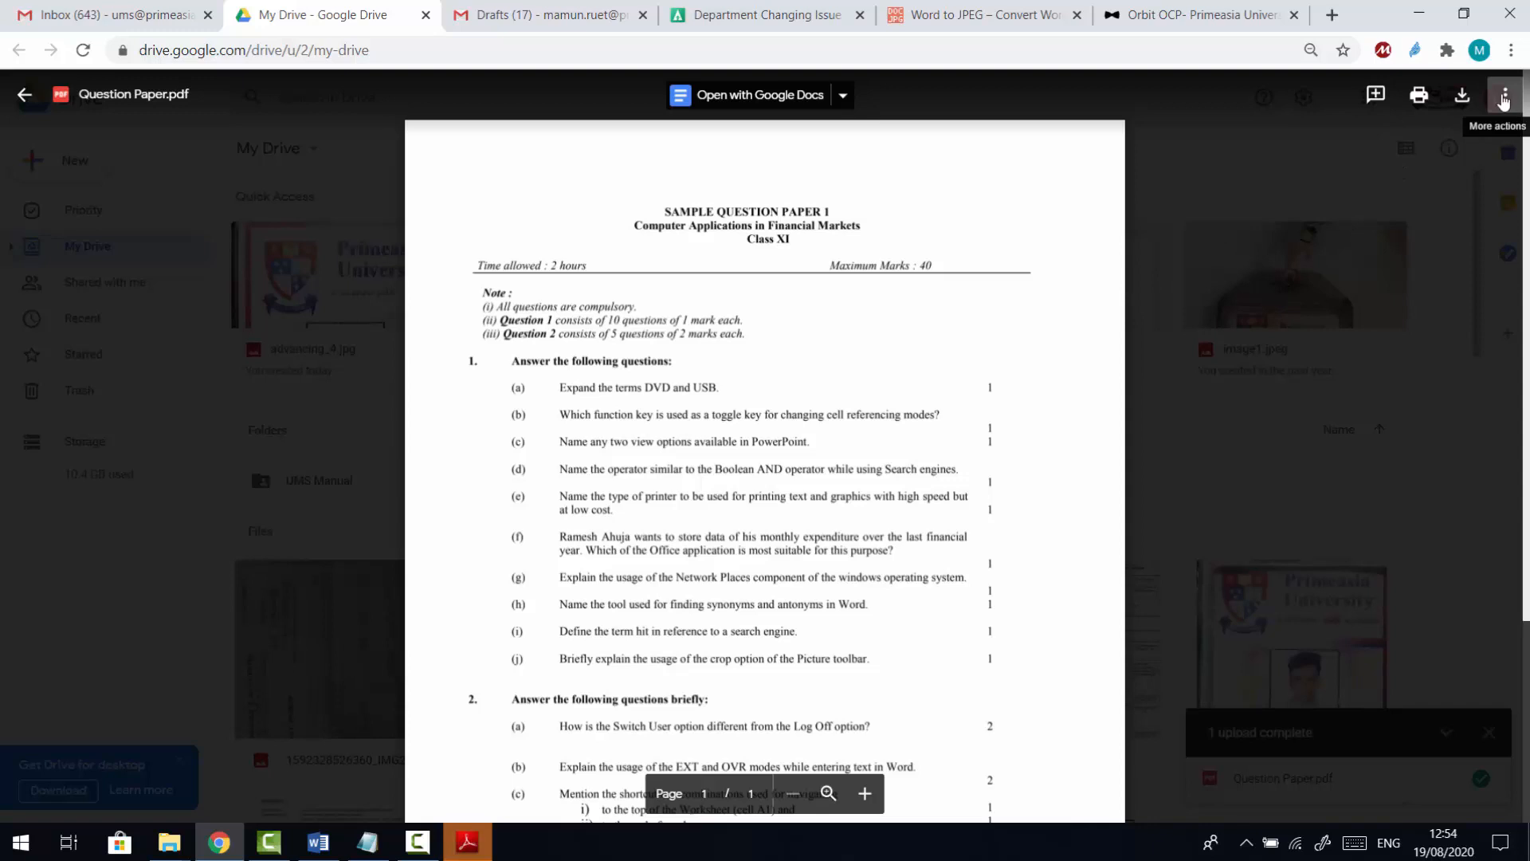
click(1502, 94)
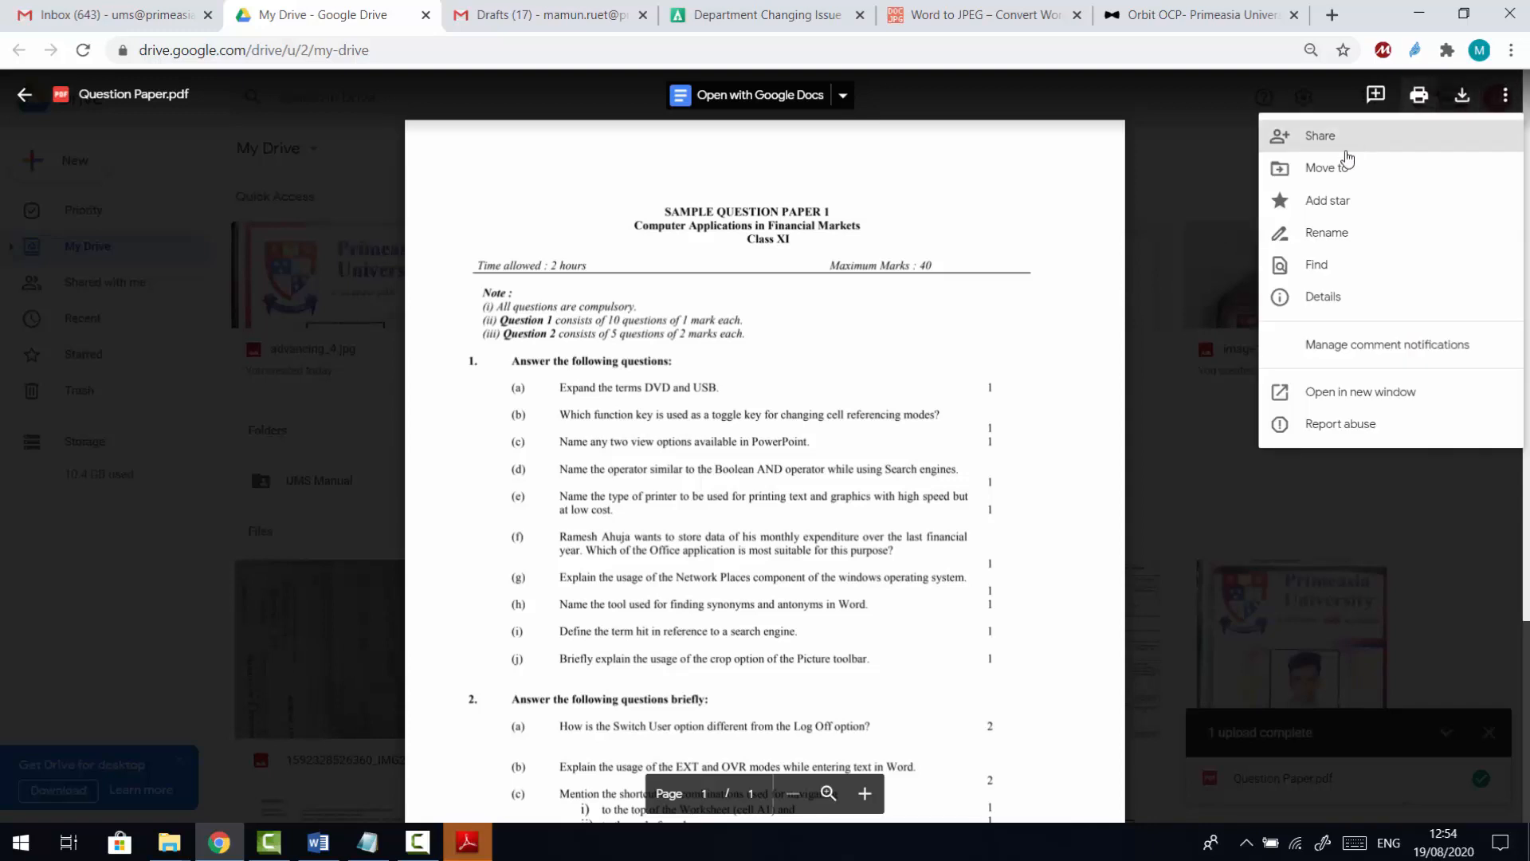
mouse_move(1345, 145)
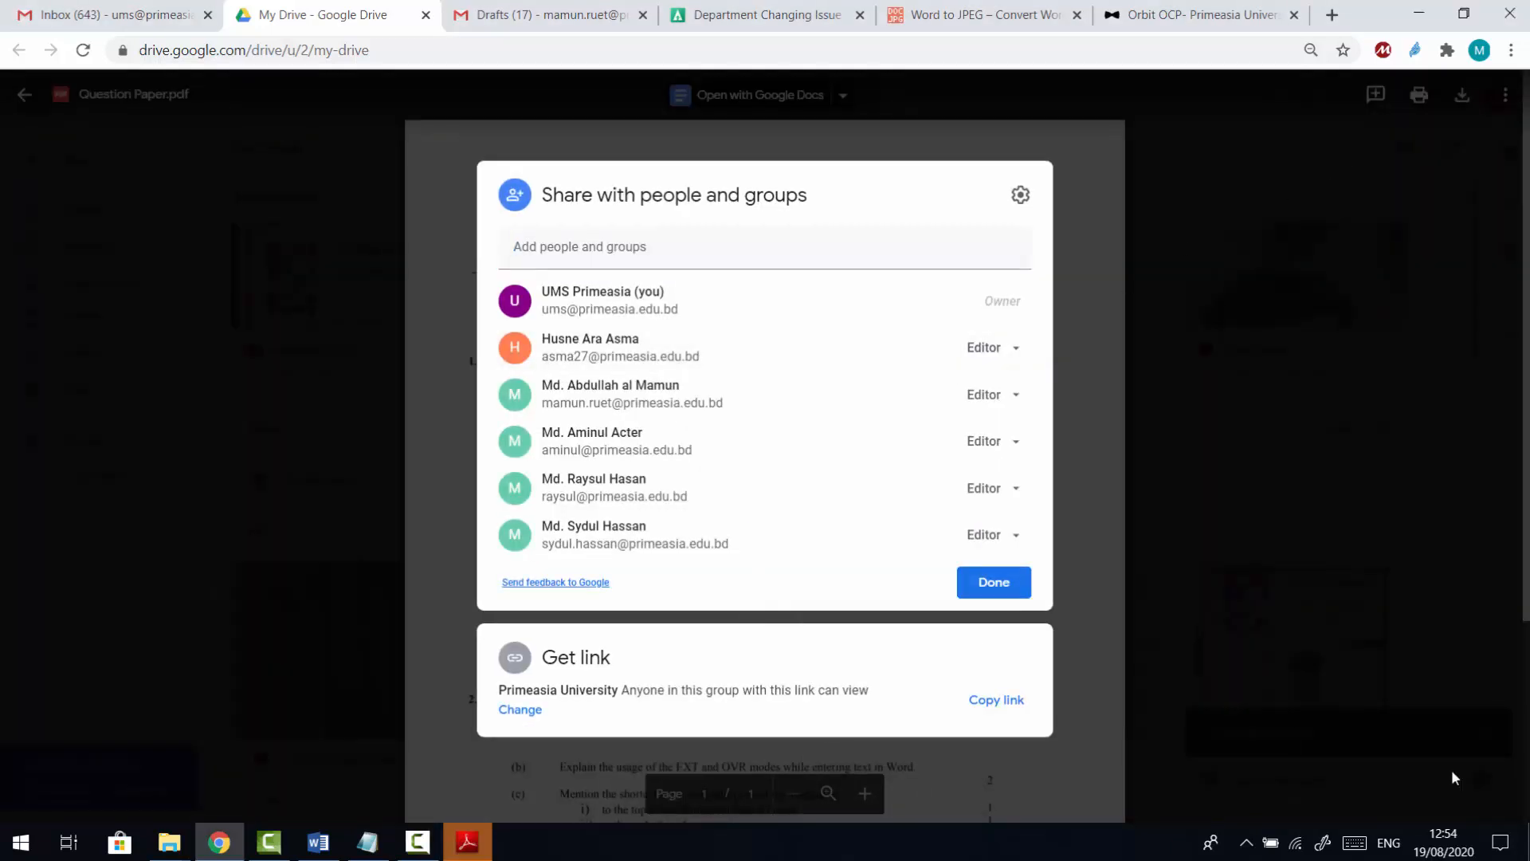
mouse_move(684, 726)
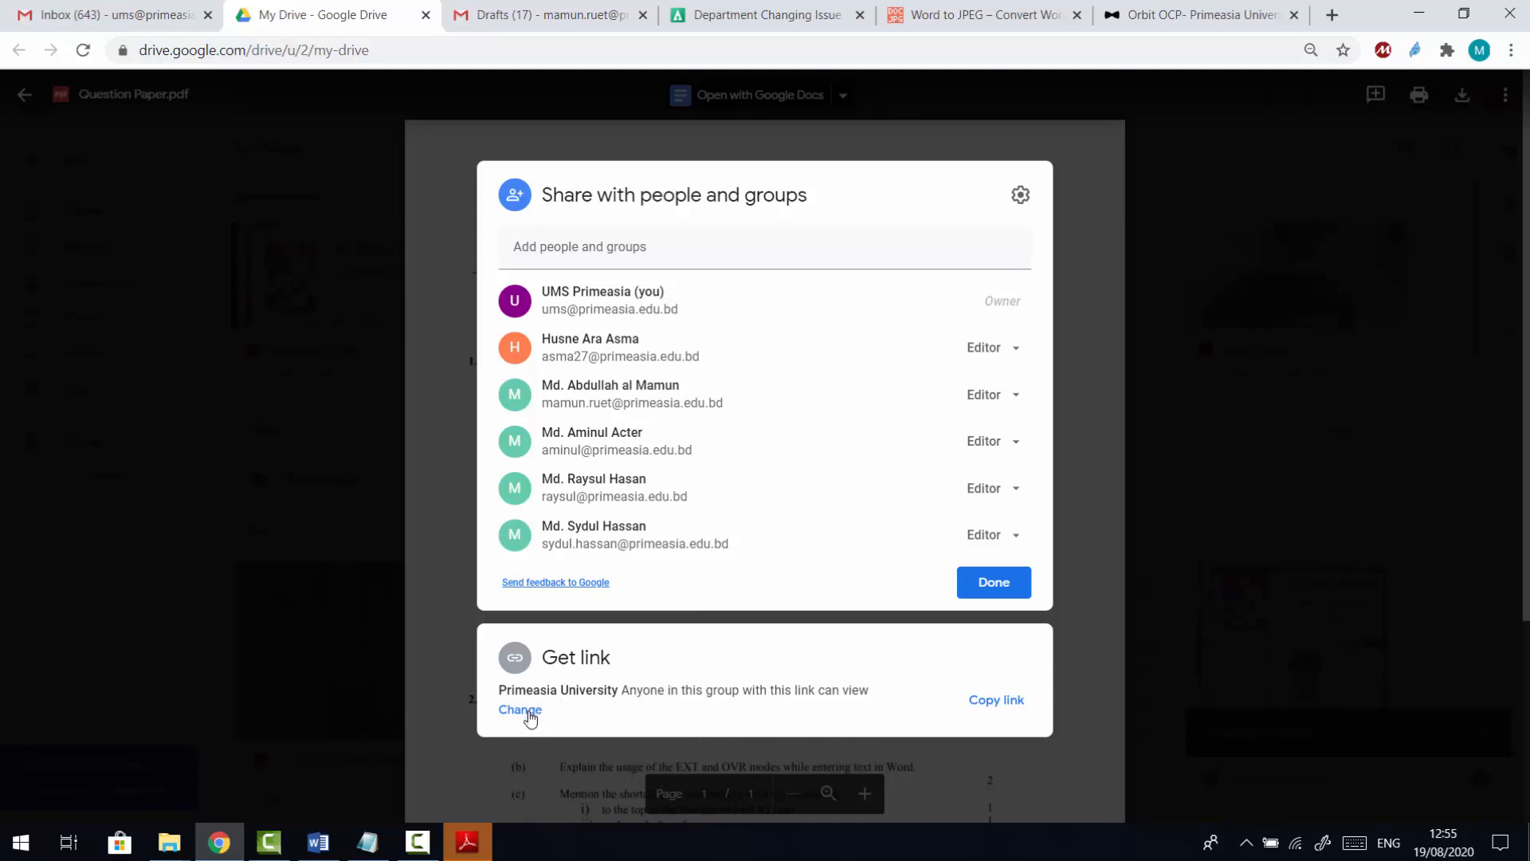
Step: Share Question Paper.pdf with anyone holding the link as editor and copy the link
click(519, 709)
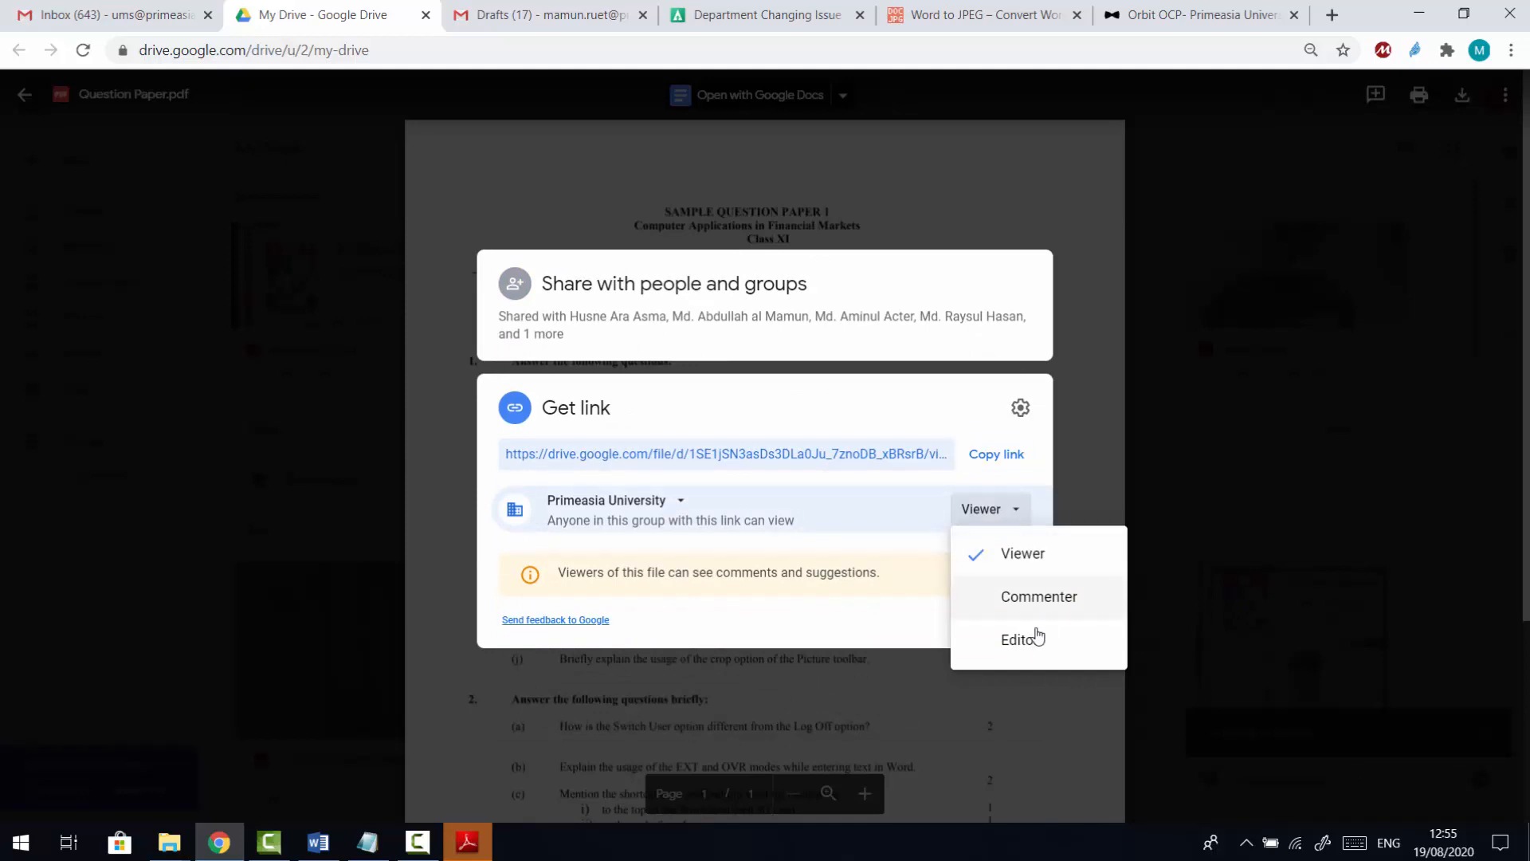
click(1018, 638)
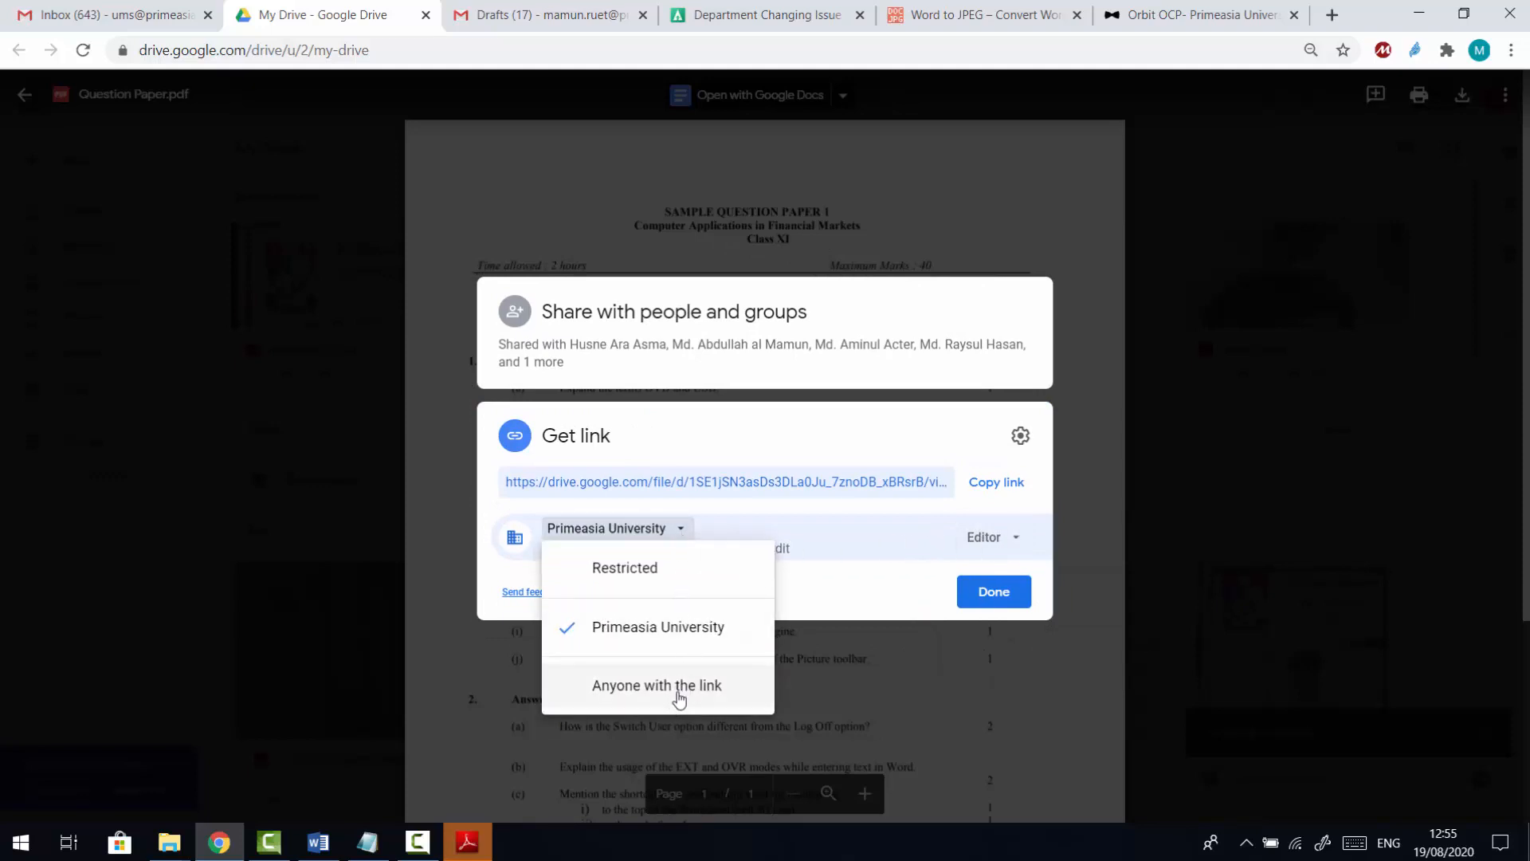
click(656, 684)
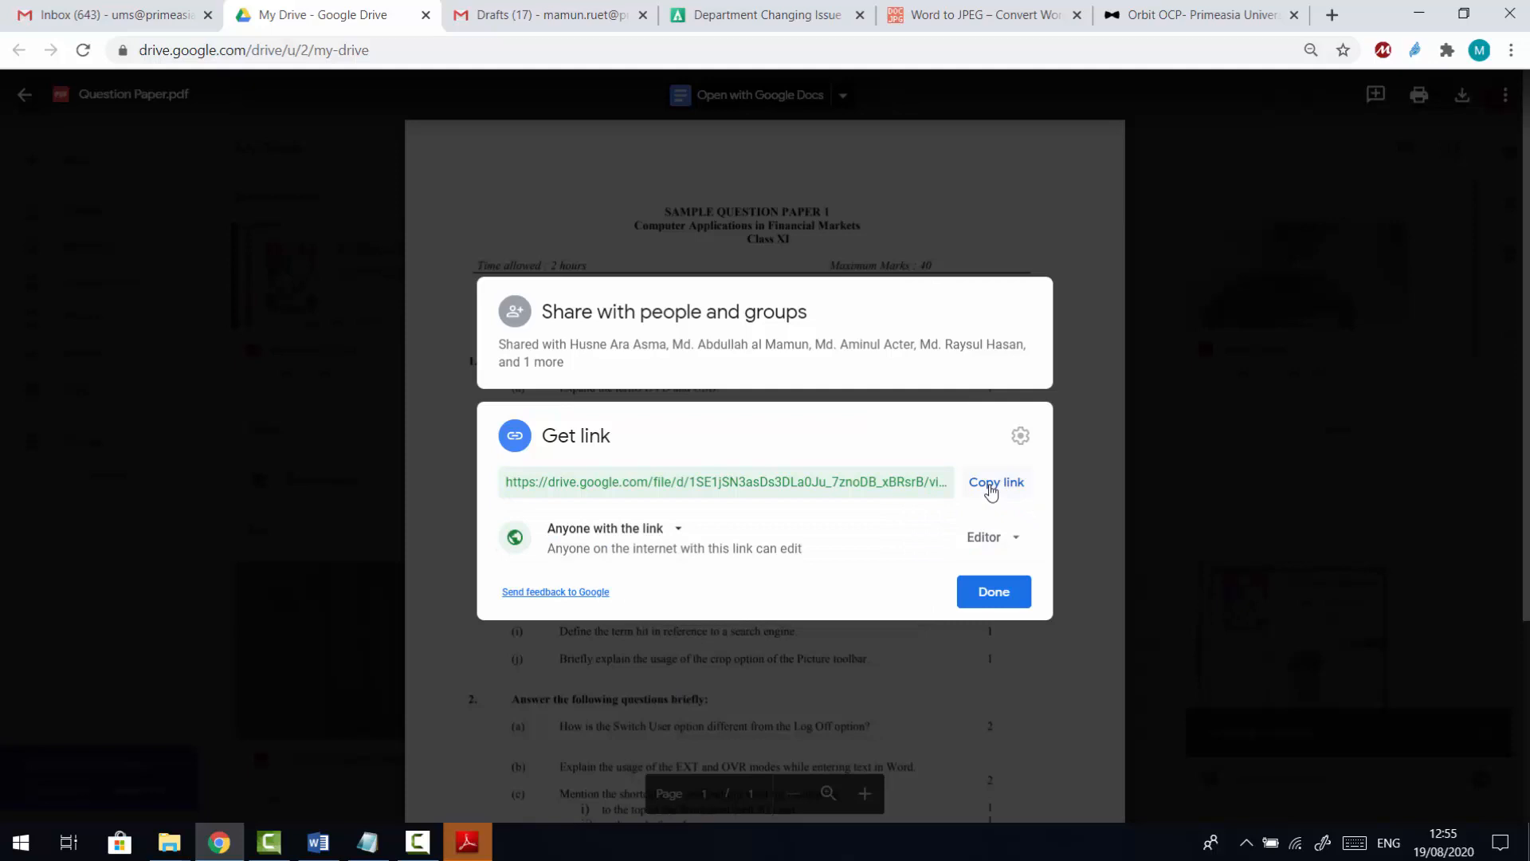
click(996, 482)
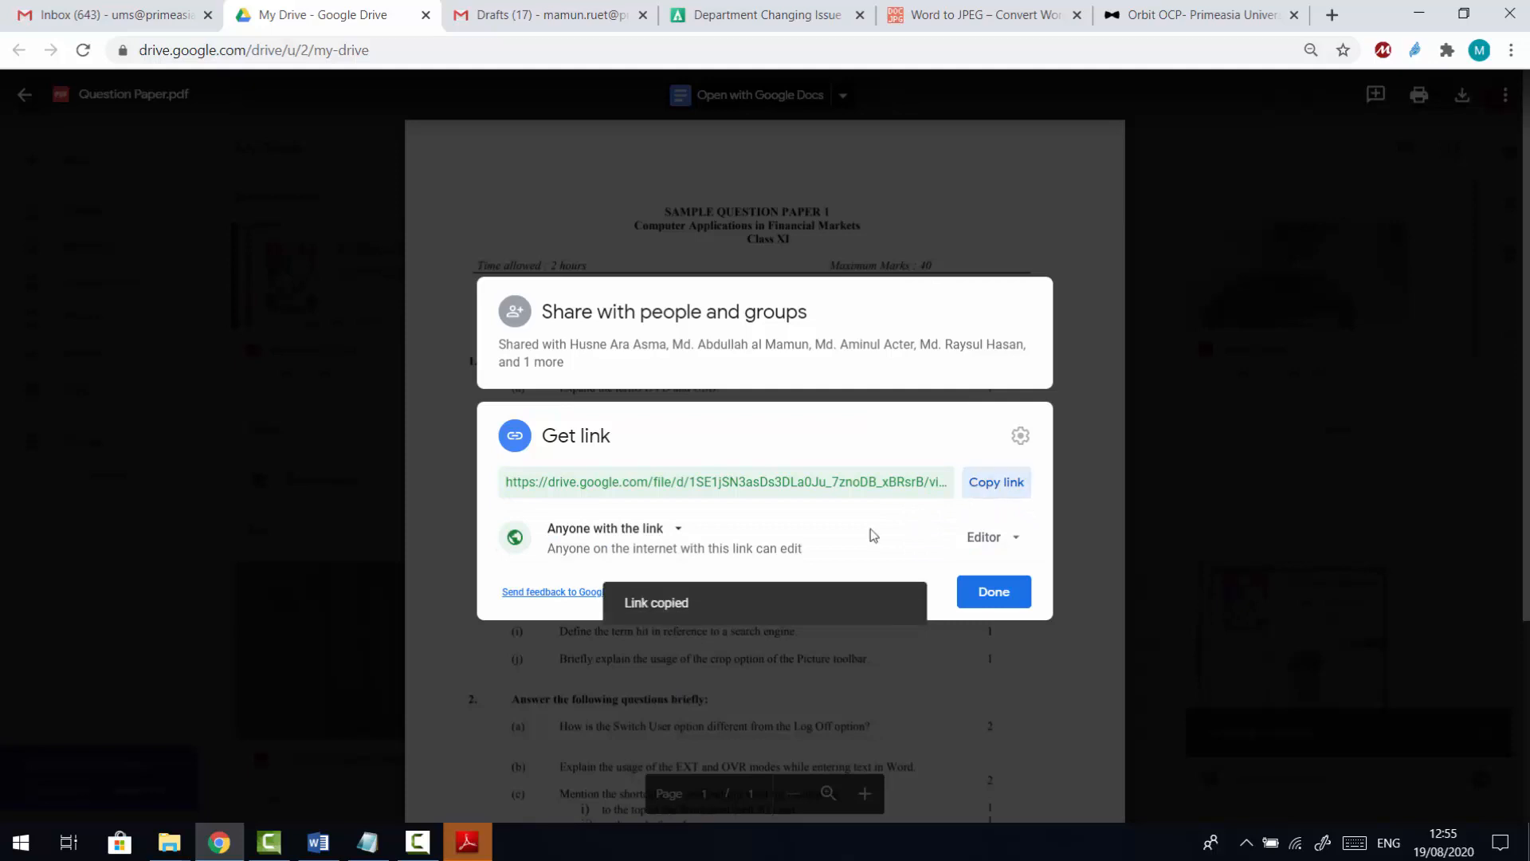
click(1199, 14)
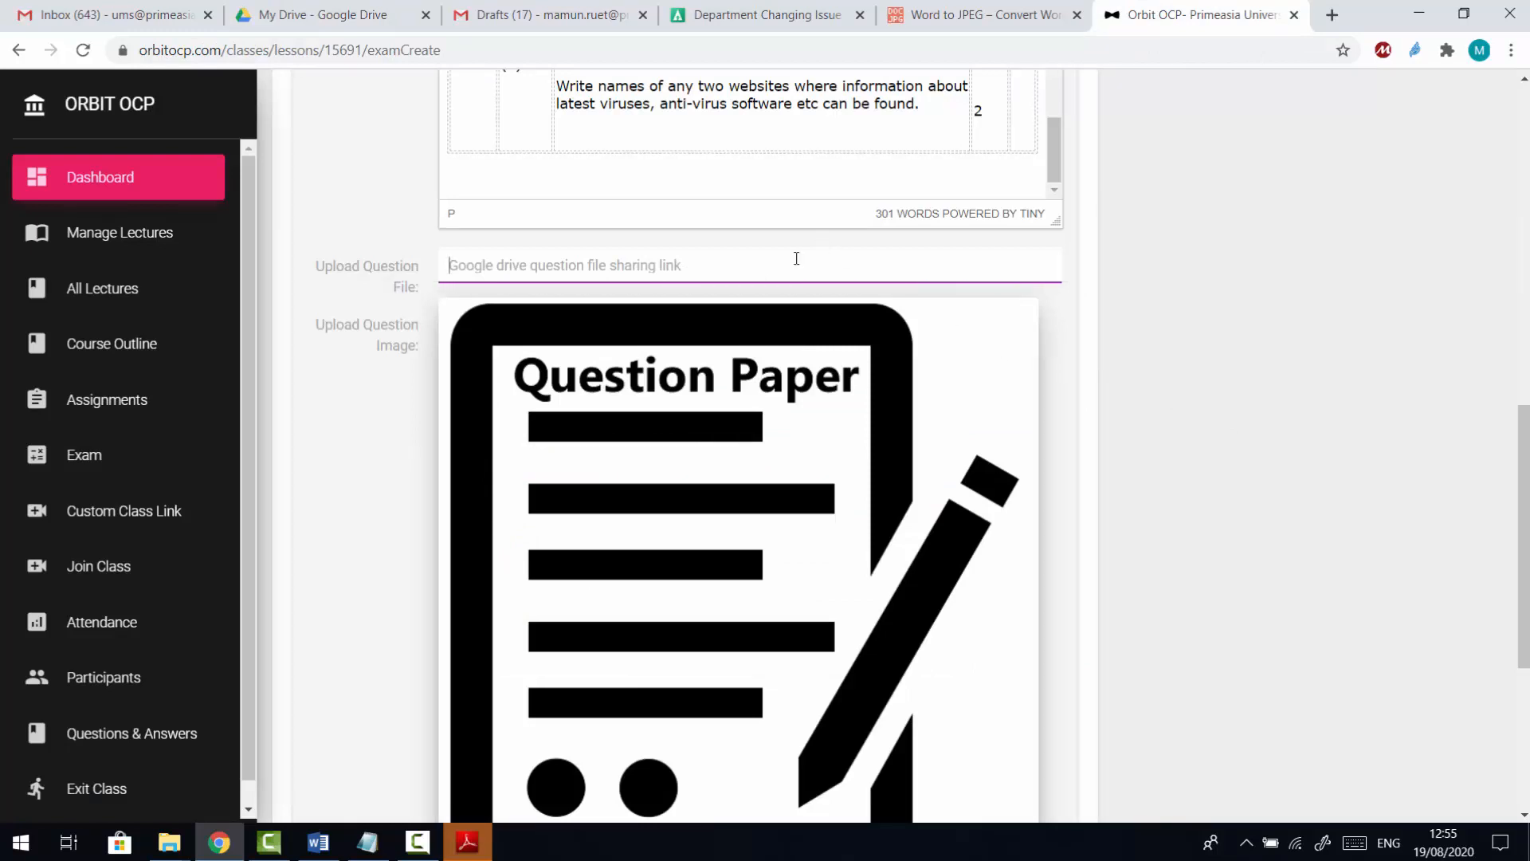
Step: Fill the exam's Upload Question File box with the copied Drive sharing link
text(https://drive.google.com/file/d/1SE1jSN3asDs3DLa0Ju_7znoDB_xBRsrB/view?usp=sharing)
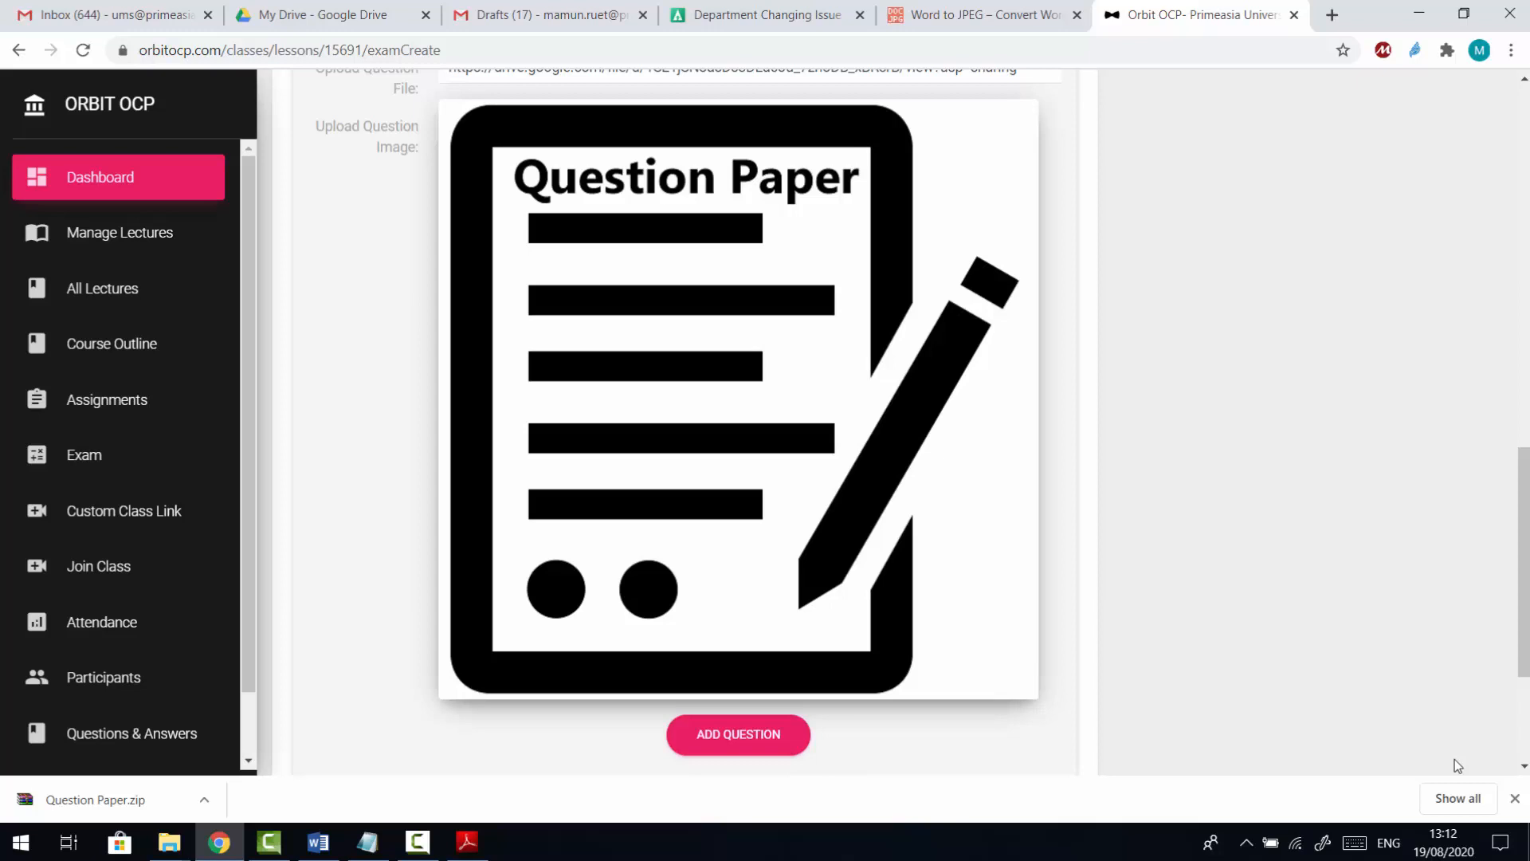
click(980, 14)
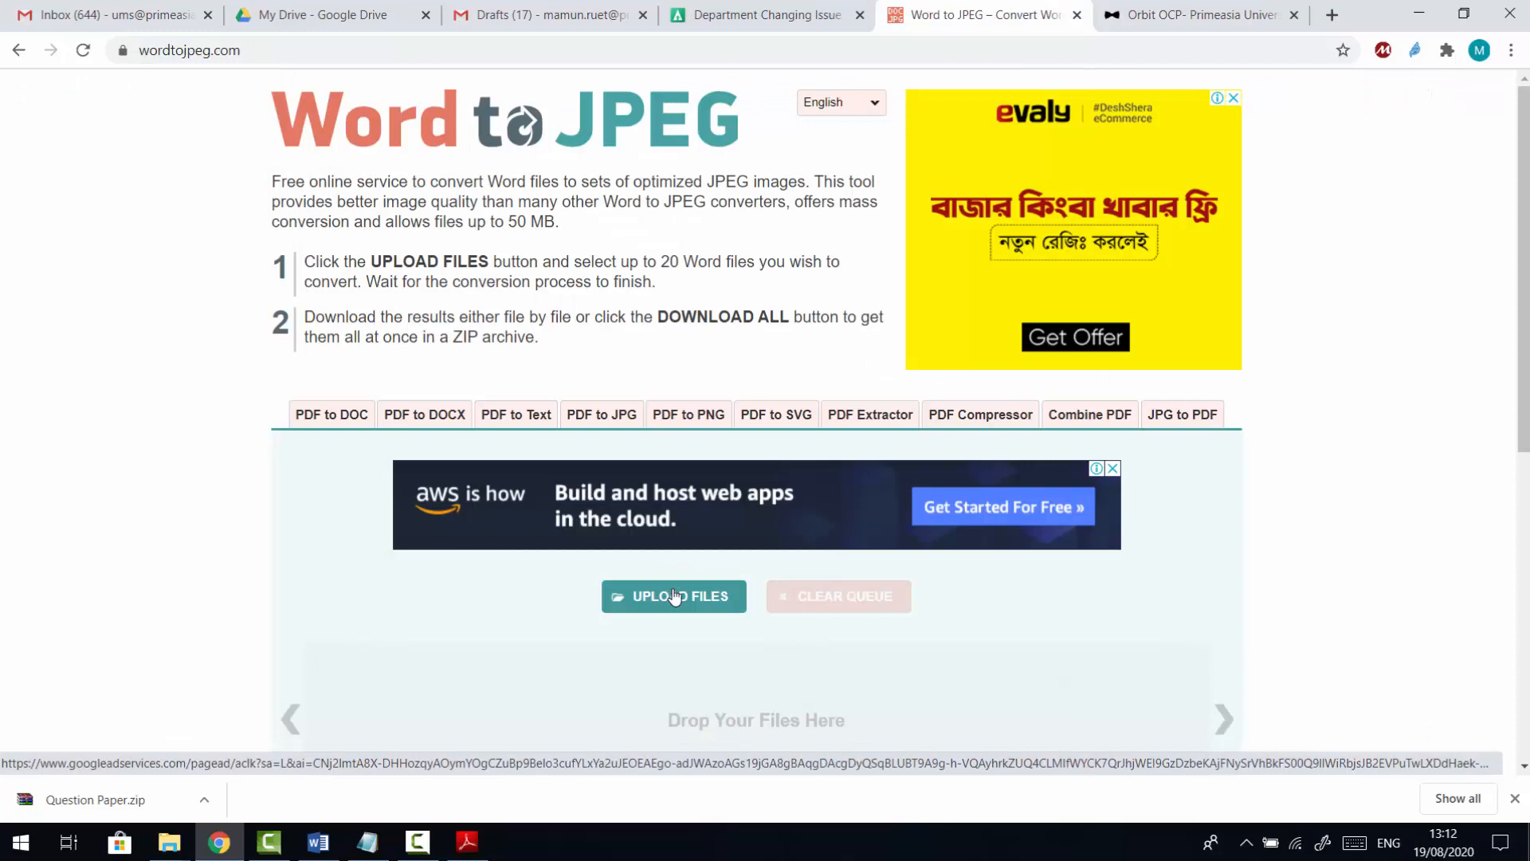
Step: Convert Question Paper.doc to JPEG, download Question Paper.zip and reveal it in its folder
click(672, 596)
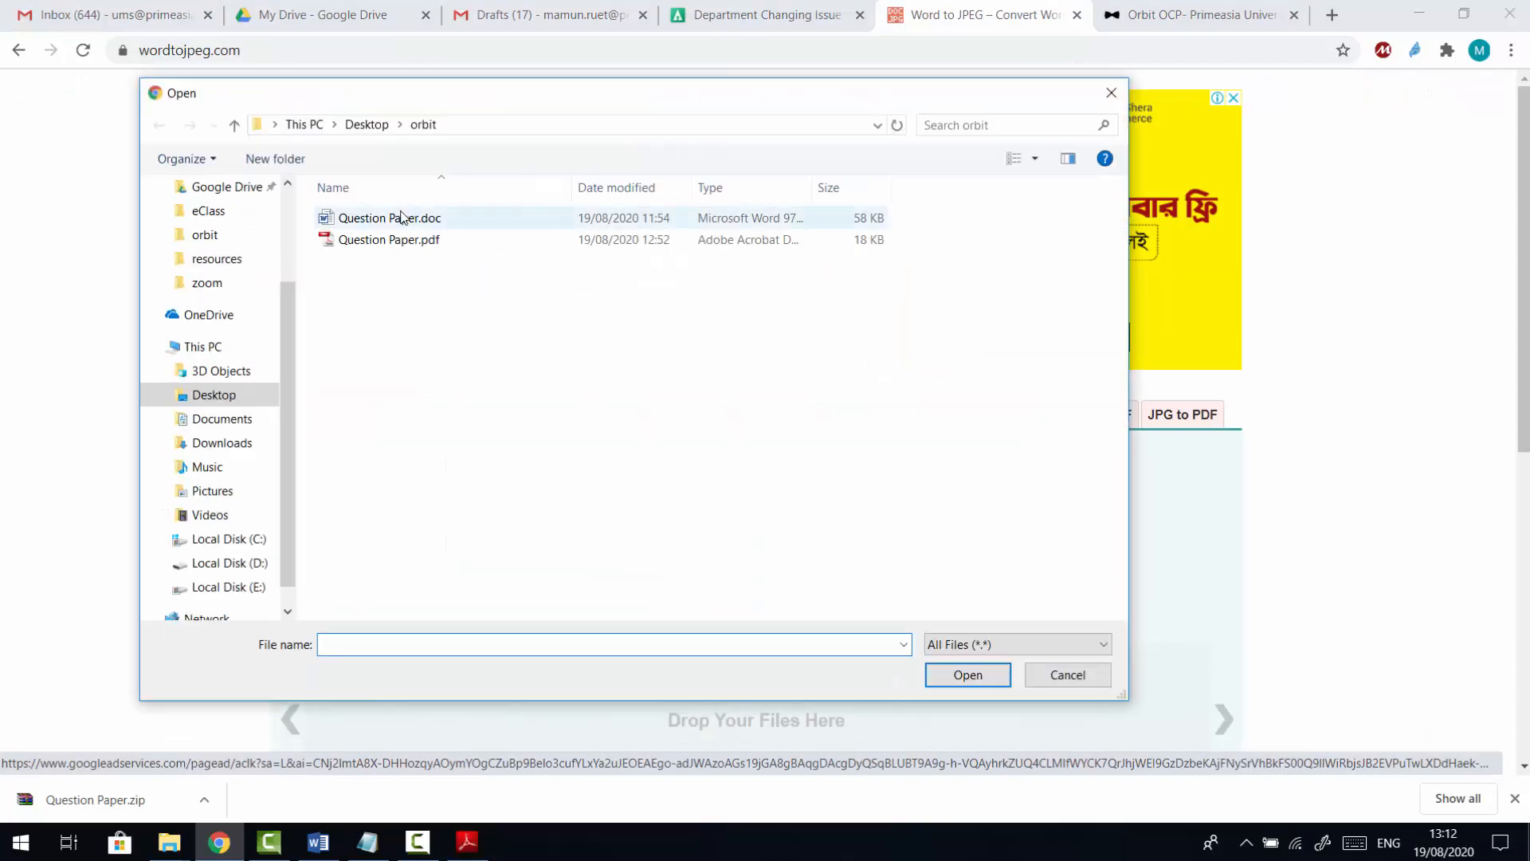
click(967, 674)
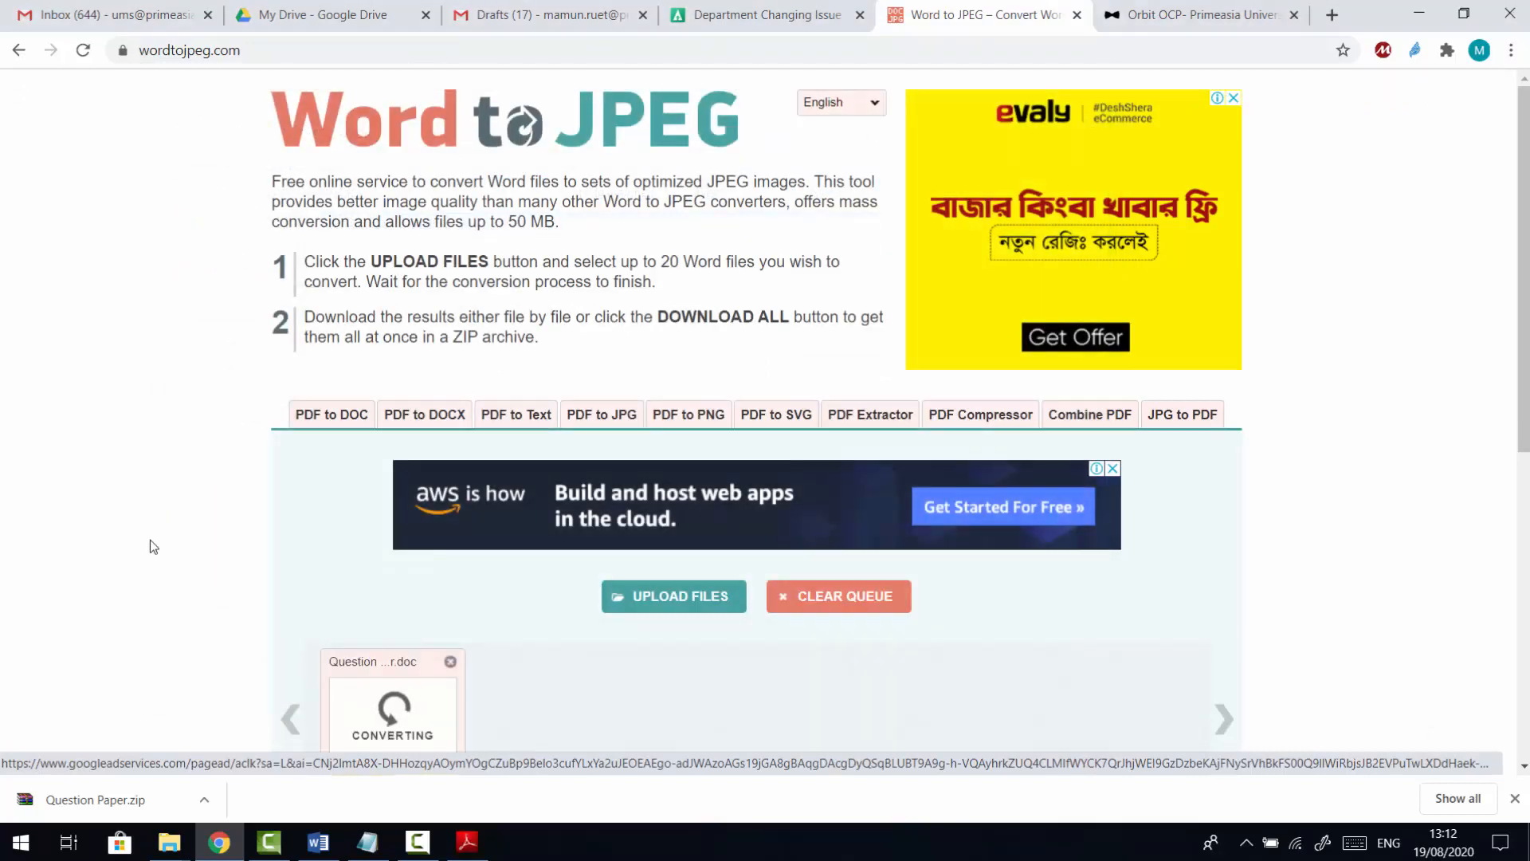
scroll(down, 3)
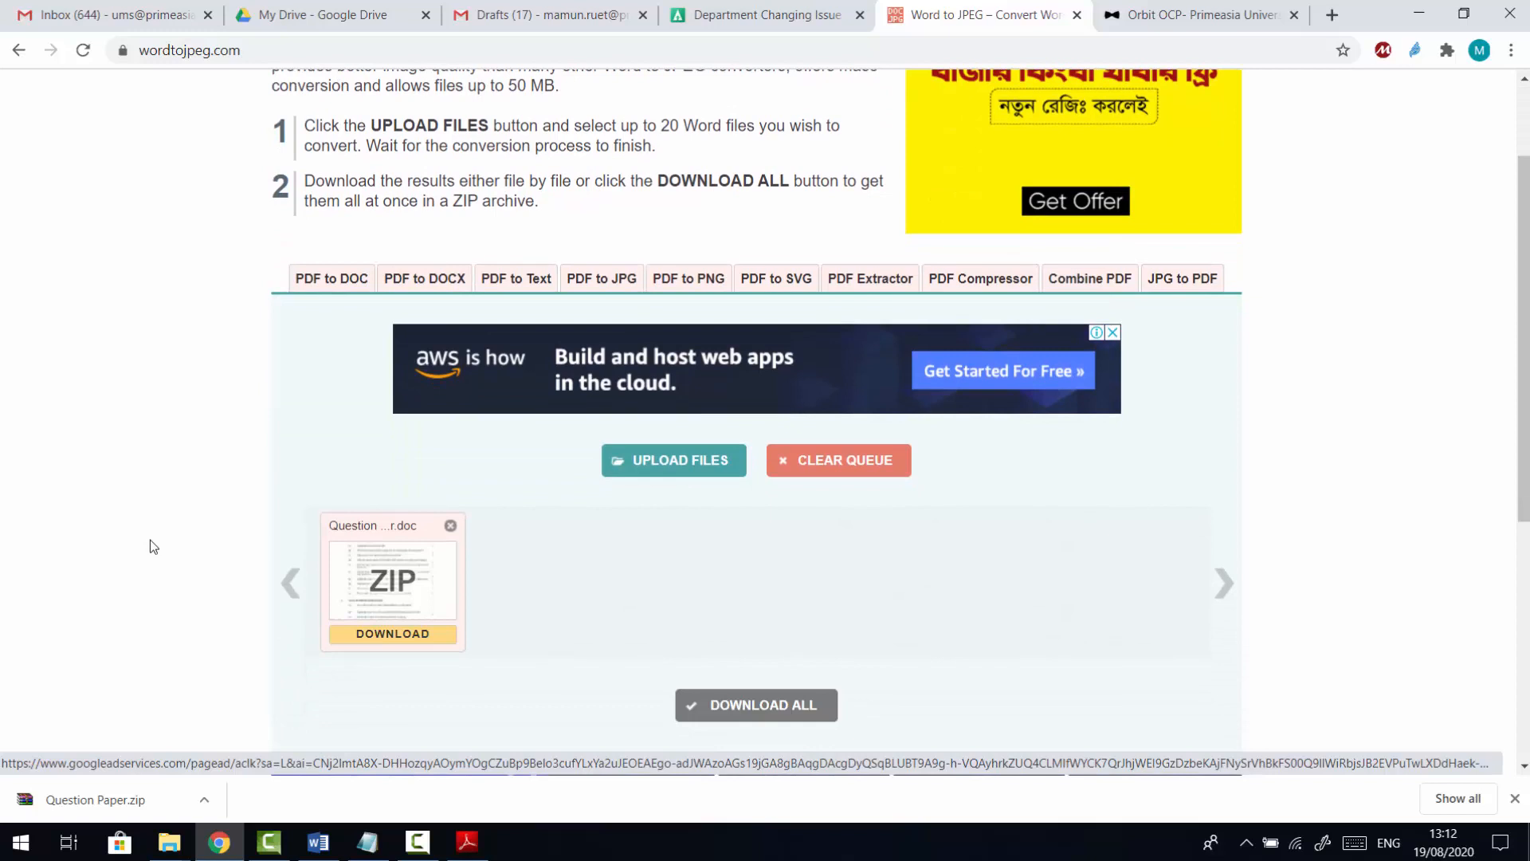
mouse_move(392, 633)
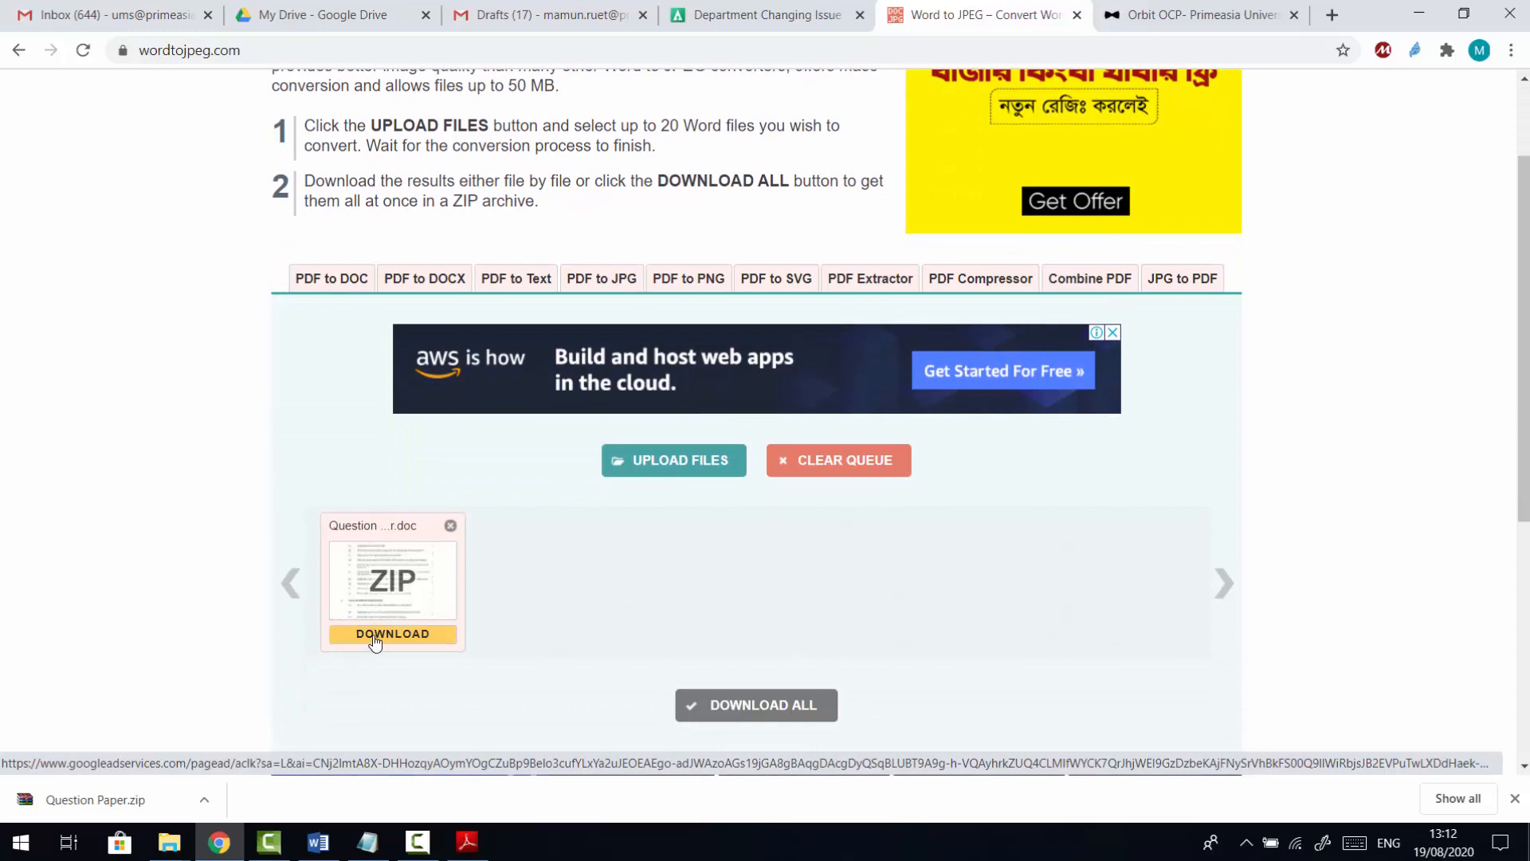
click(392, 633)
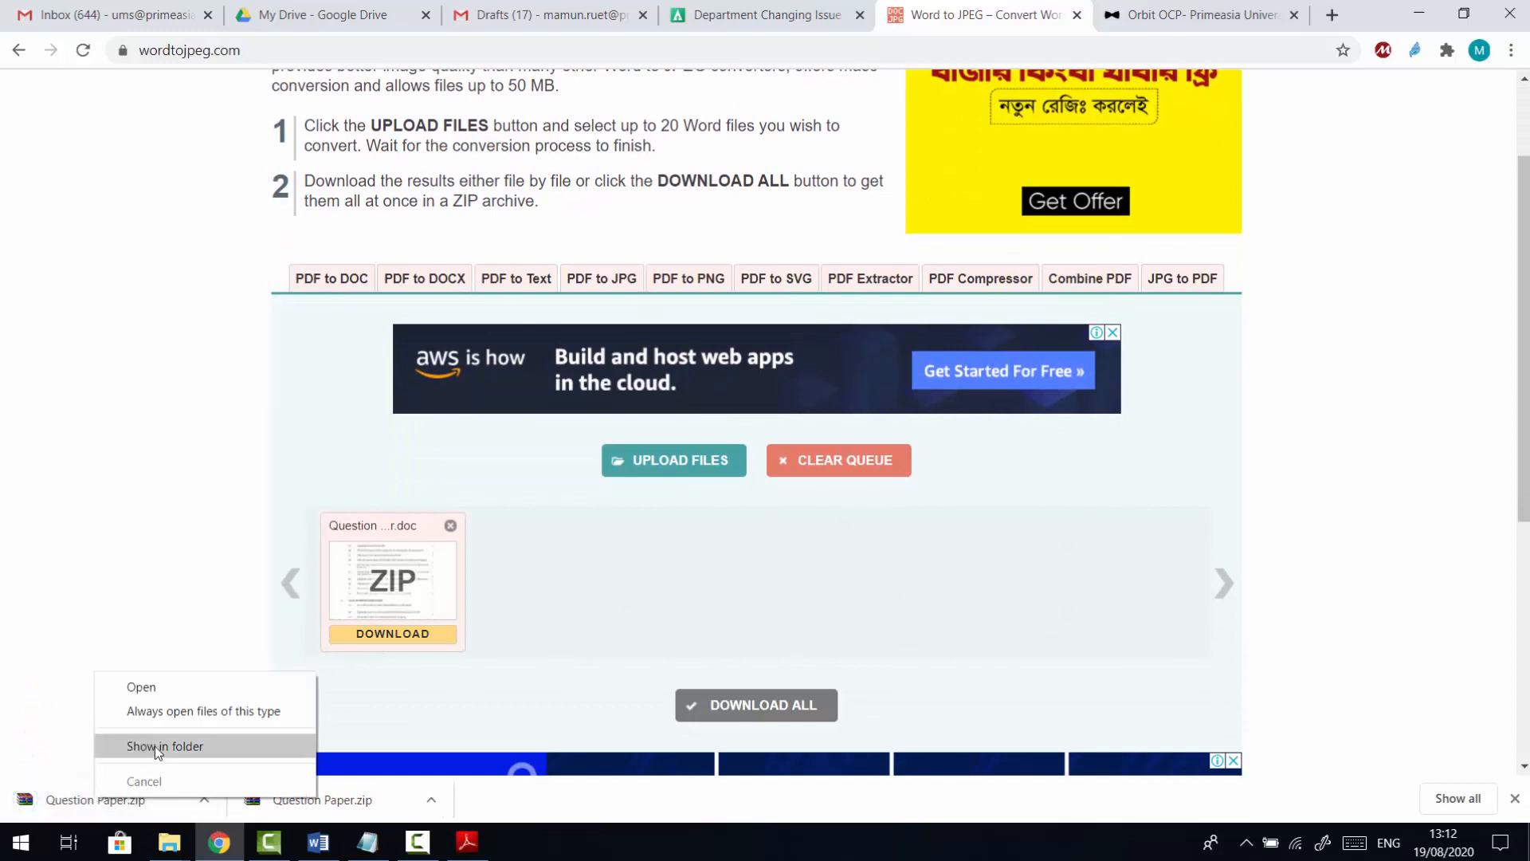
click(164, 746)
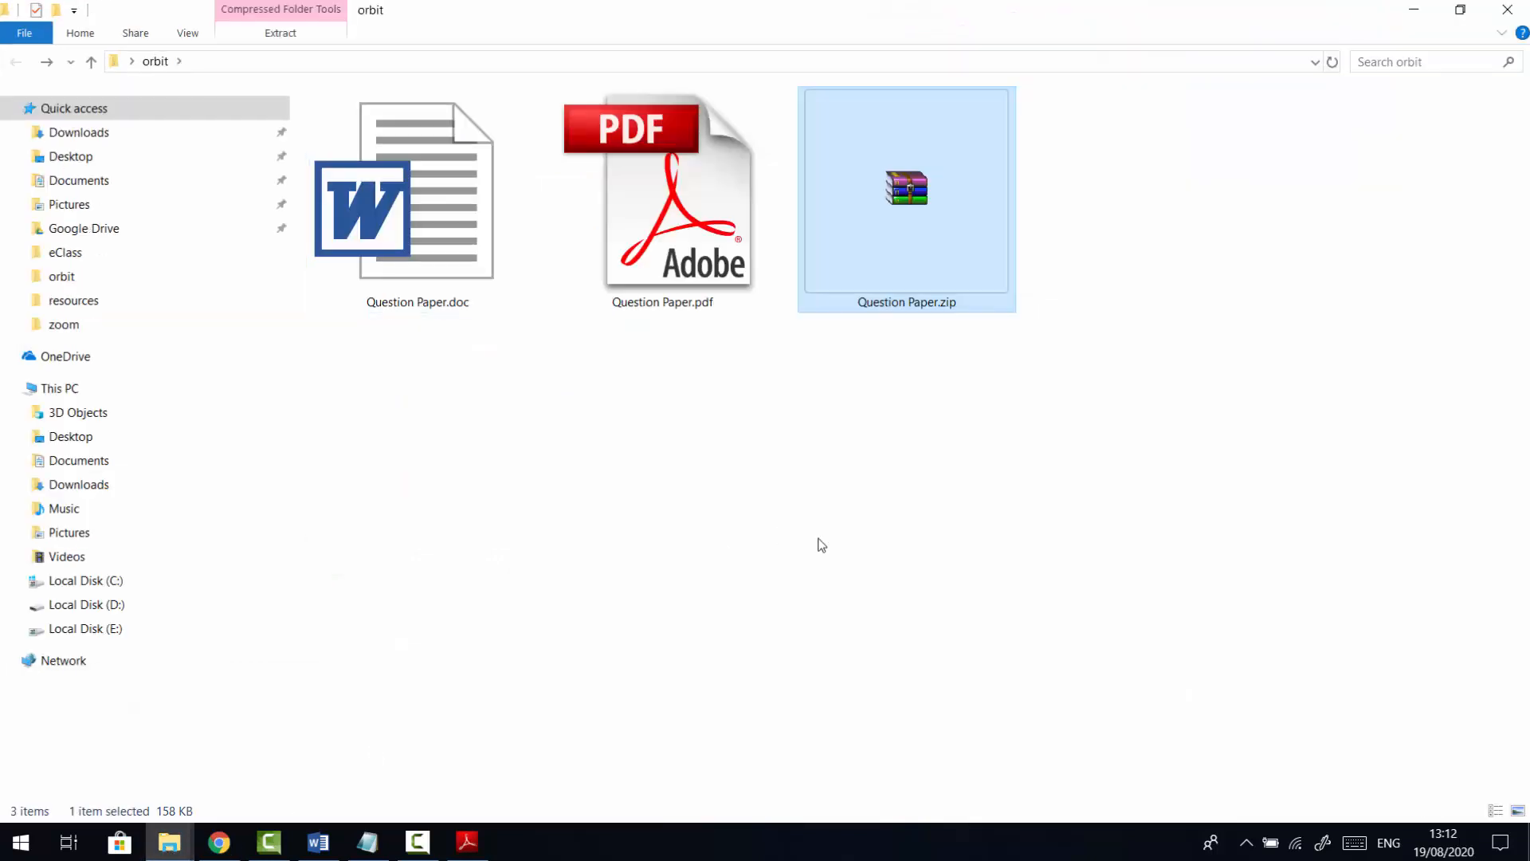
Step: Extract Question Paper.zip's images into the orbit folder via Extract Here
right_click(905, 188)
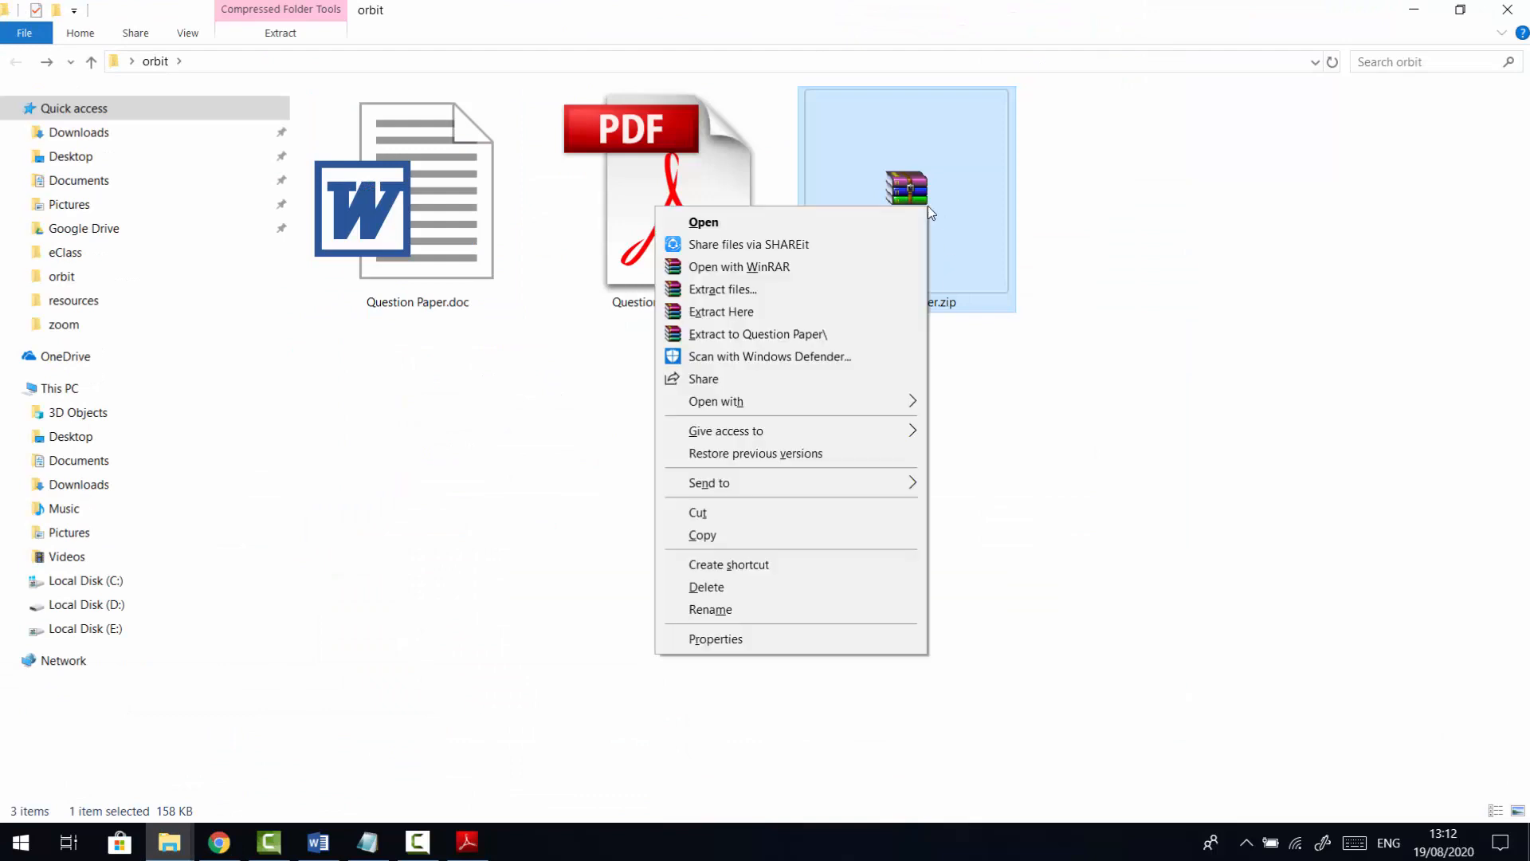
mouse_move(721, 311)
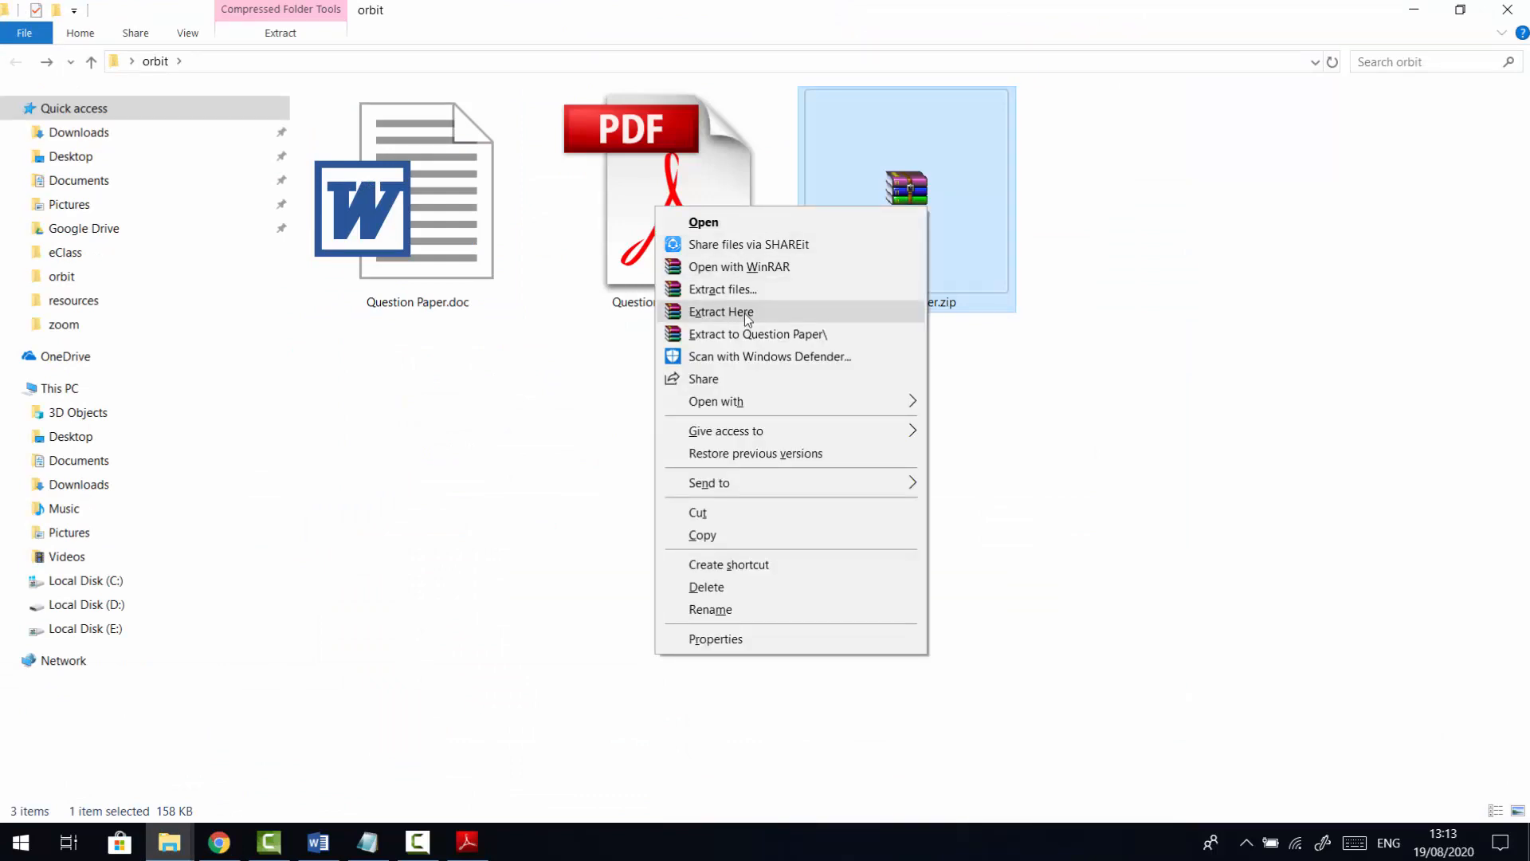
click(720, 311)
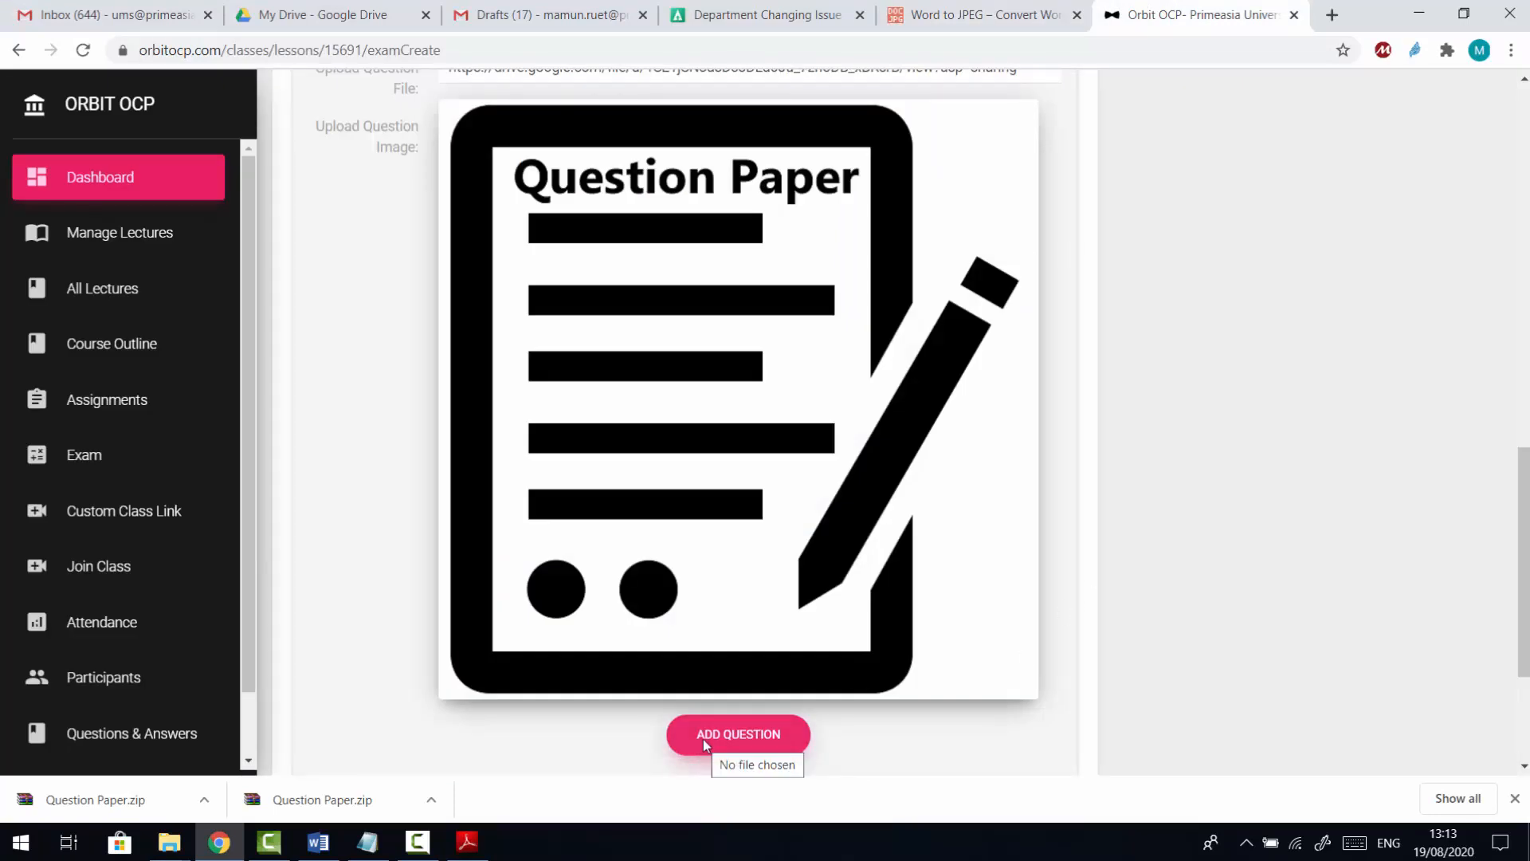
Step: Attach Question Paper-1.jpg as the question image and create the MidTerm exam
click(755, 763)
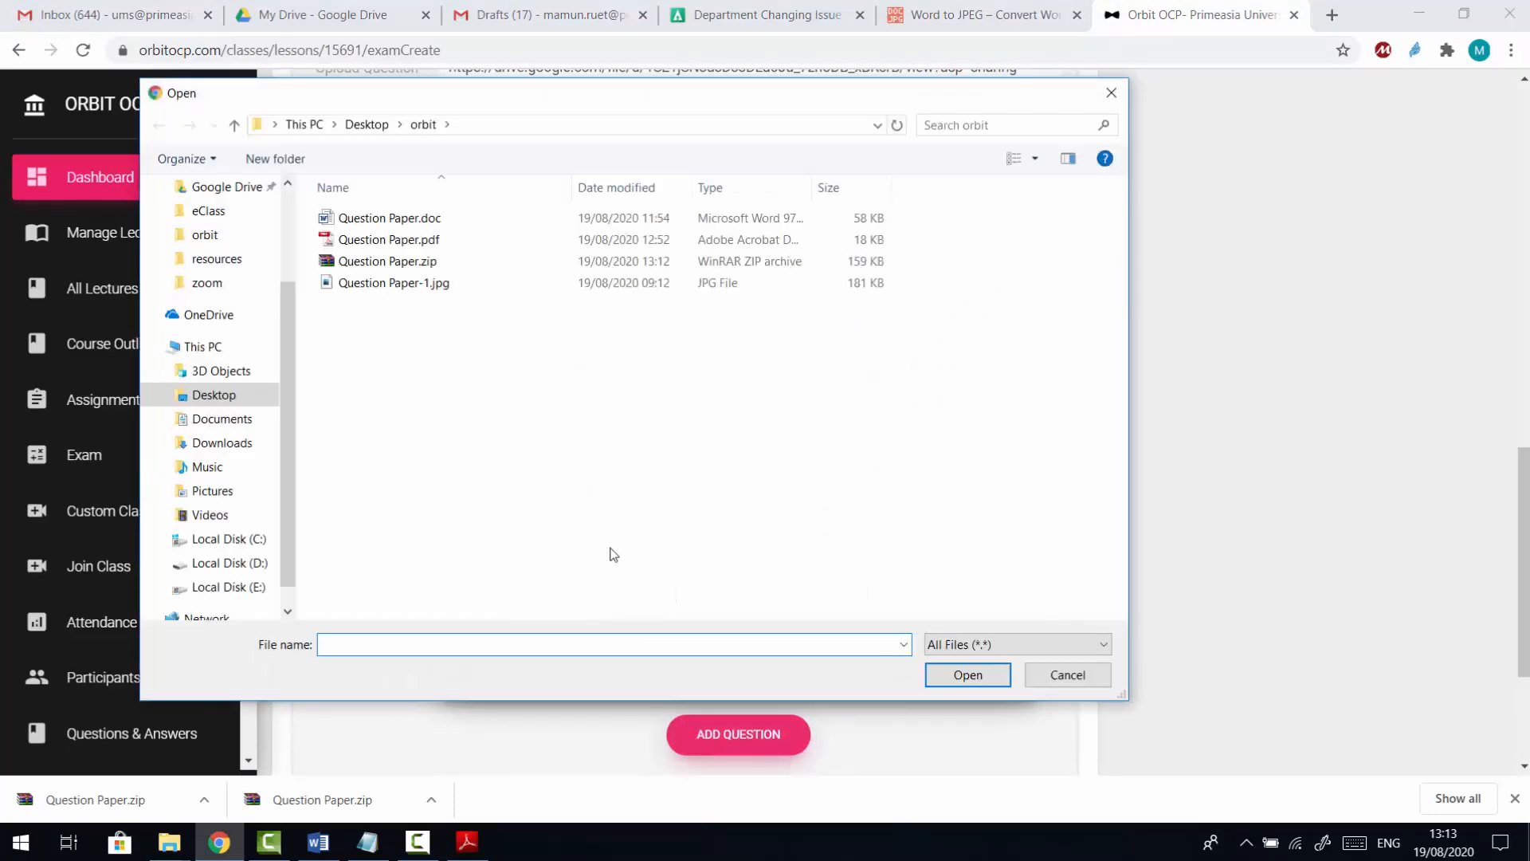
click(394, 282)
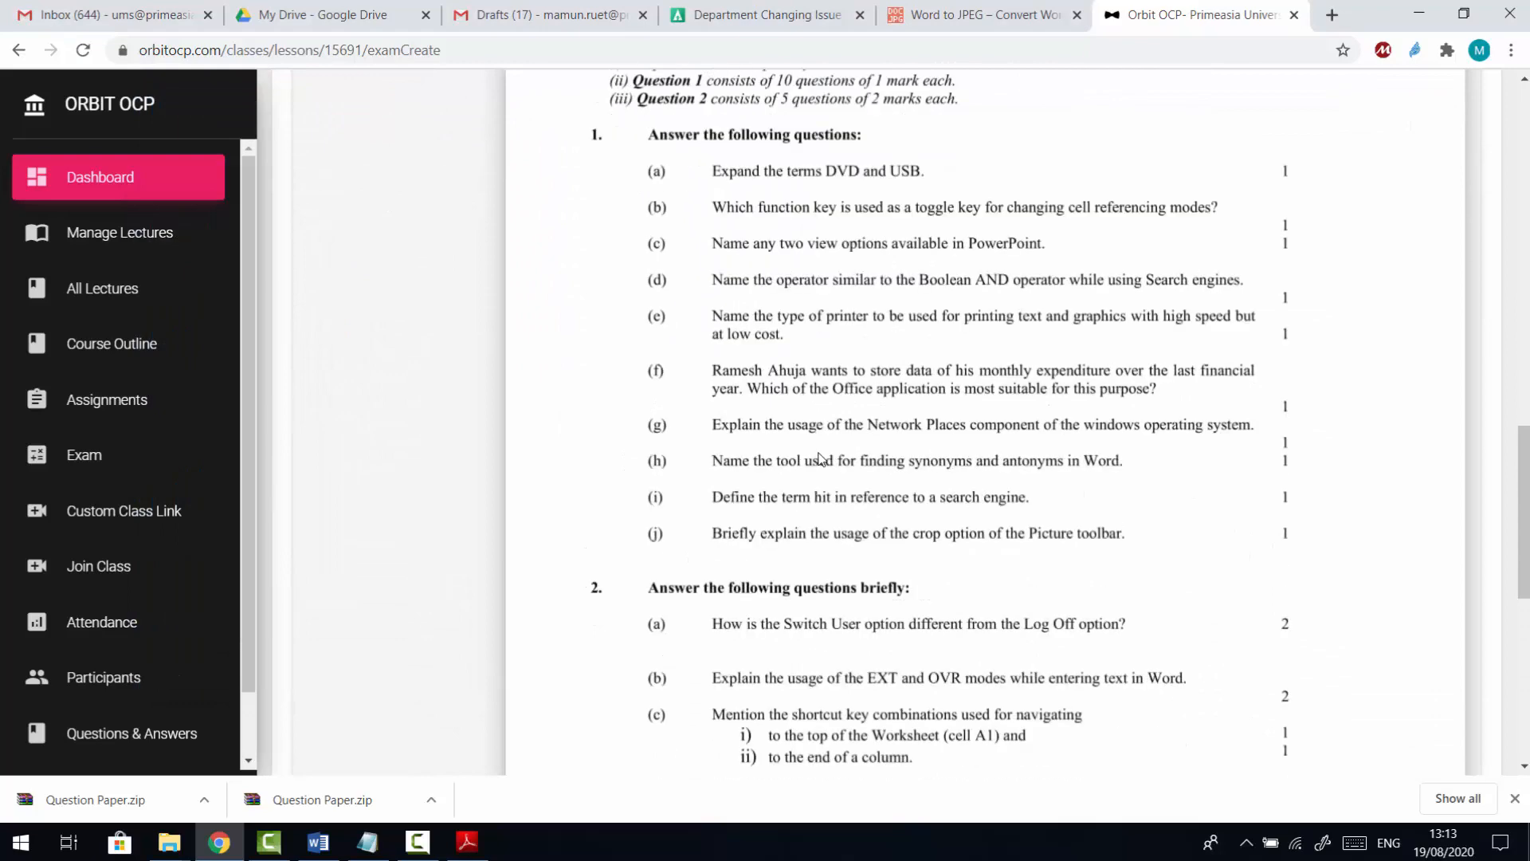
scroll(down, 3)
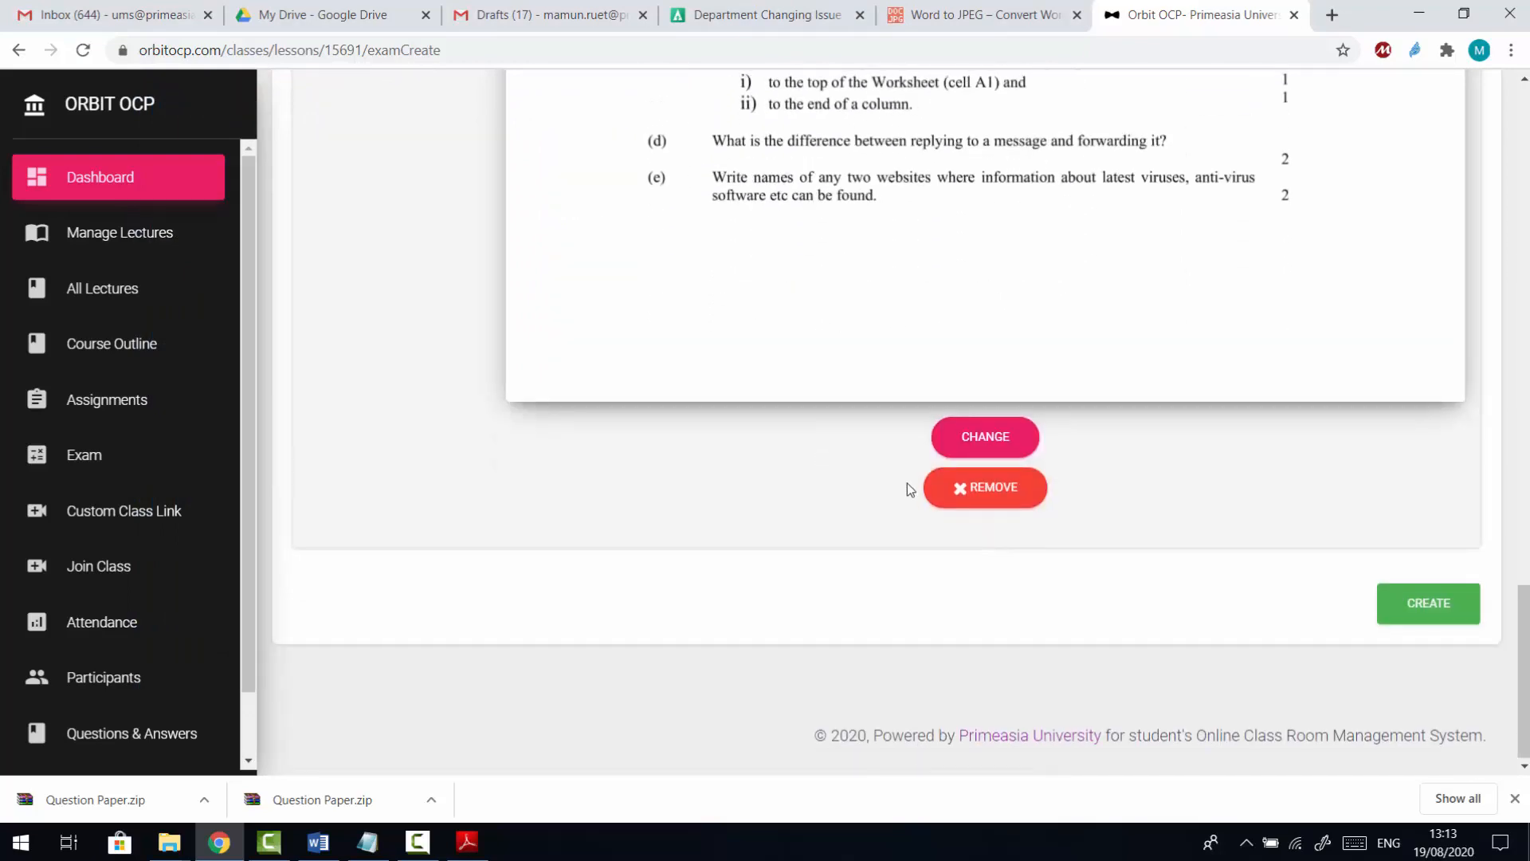
mouse_move(1428, 602)
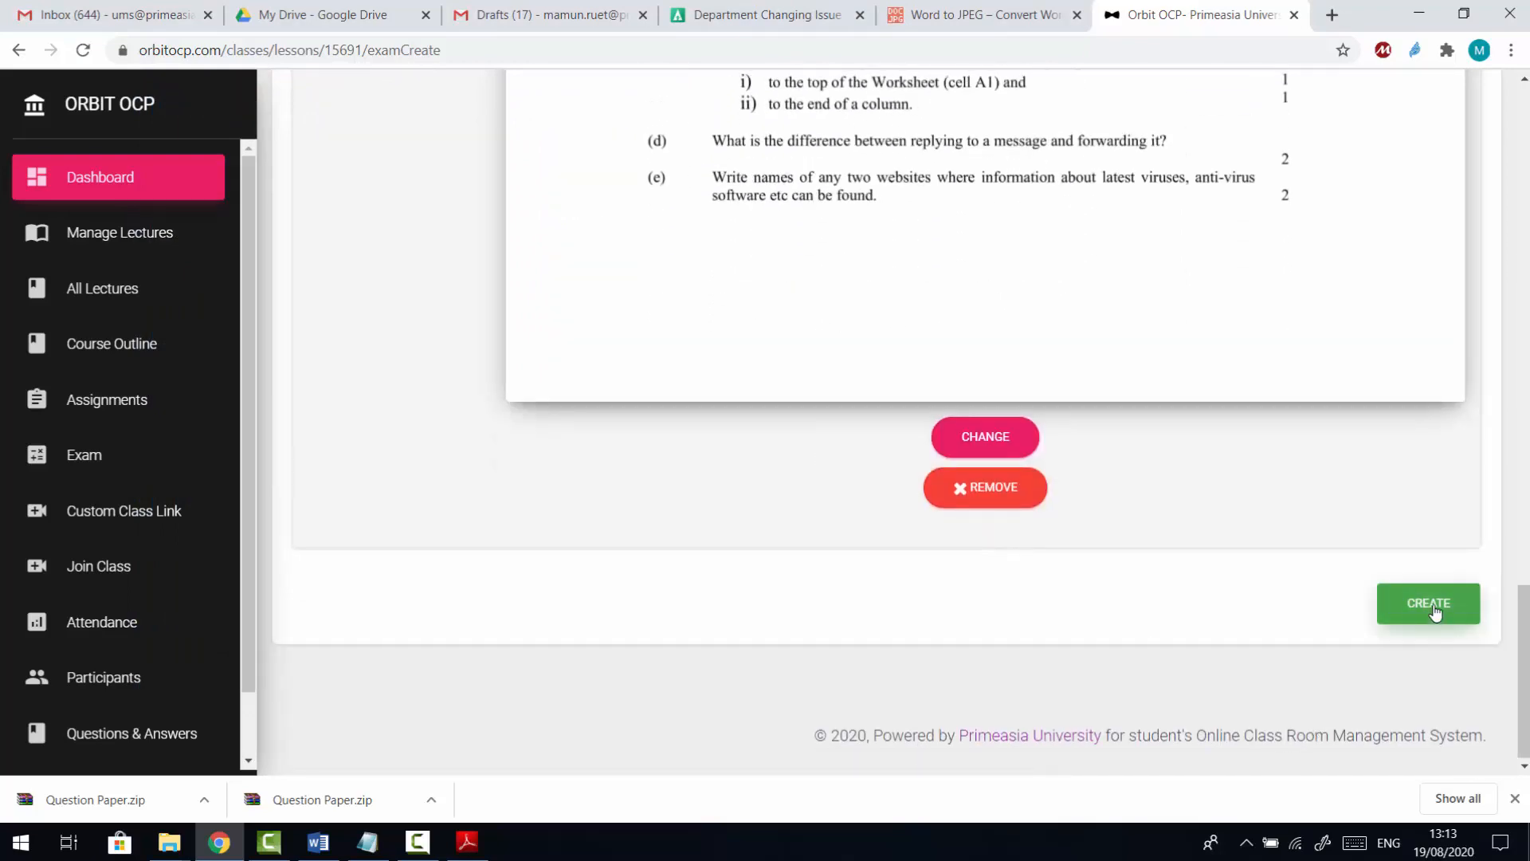
click(1428, 602)
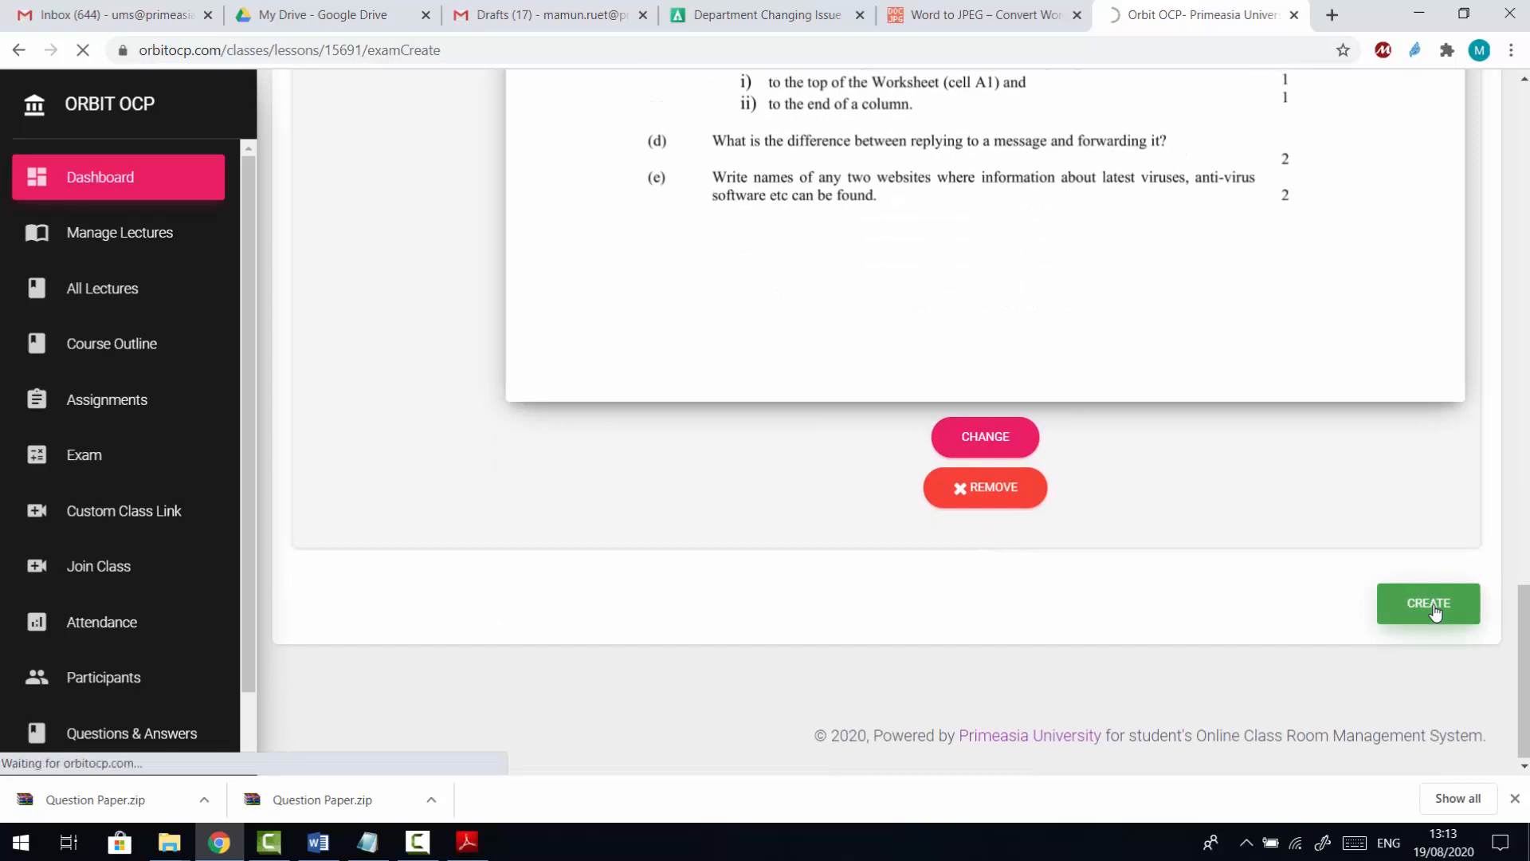
click(1426, 602)
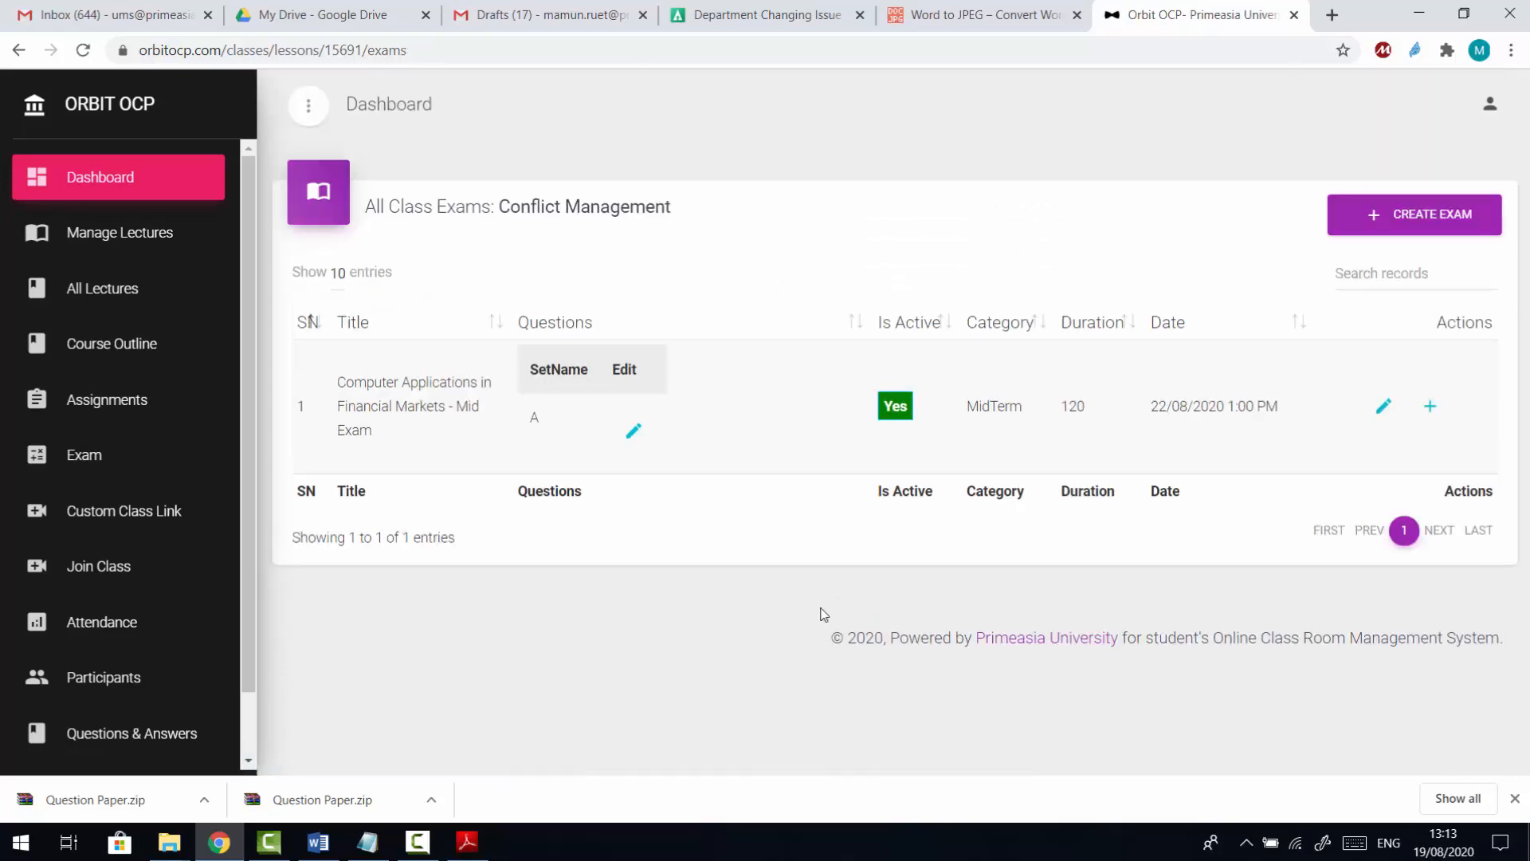
click(96, 789)
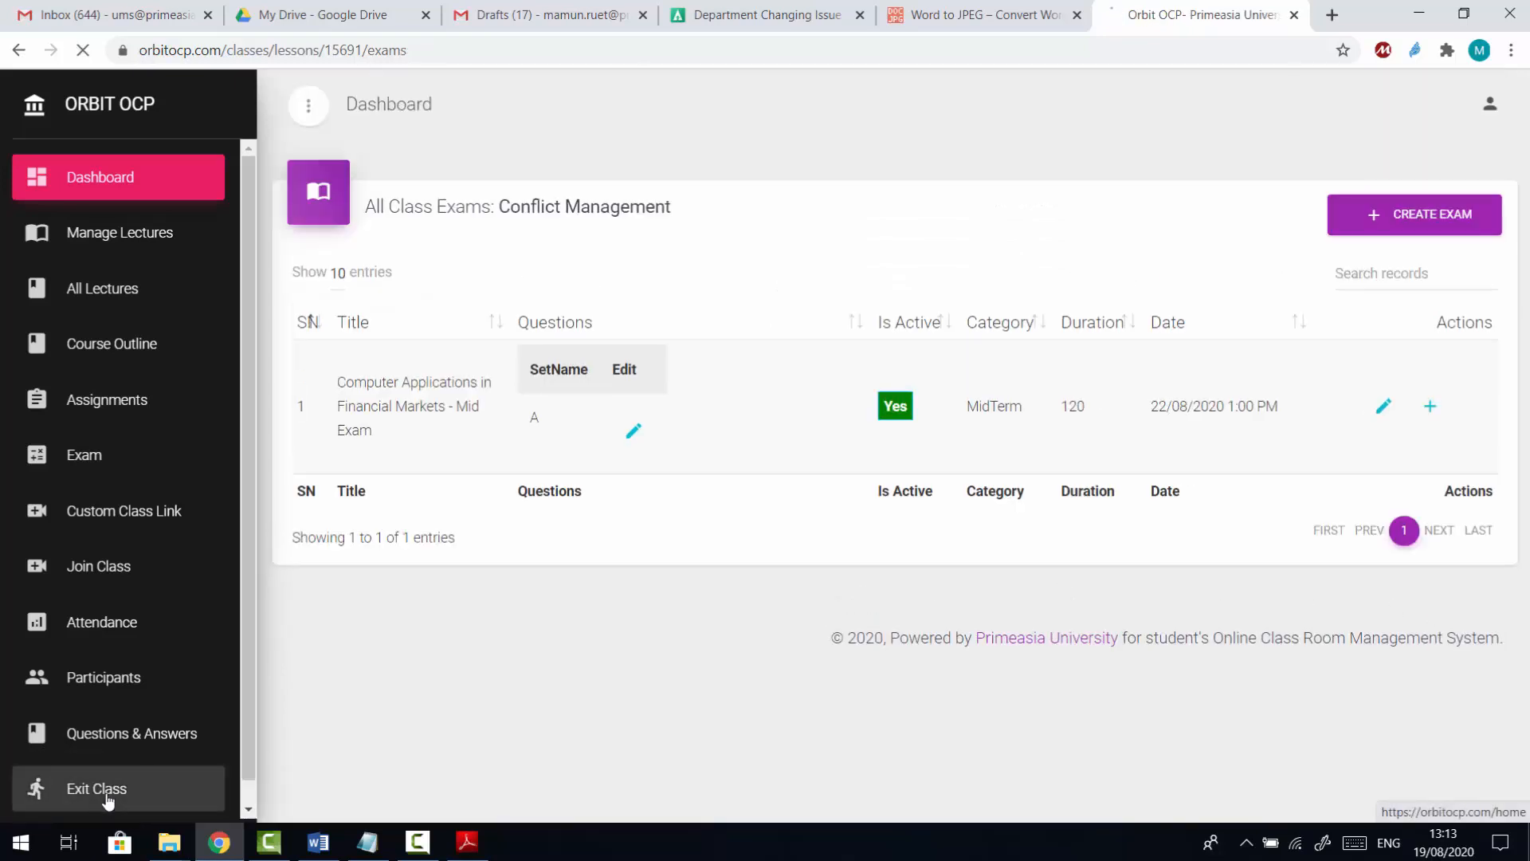
click(96, 789)
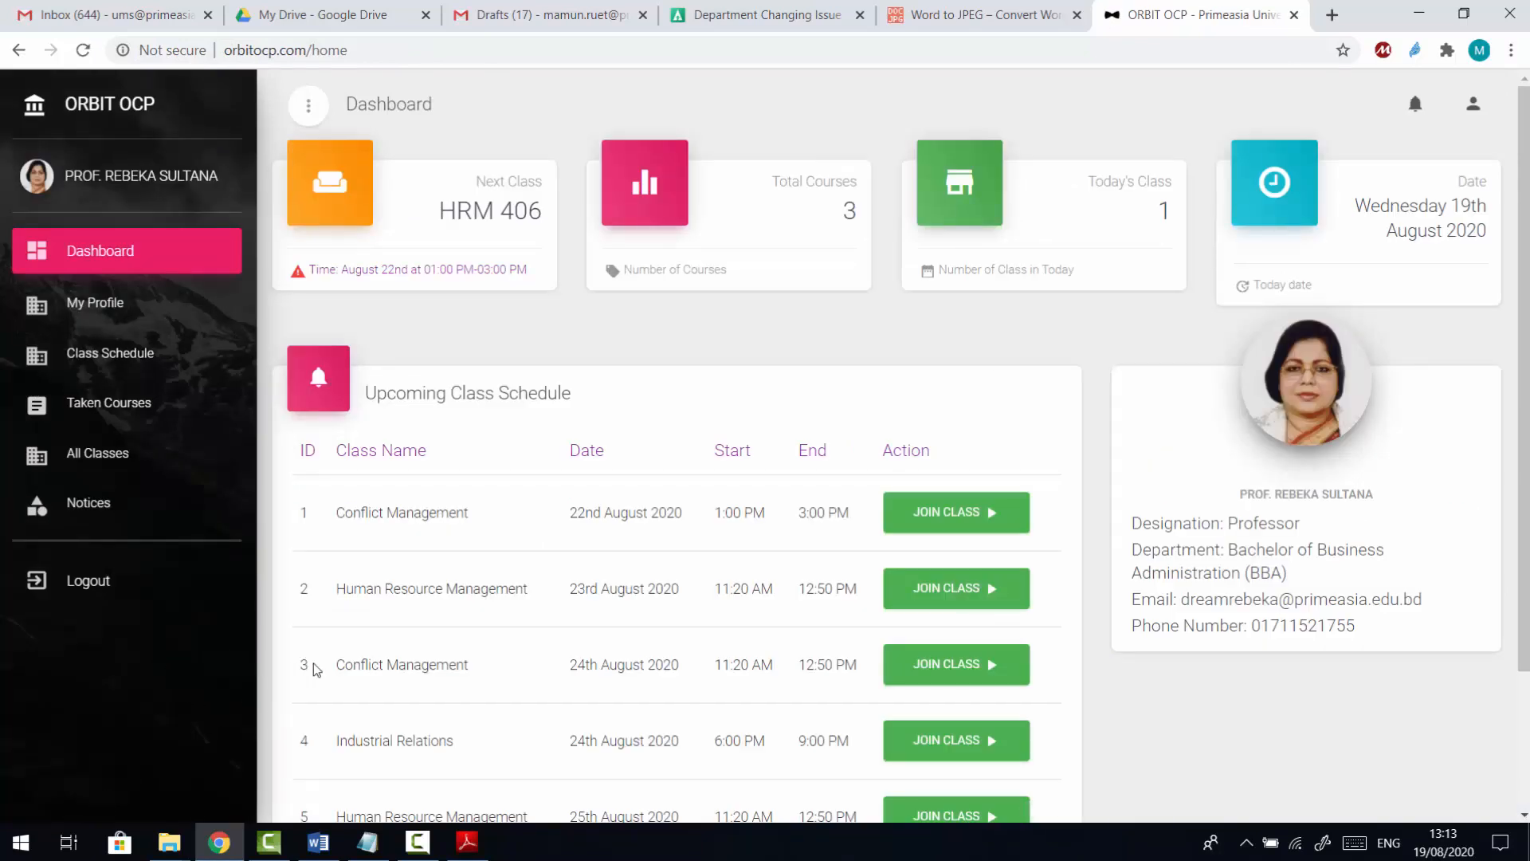
scroll(down, 3)
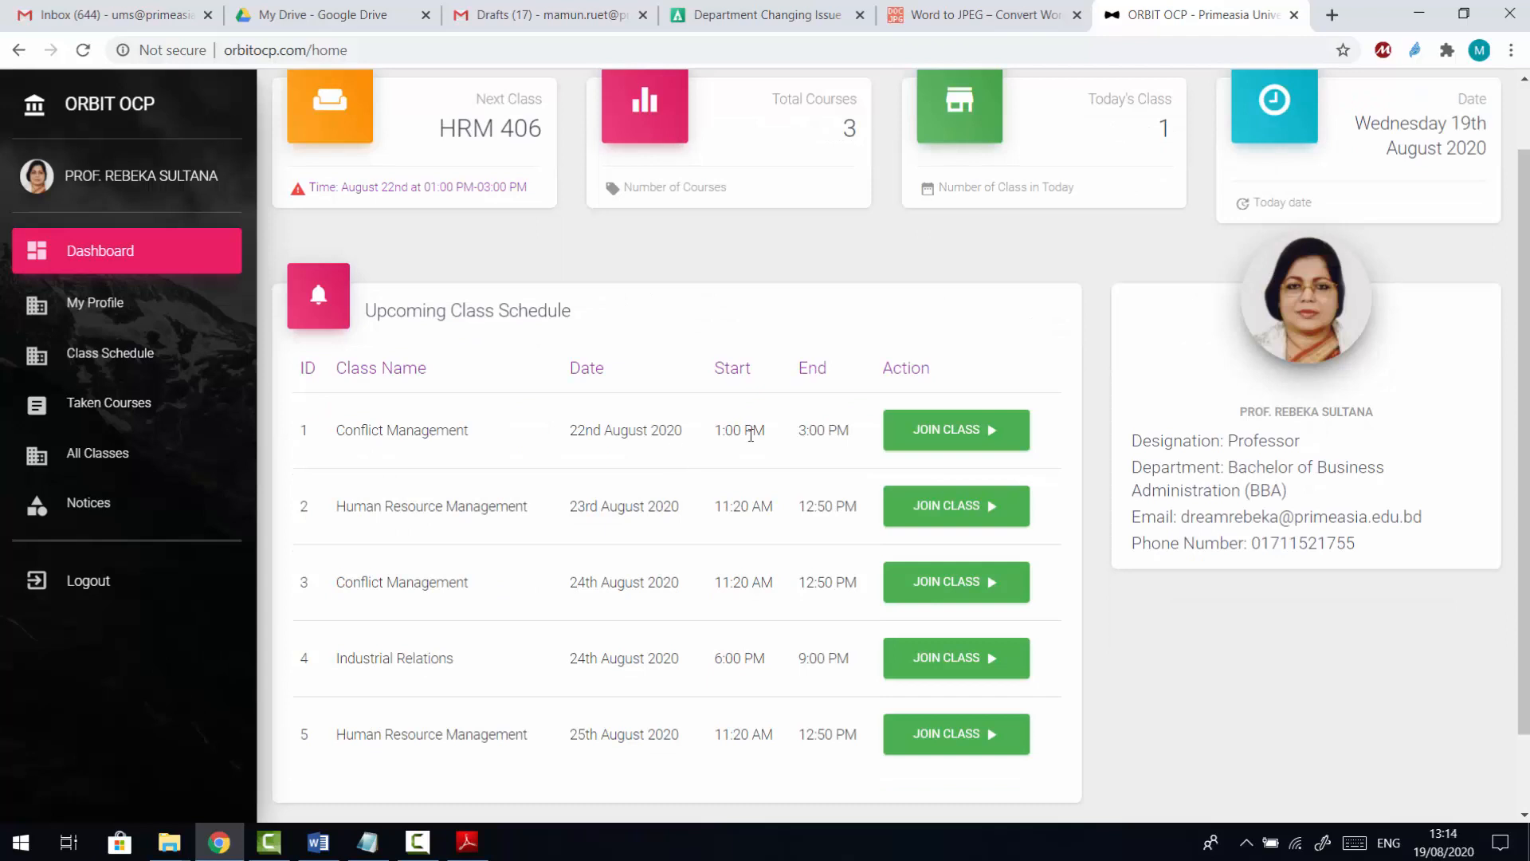
mouse_move(954, 428)
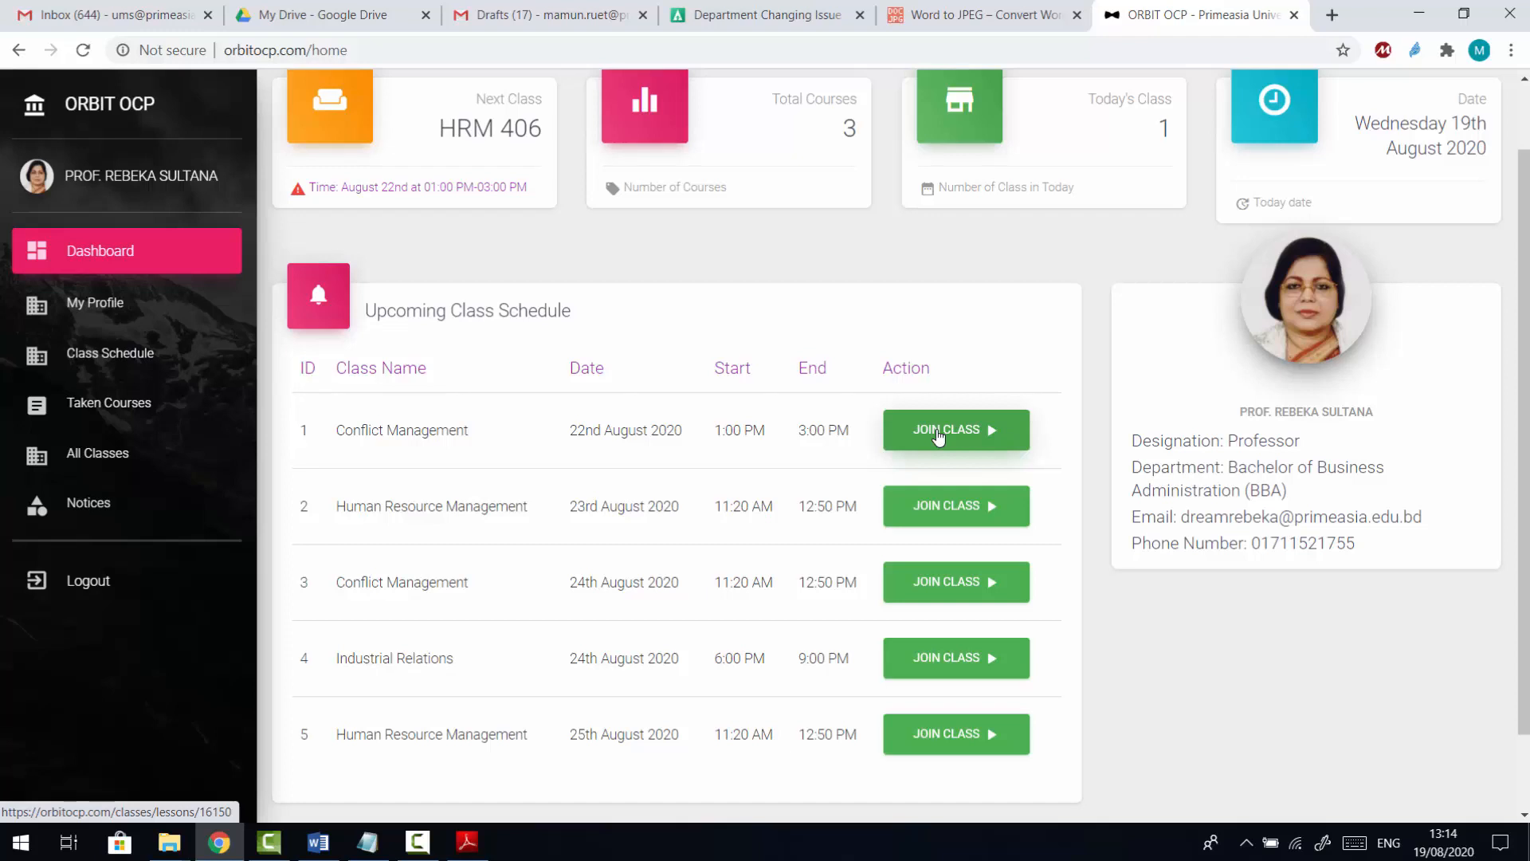
click(955, 429)
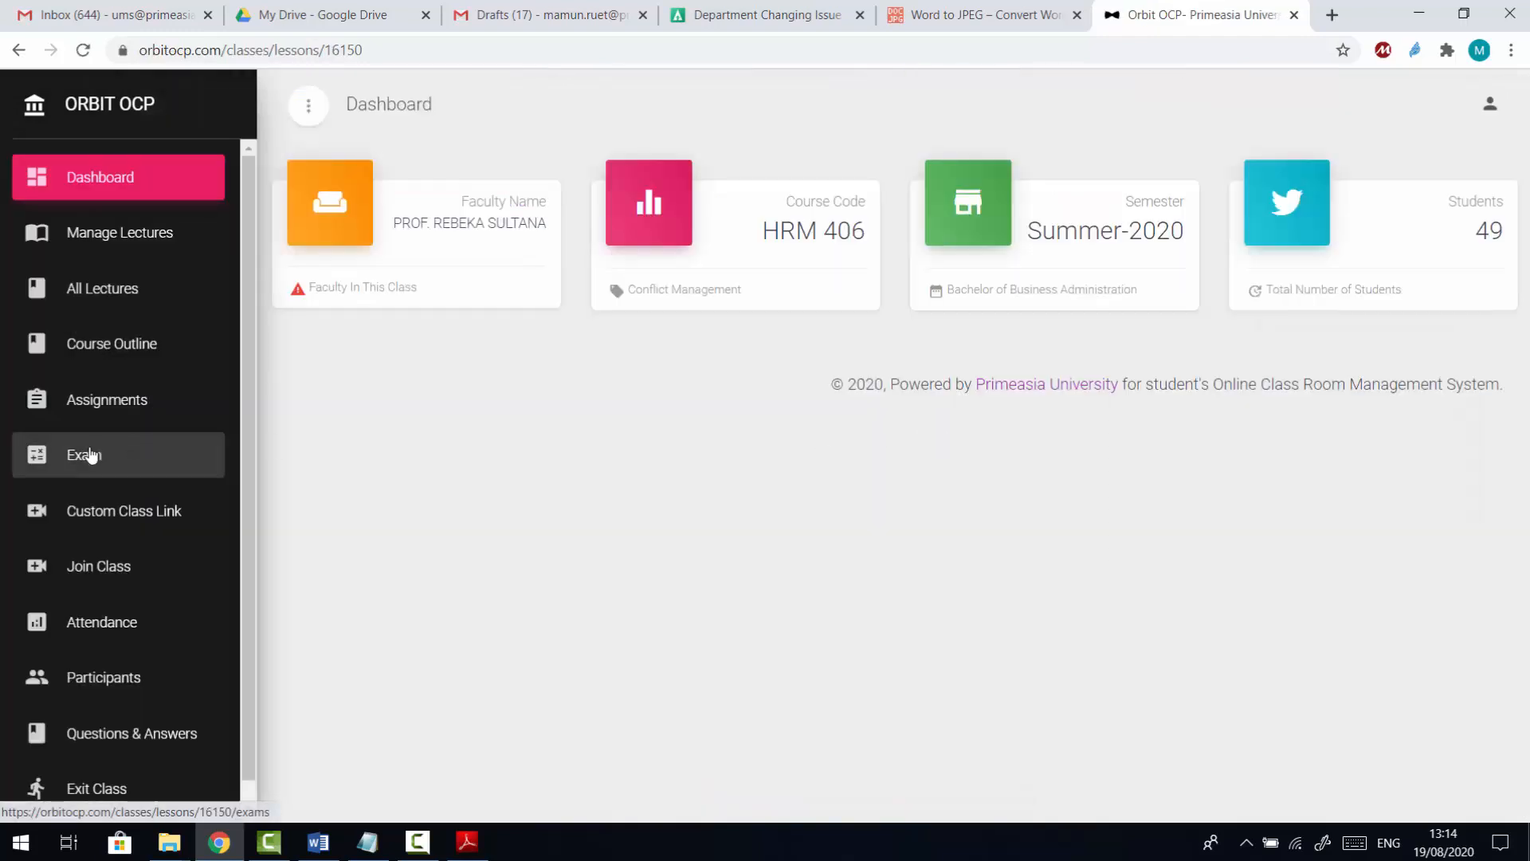
click(83, 454)
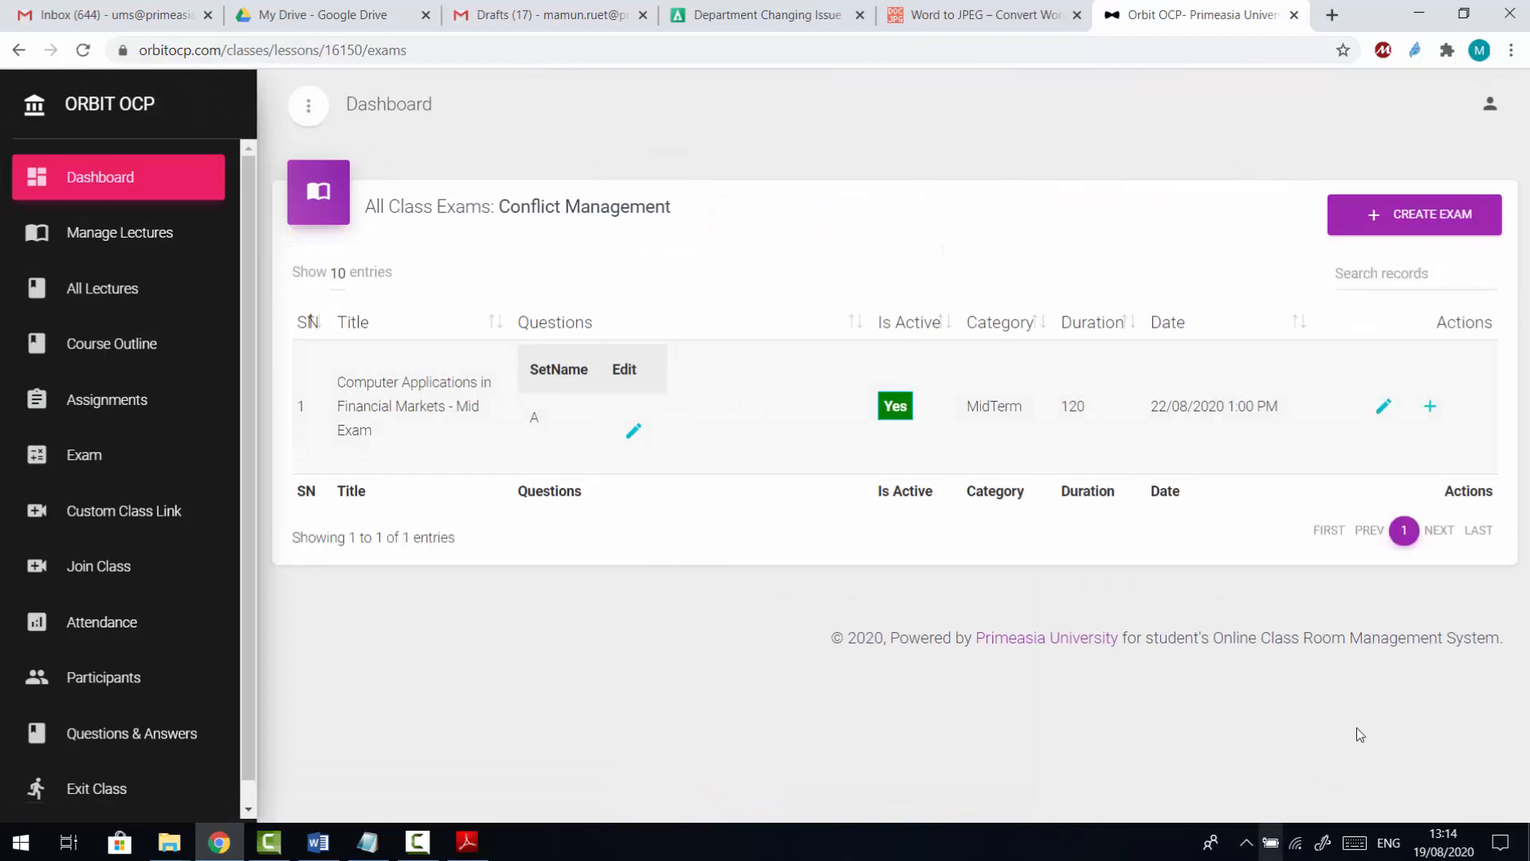
mouse_move(1060, 785)
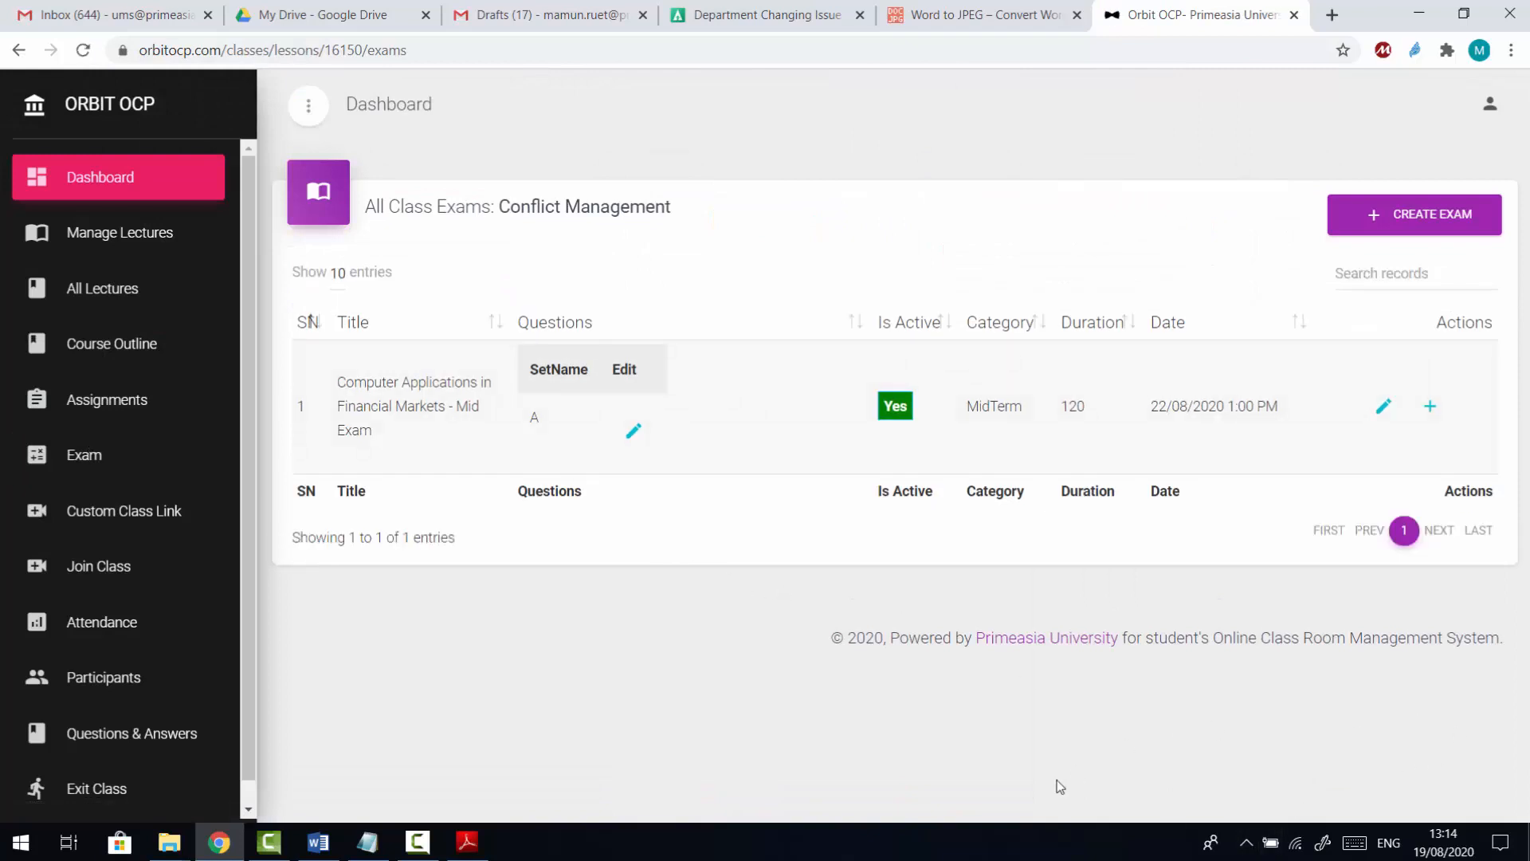